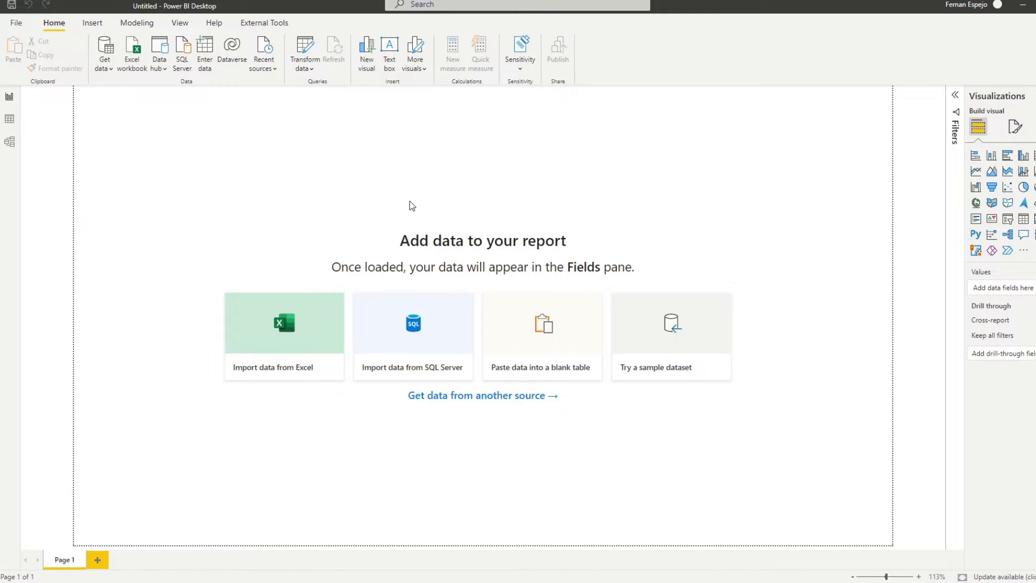
pyautogui.moveTo(384, 205)
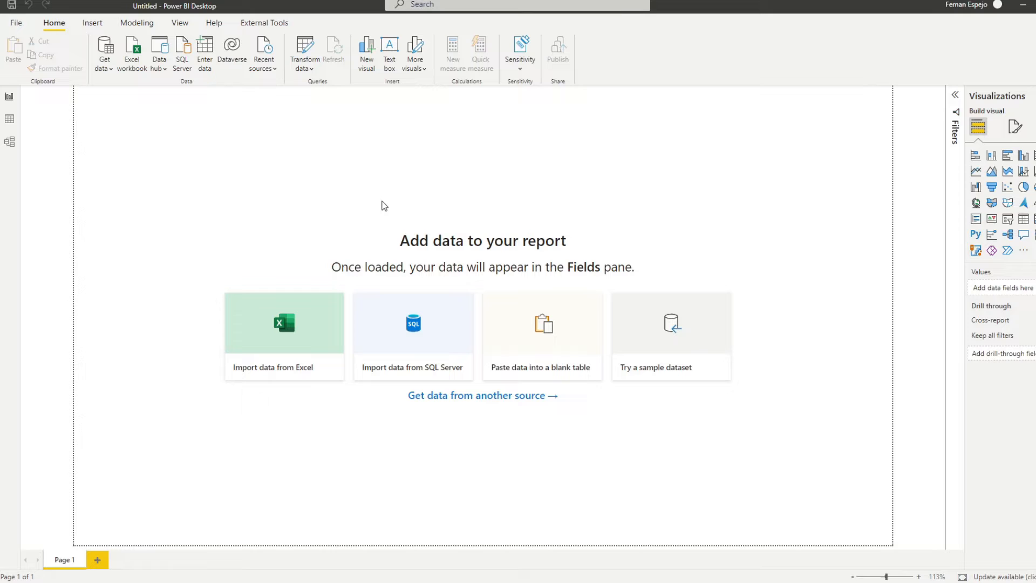
pyautogui.moveTo(520, 142)
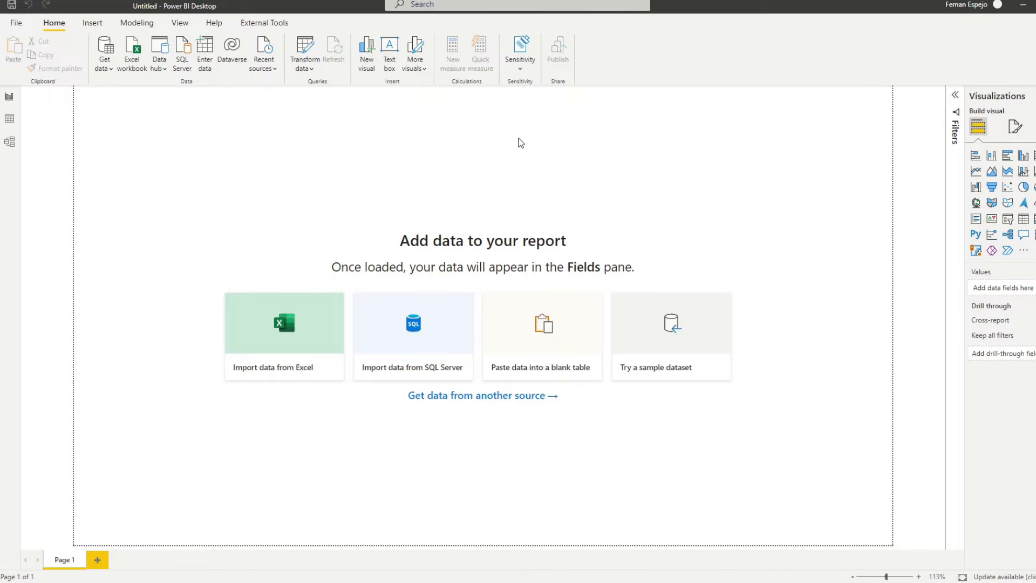
pyautogui.moveTo(390, 273)
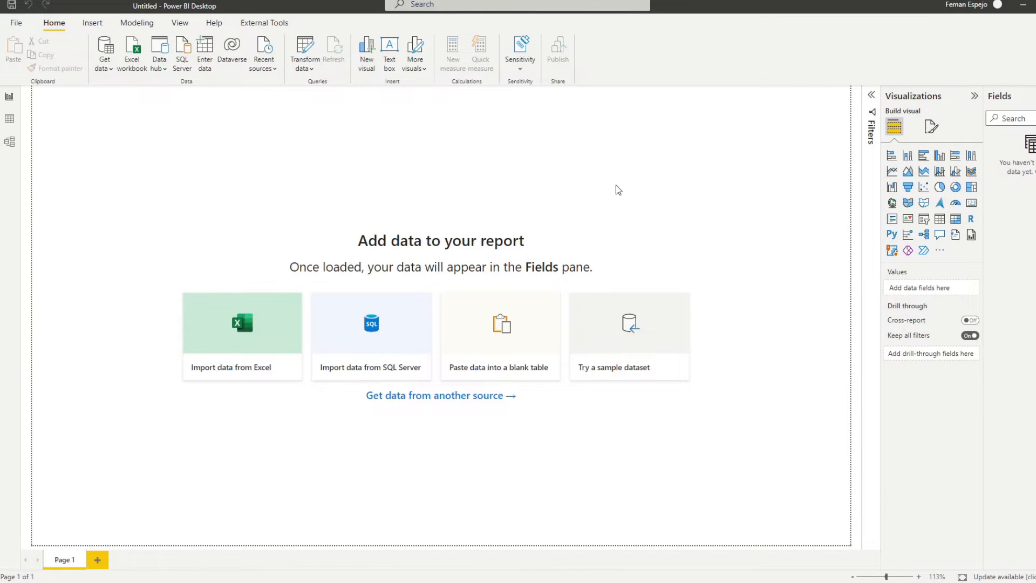
pyautogui.moveTo(297, 129)
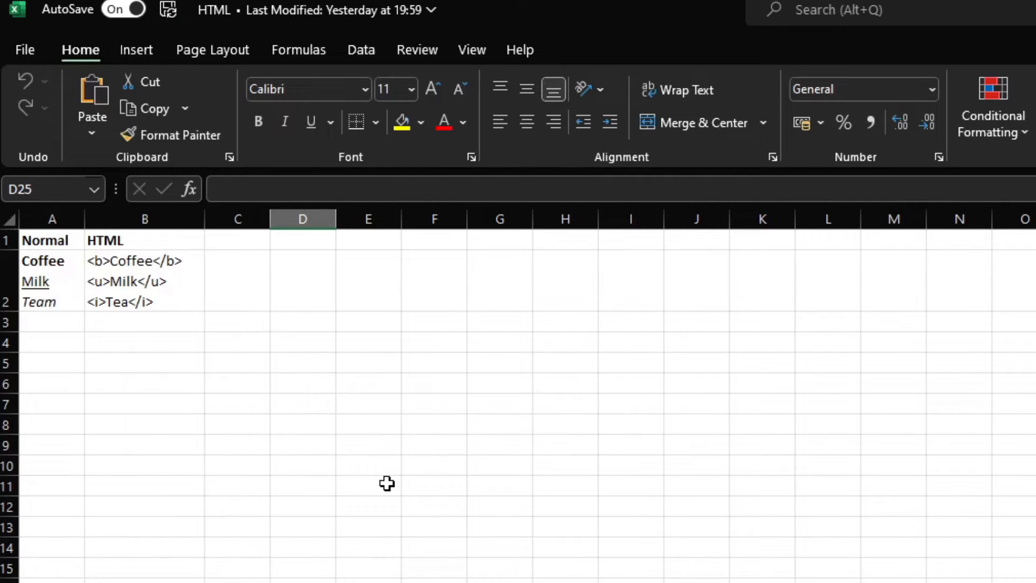
pyautogui.click(52, 219)
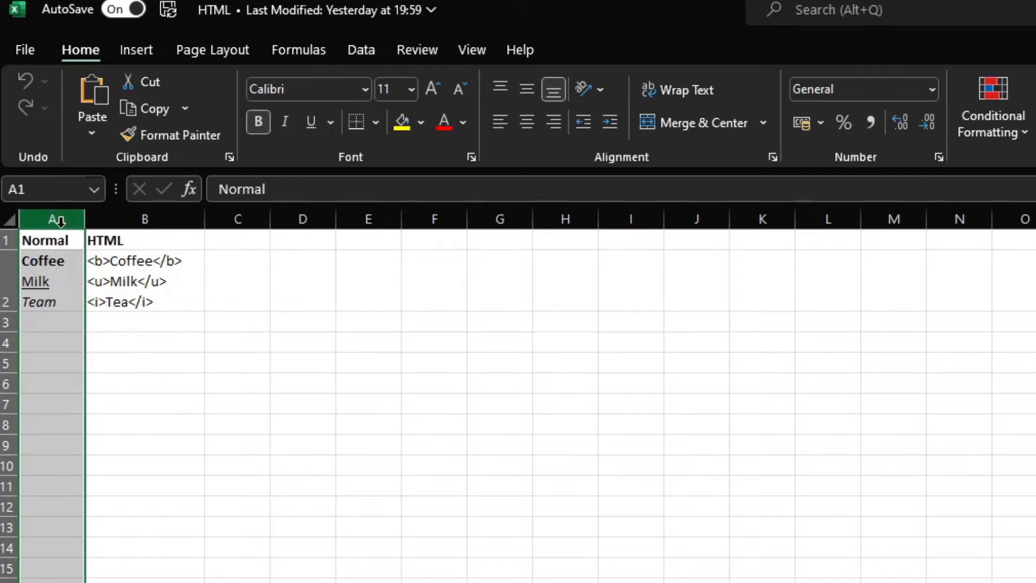
pyautogui.click(302, 384)
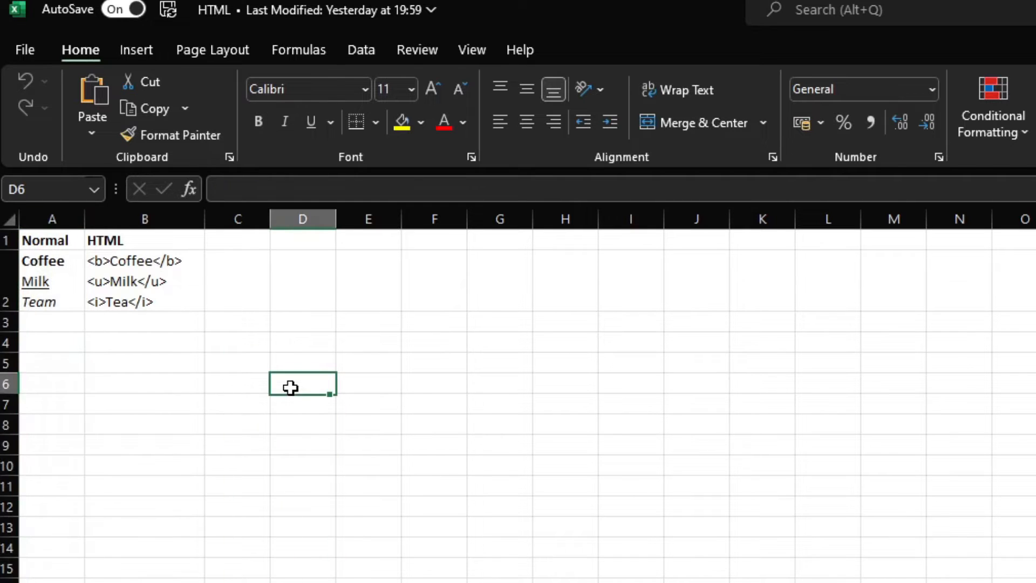
pyautogui.moveTo(58, 305)
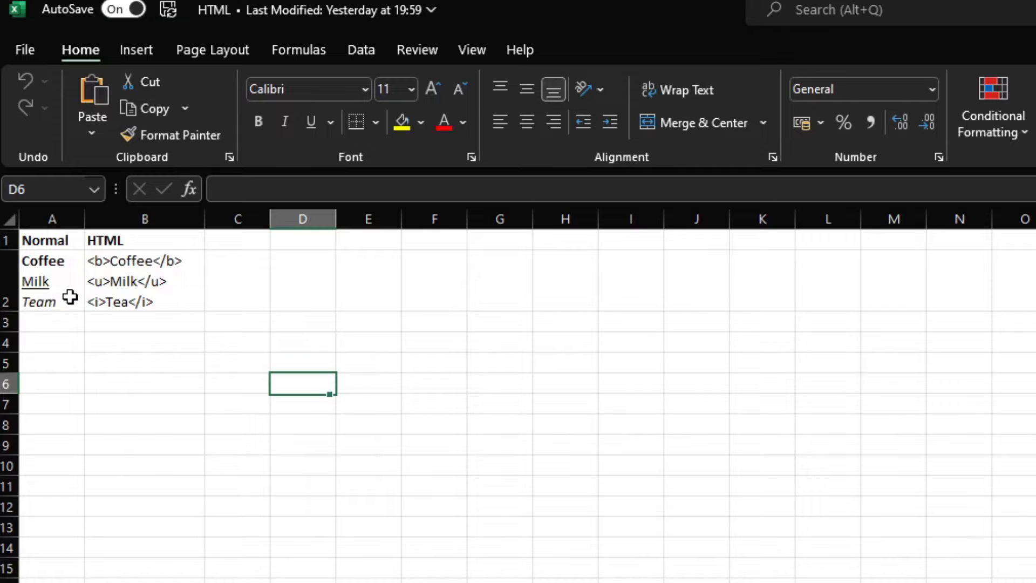
pyautogui.moveTo(59, 299)
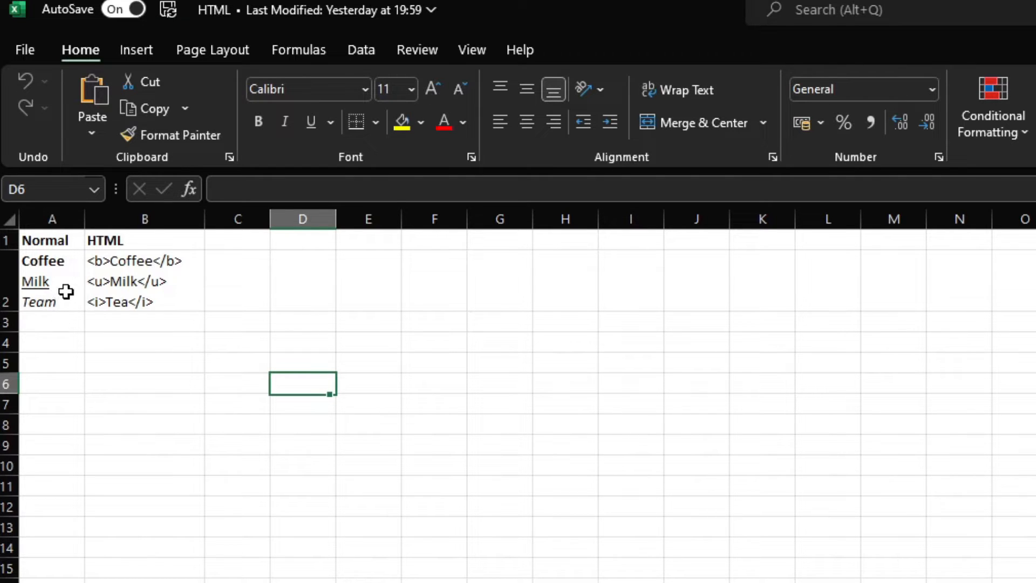
pyautogui.moveTo(66, 278)
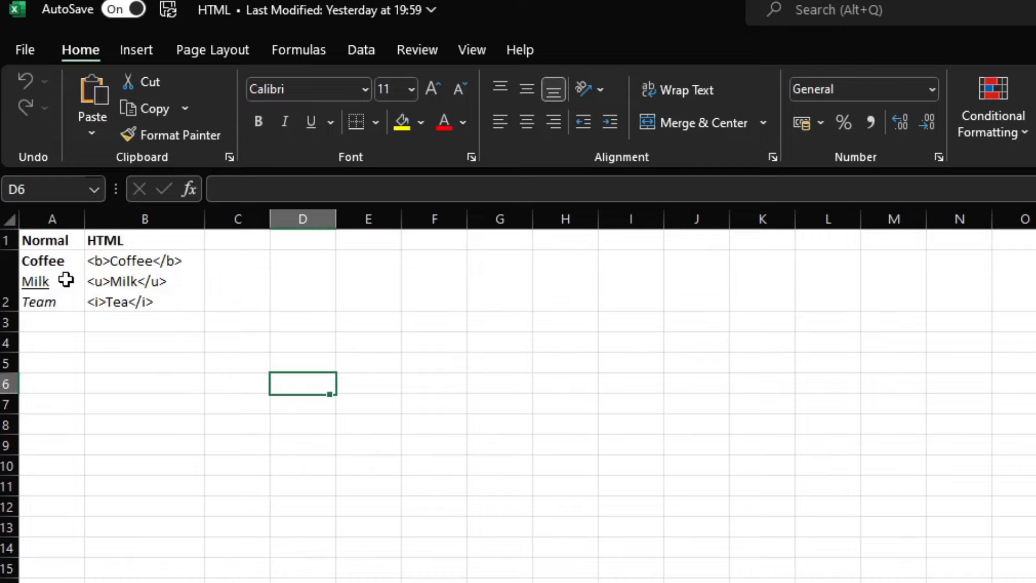
pyautogui.click(52, 261)
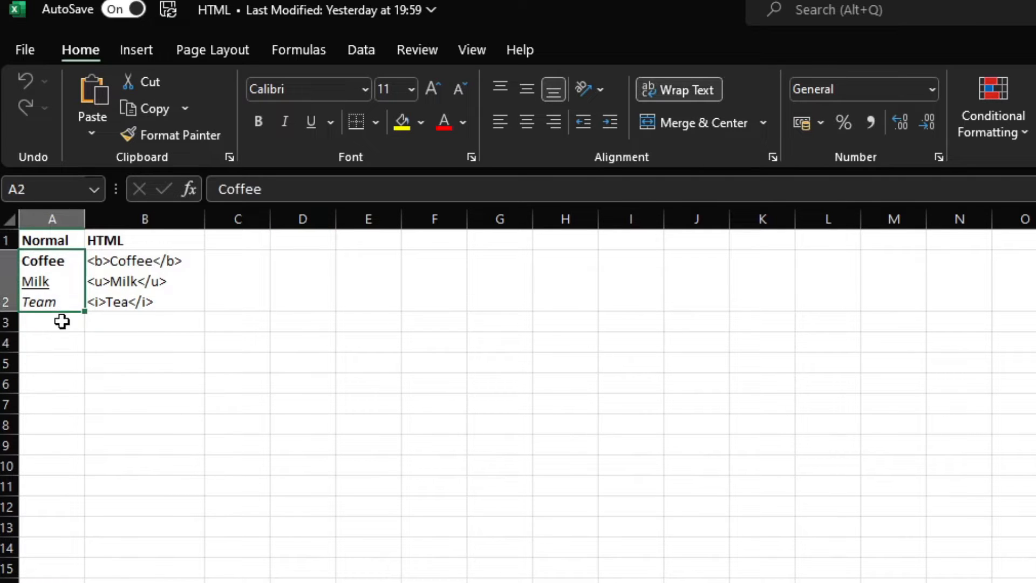
pyautogui.moveTo(60, 317)
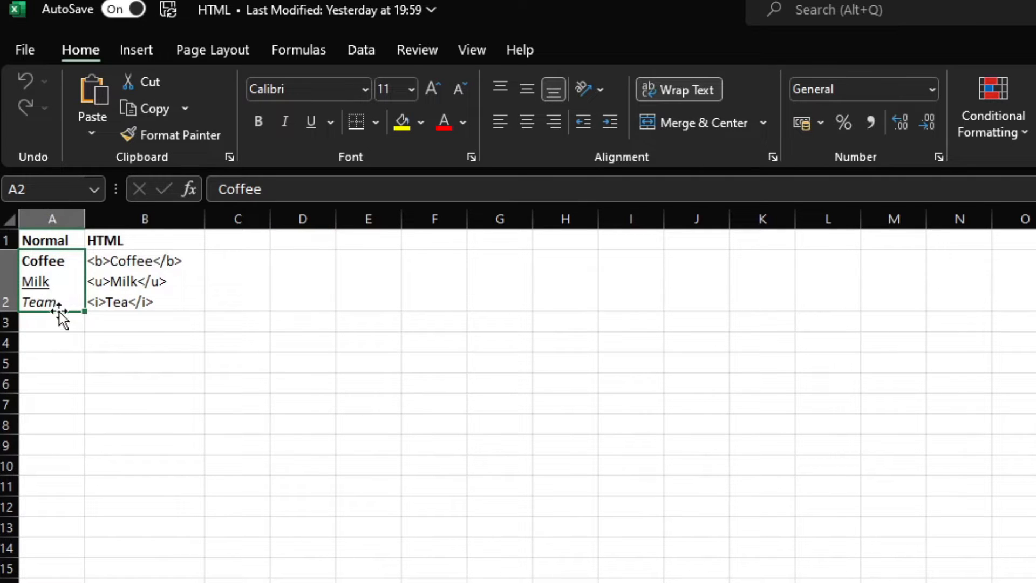
pyautogui.moveTo(81, 393)
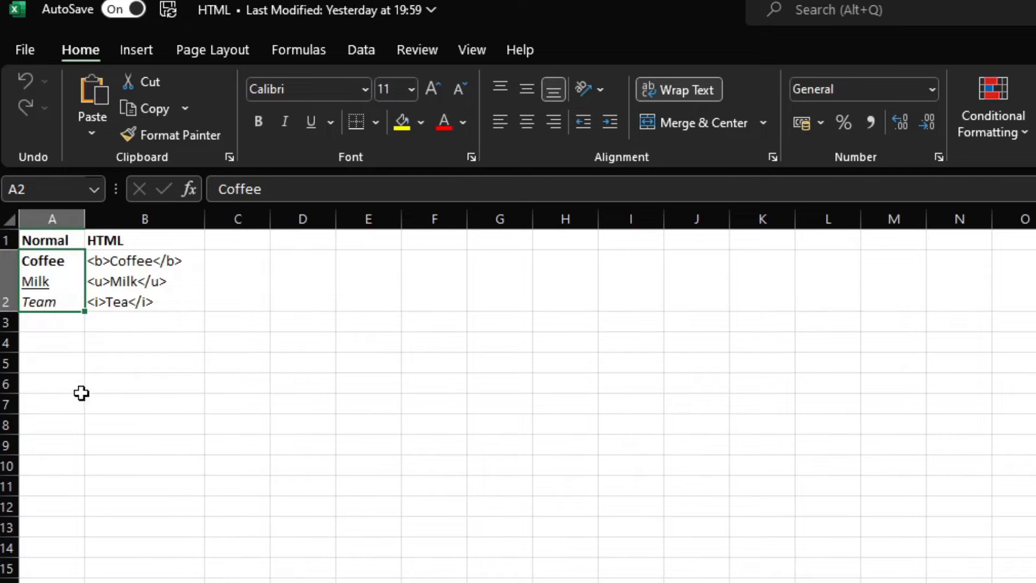
pyautogui.click(144, 444)
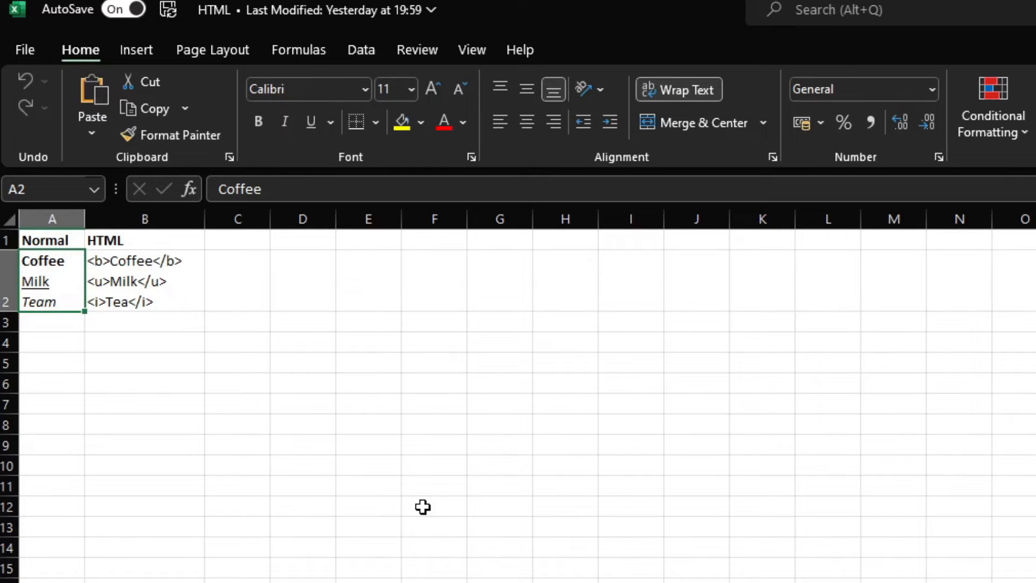
pyautogui.moveTo(423, 493)
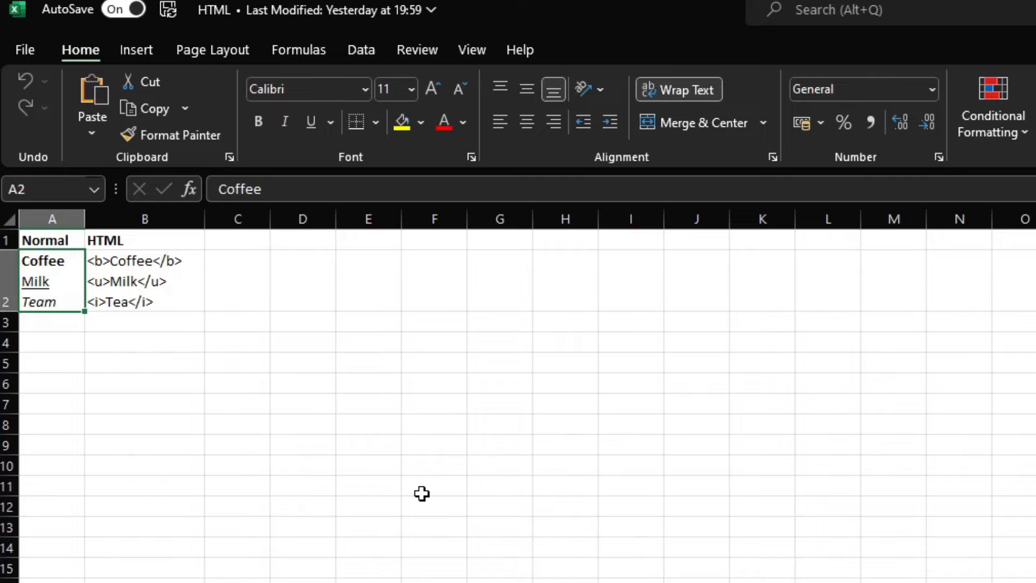
pyautogui.moveTo(157, 306)
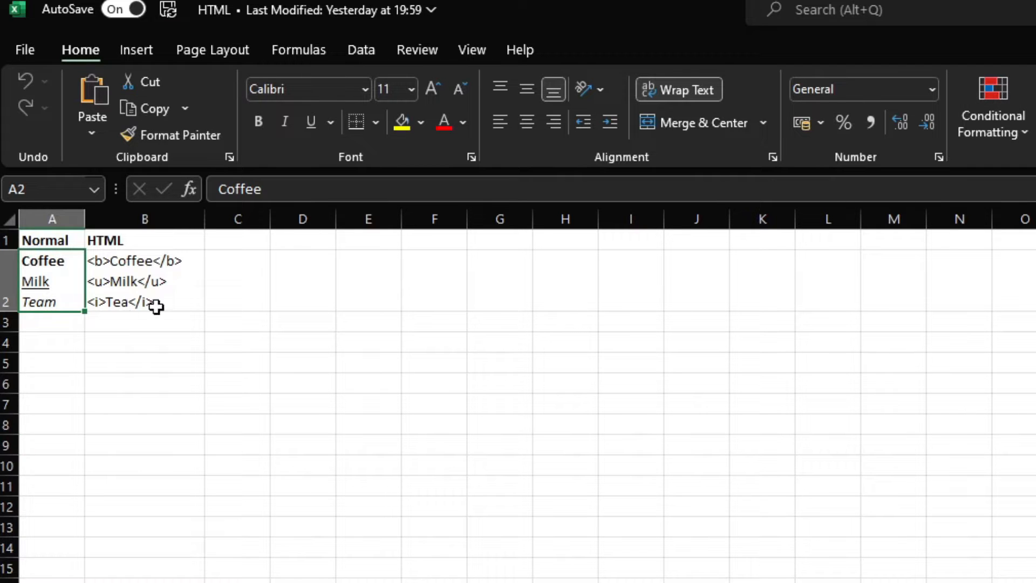
pyautogui.click(143, 260)
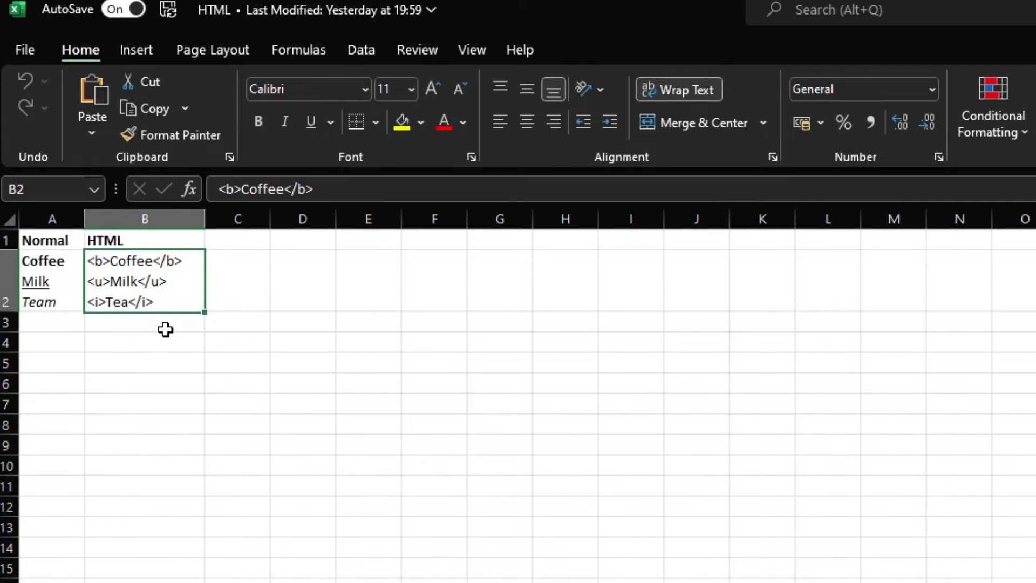
pyautogui.moveTo(171, 290)
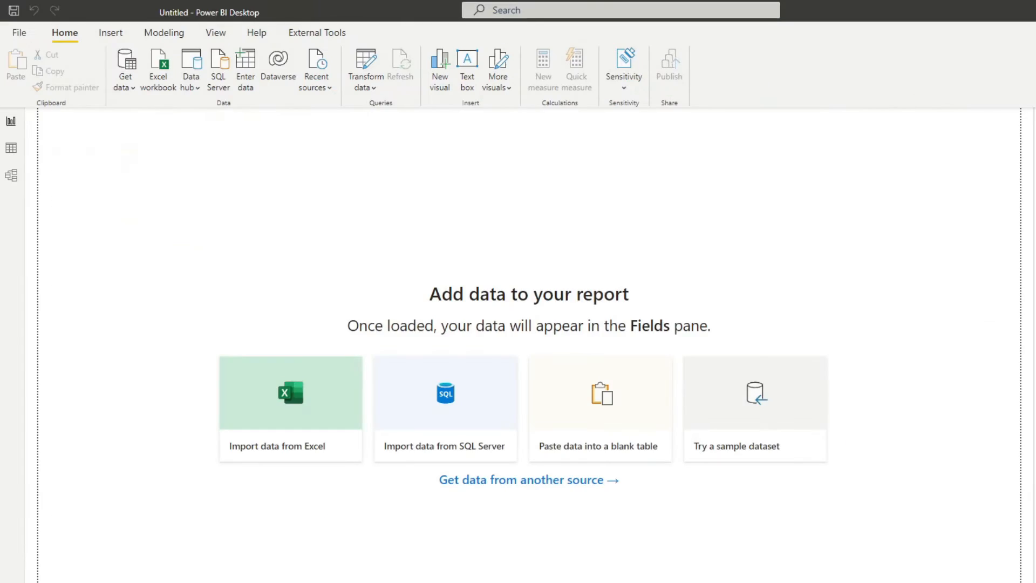
# Import HTML.xlsx via the Excel workbook connector and pick Sheet1 for transformation.
pyautogui.click(125, 66)
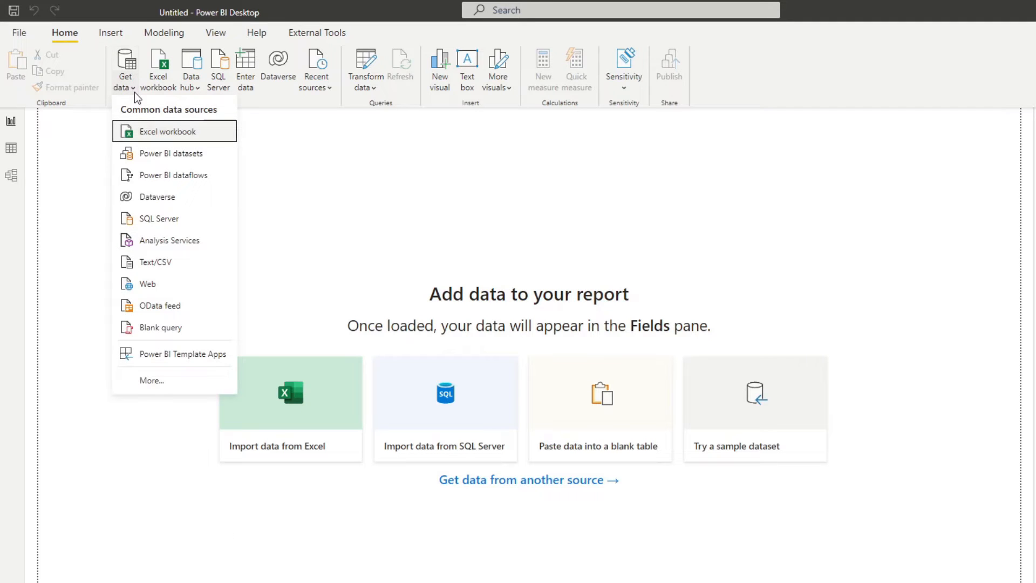
pyautogui.click(175, 131)
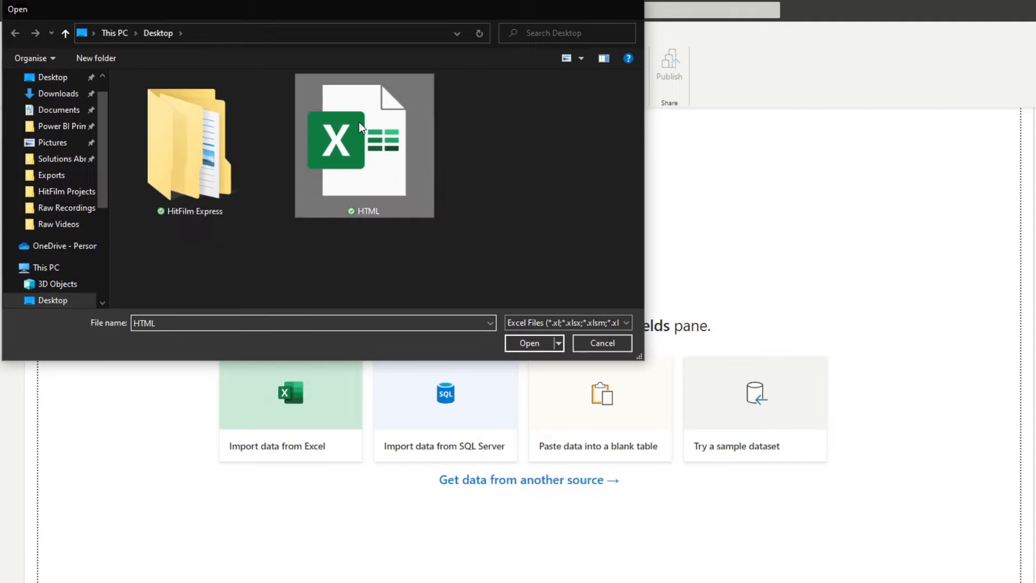
pyautogui.click(528, 343)
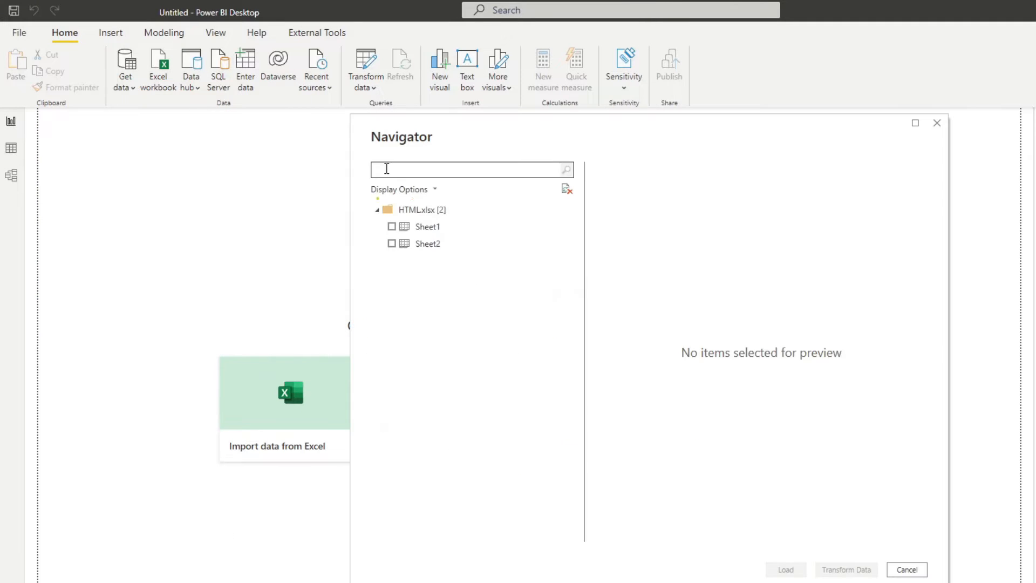
pyautogui.click(391, 227)
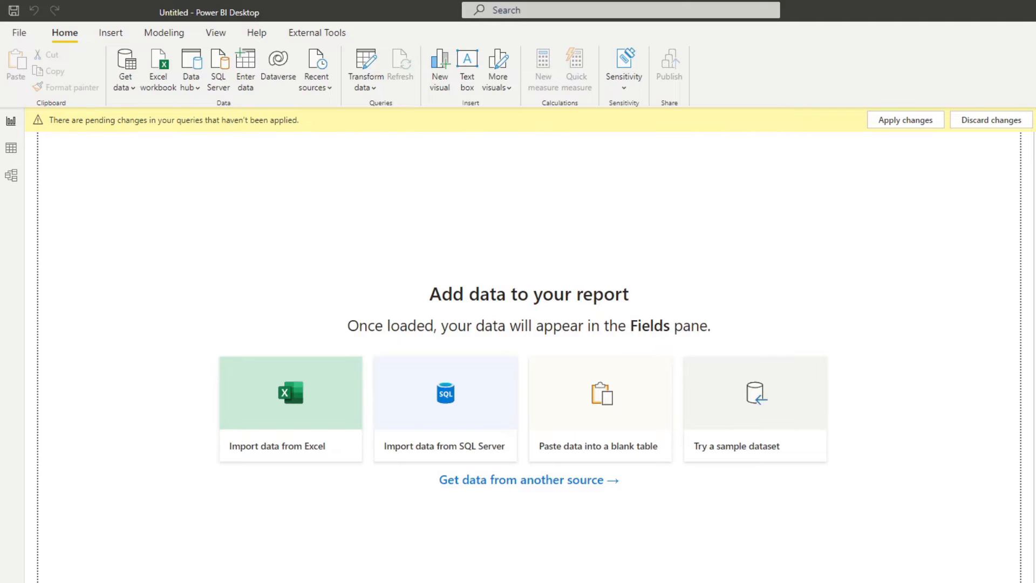
# Promote the first row to headers, type both columns as Text, and Close & Apply.
pyautogui.click(364, 66)
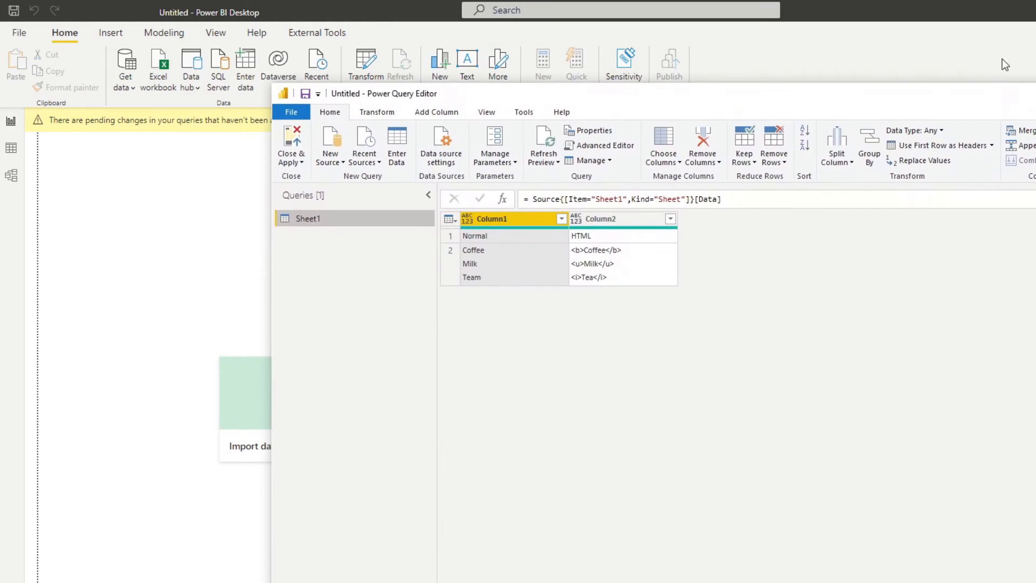
pyautogui.click(921, 145)
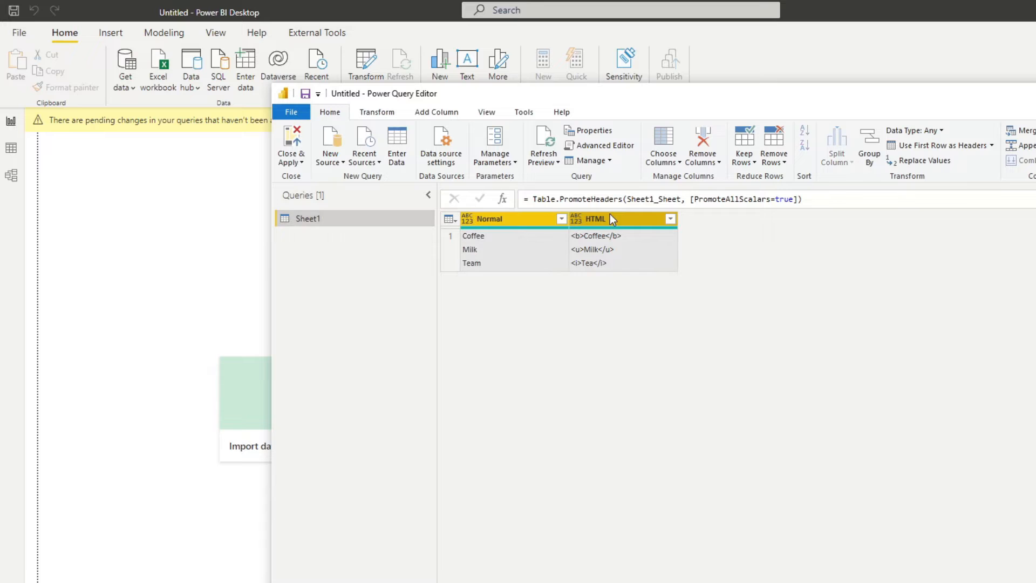
pyautogui.click(377, 111)
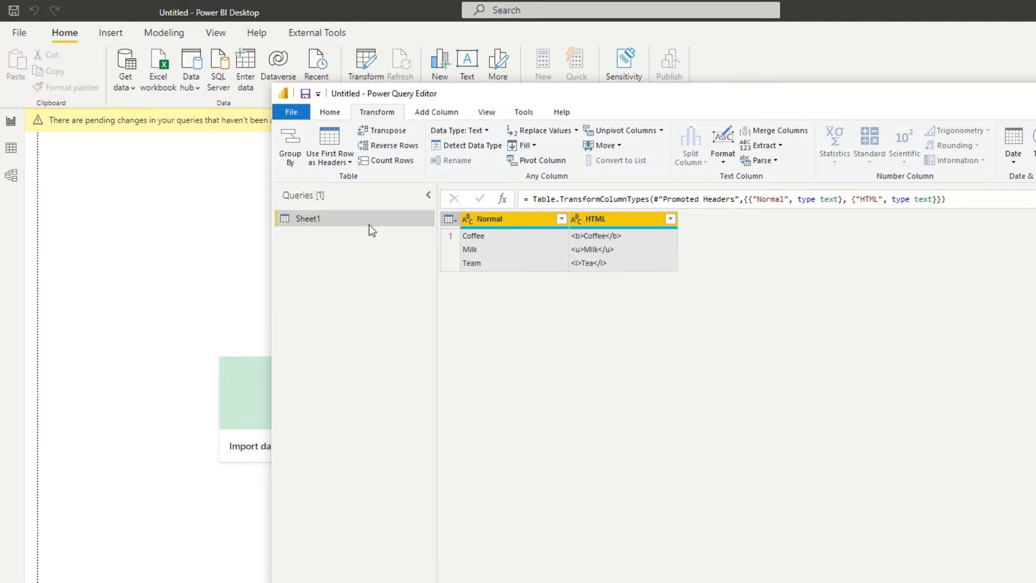
pyautogui.click(329, 111)
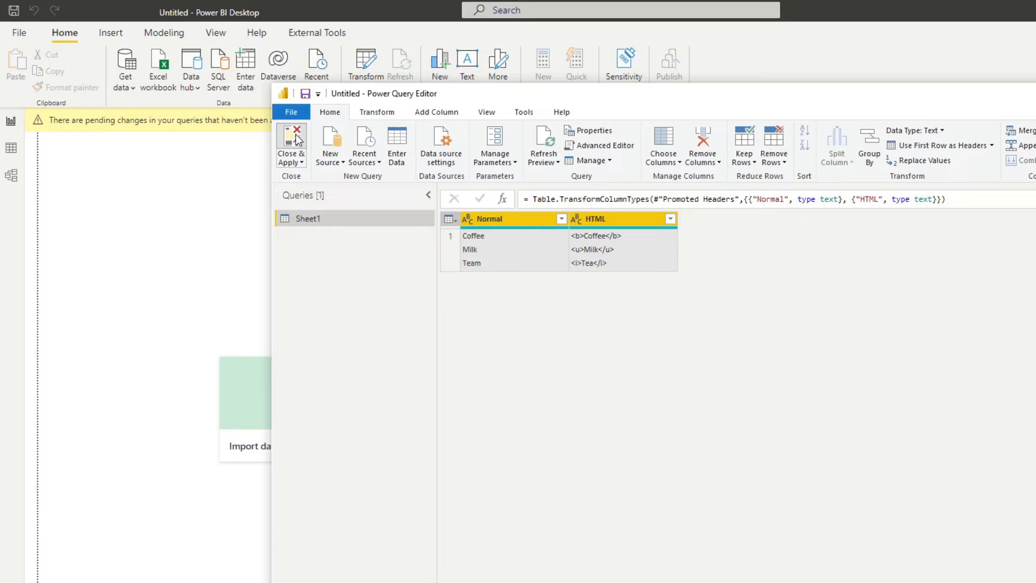
pyautogui.click(290, 144)
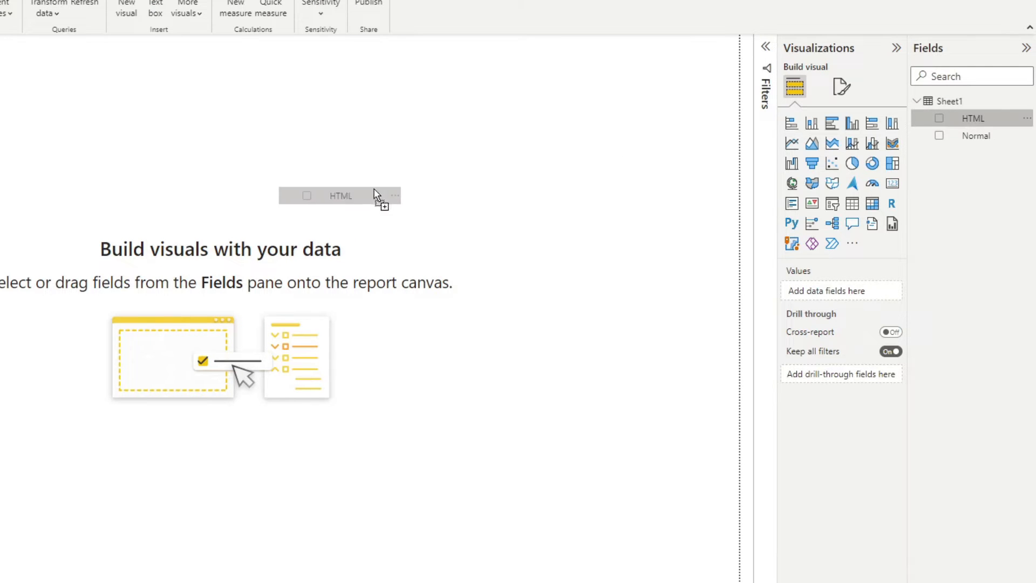
# Add the Normal field to the canvas and switch its visual to a Card.
pyautogui.click(939, 136)
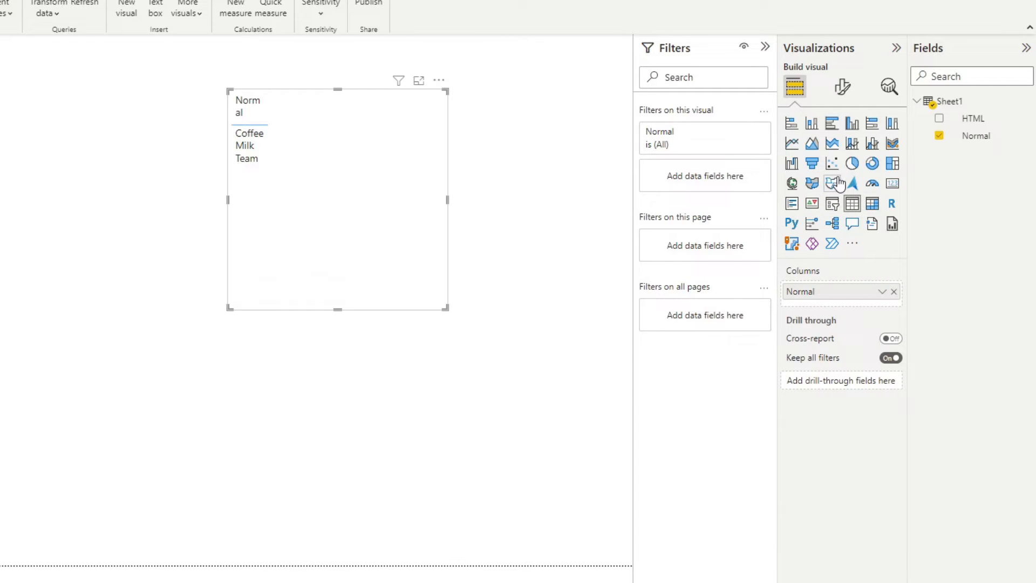
pyautogui.click(891, 183)
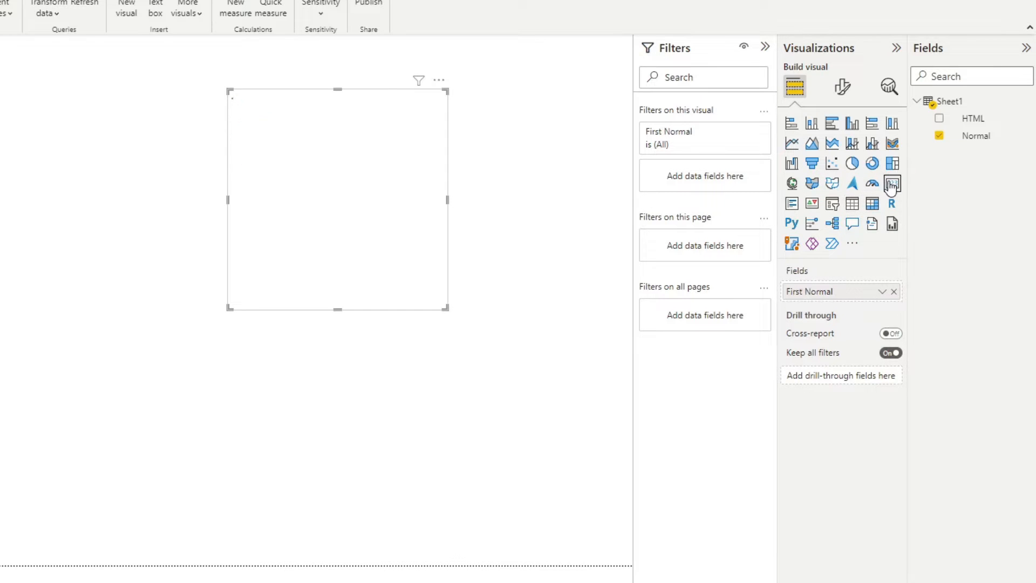
pyautogui.click(891, 183)
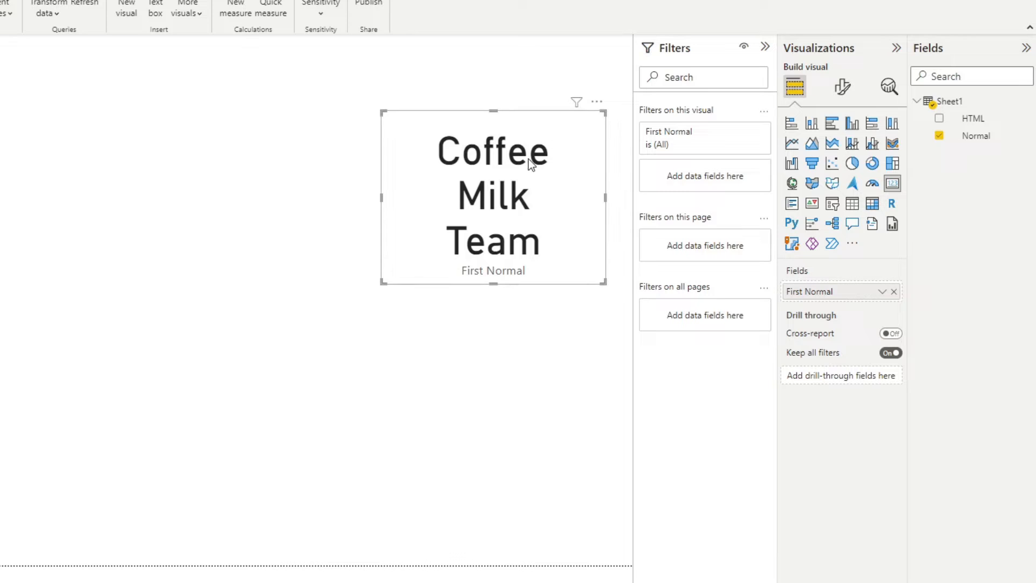
pyautogui.moveTo(501, 183)
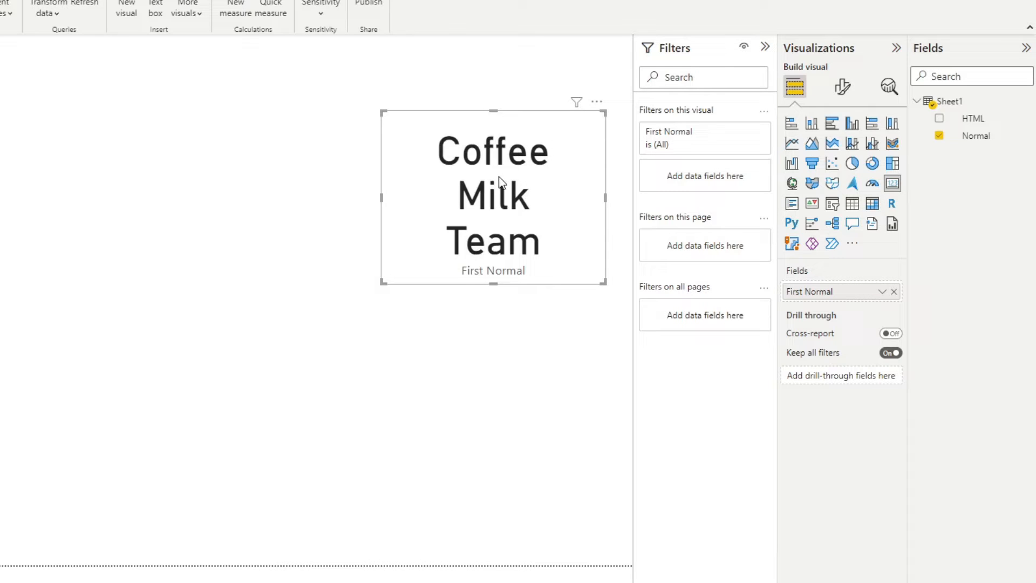
pyautogui.moveTo(497, 152)
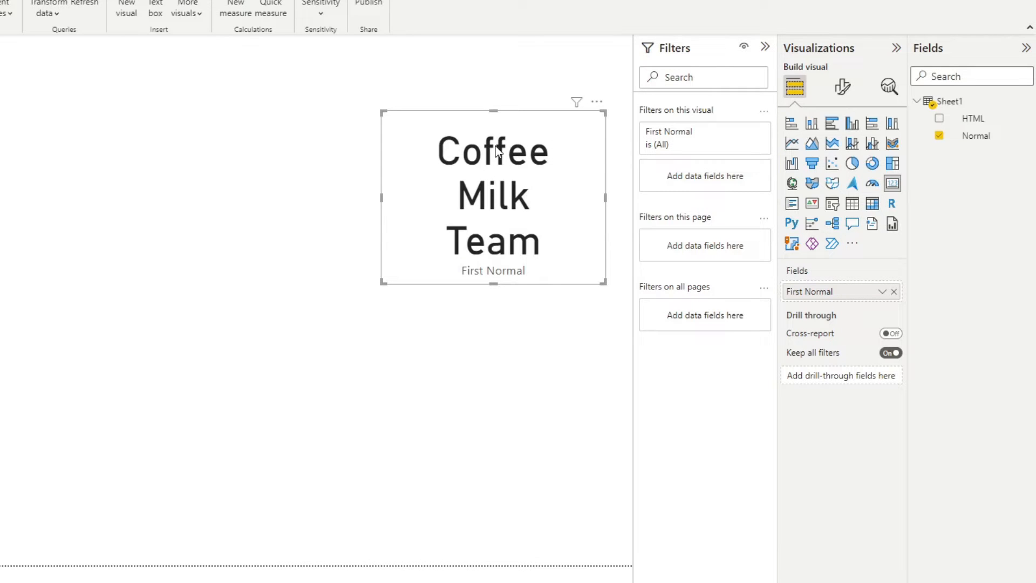
pyautogui.moveTo(507, 251)
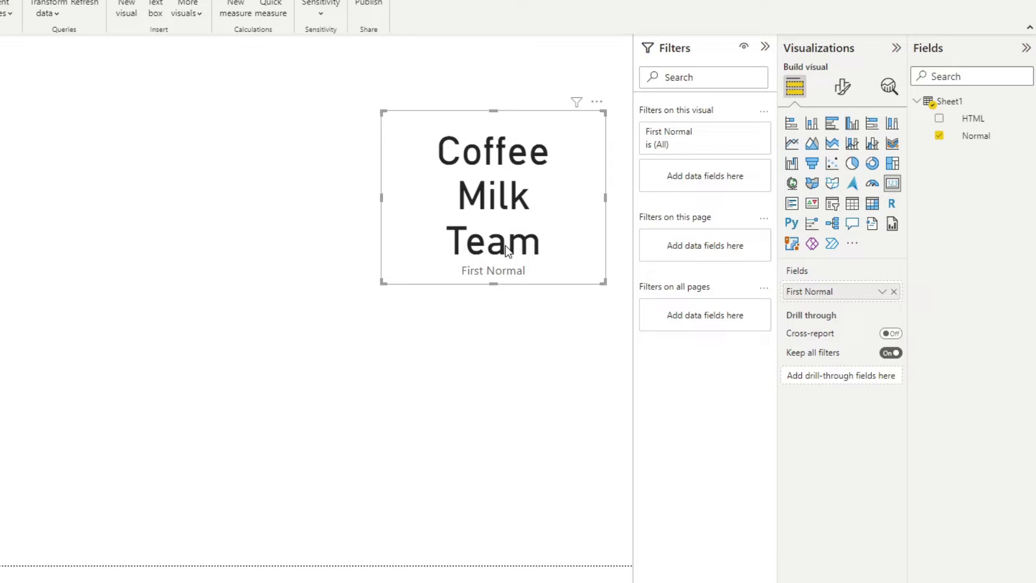
pyautogui.moveTo(489, 395)
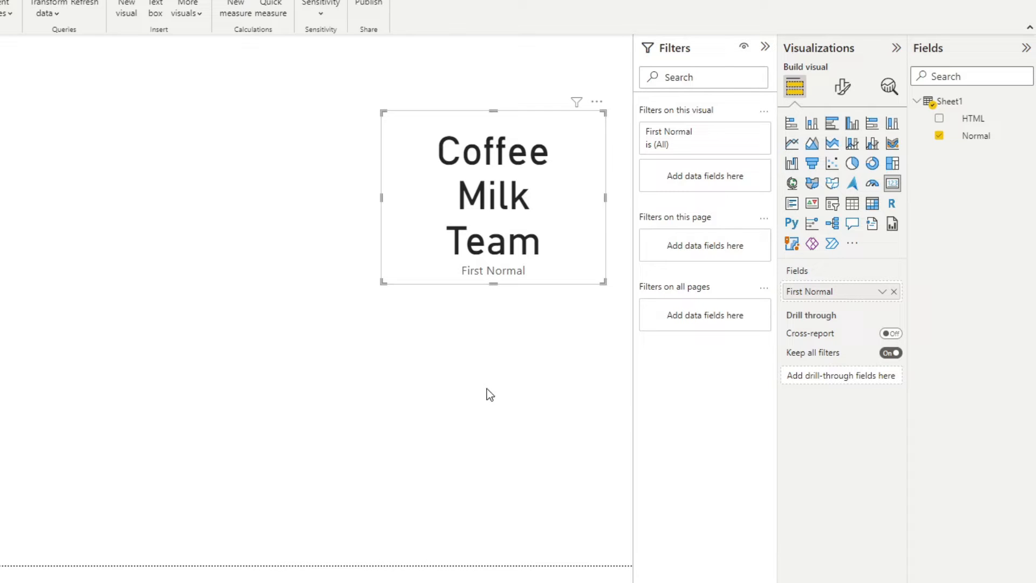
pyautogui.moveTo(489, 385)
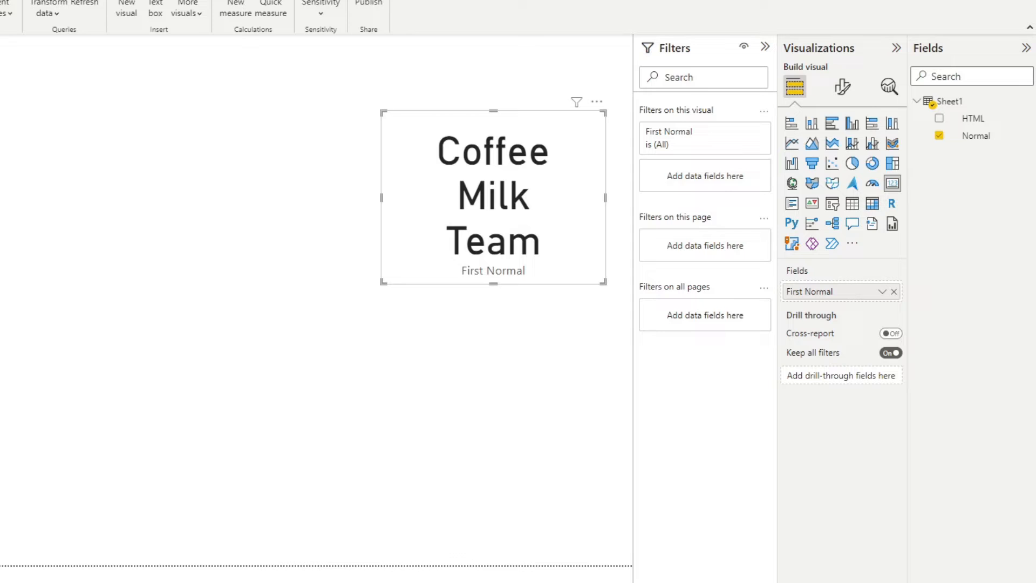
pyautogui.click(469, 323)
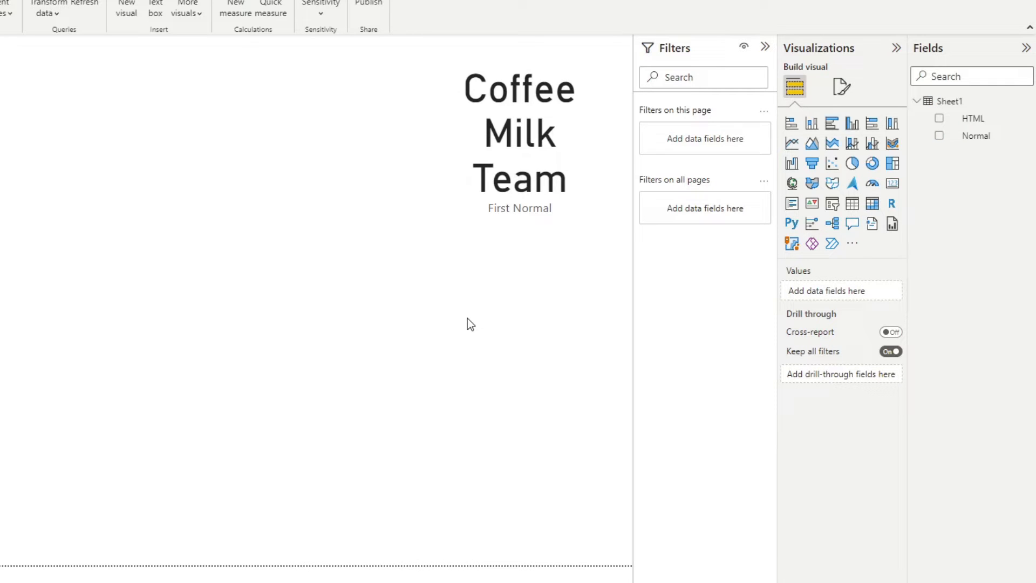
pyautogui.moveTo(470, 314)
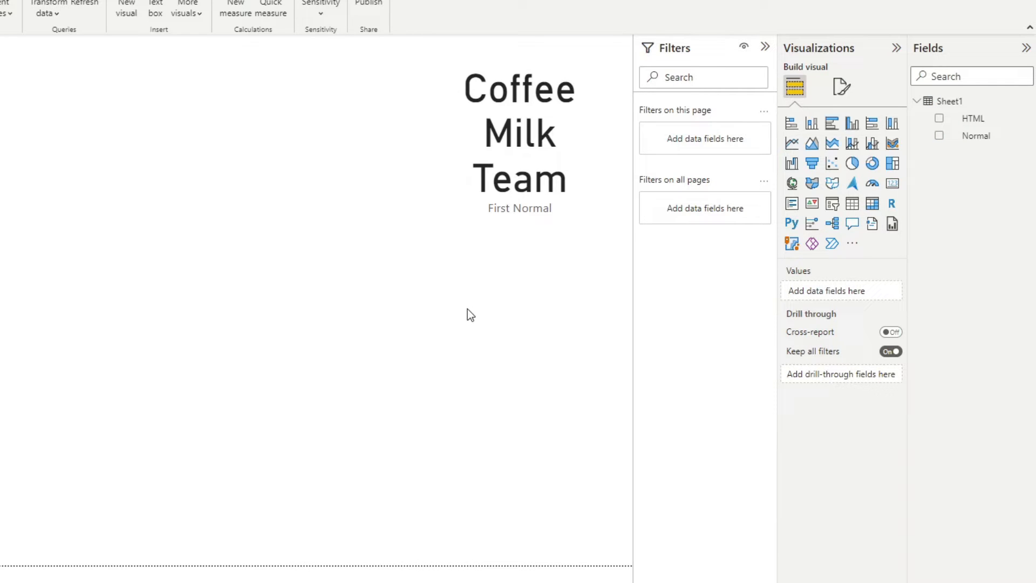
pyautogui.moveTo(466, 330)
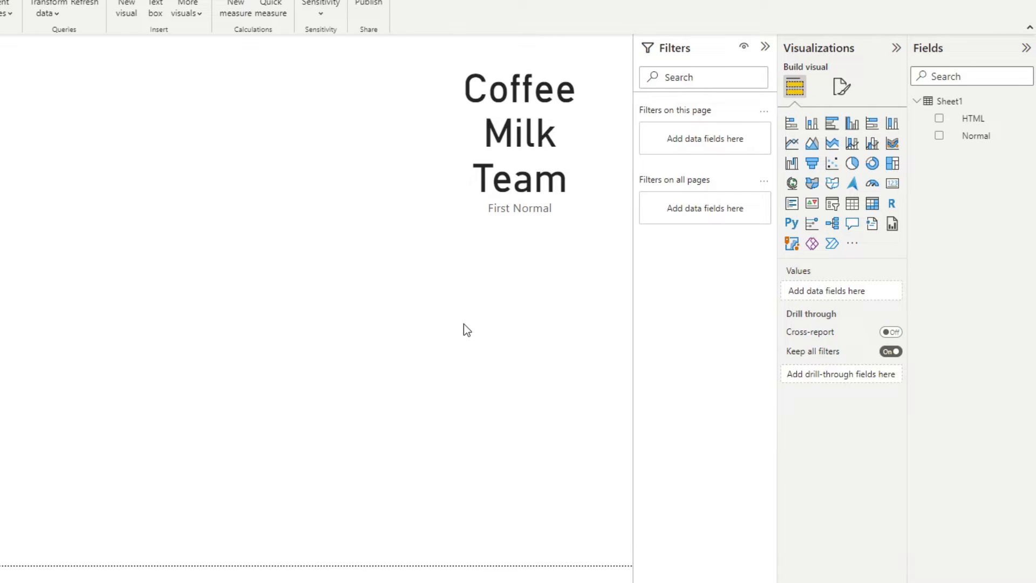
pyautogui.moveTo(490, 342)
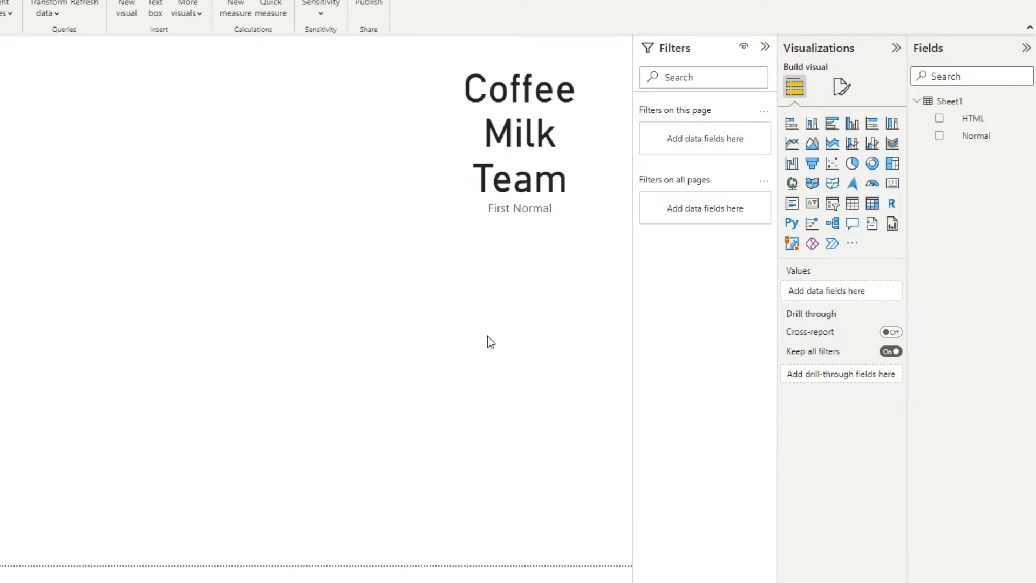
pyautogui.moveTo(429, 350)
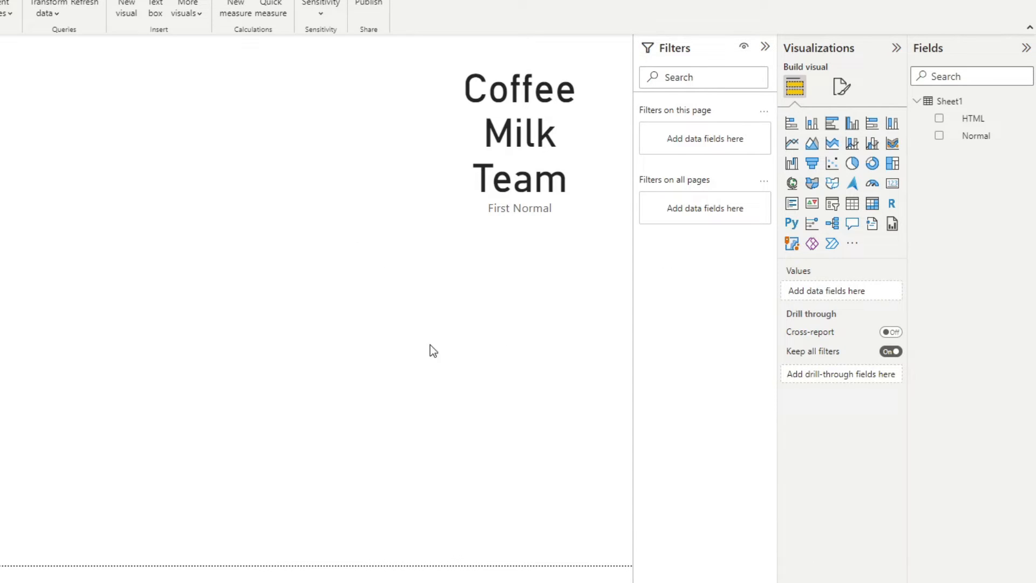
# Search AppSource for 'html' and add the HTML Content custom visual.
pyautogui.click(853, 243)
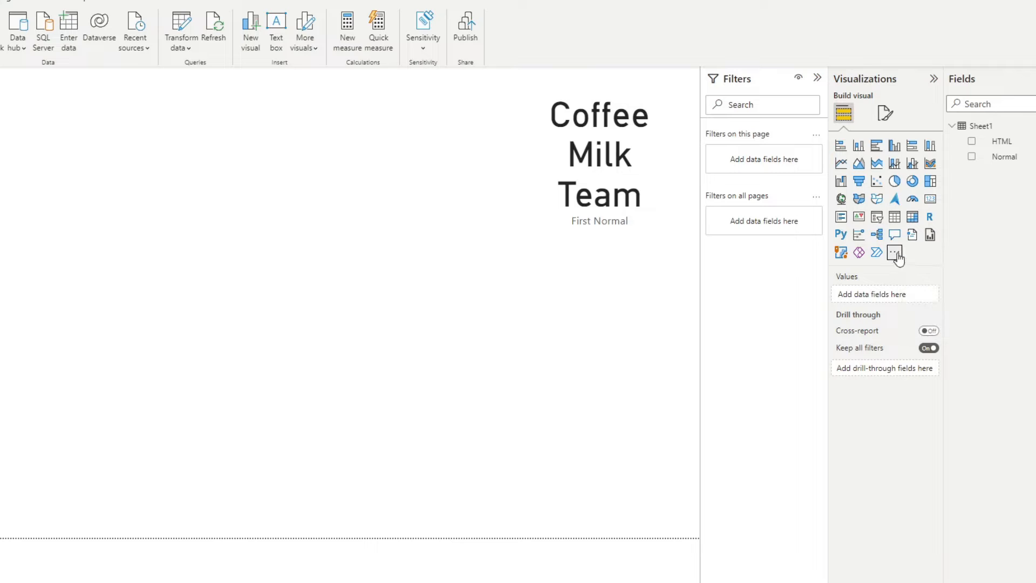
pyautogui.click(896, 253)
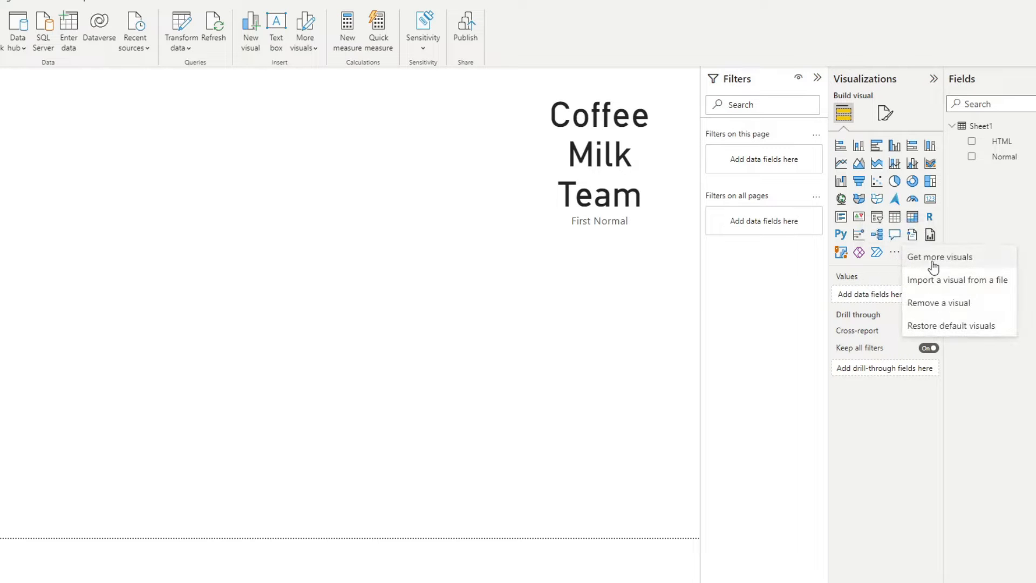
pyautogui.click(939, 257)
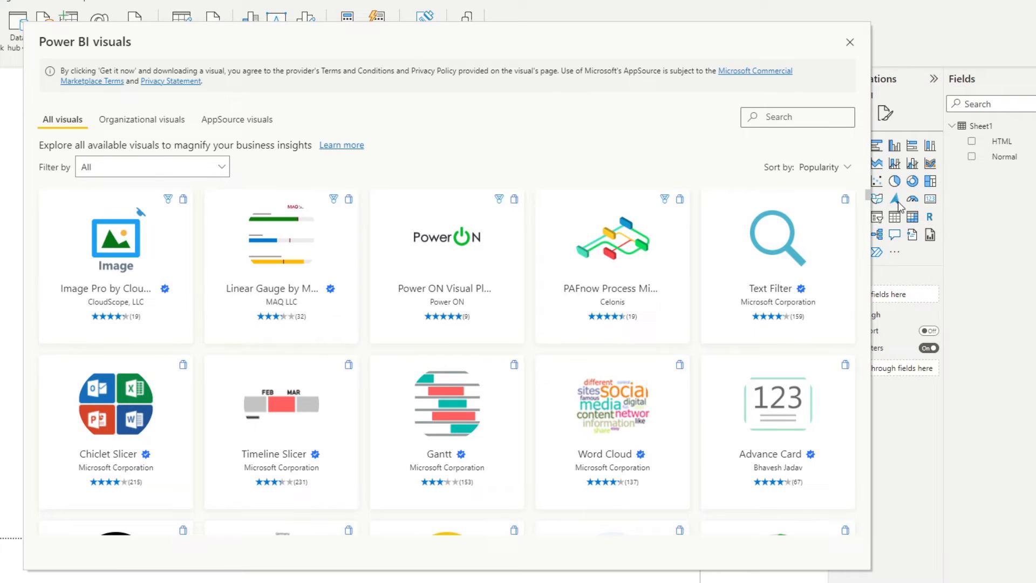
pyautogui.moveTo(893, 6)
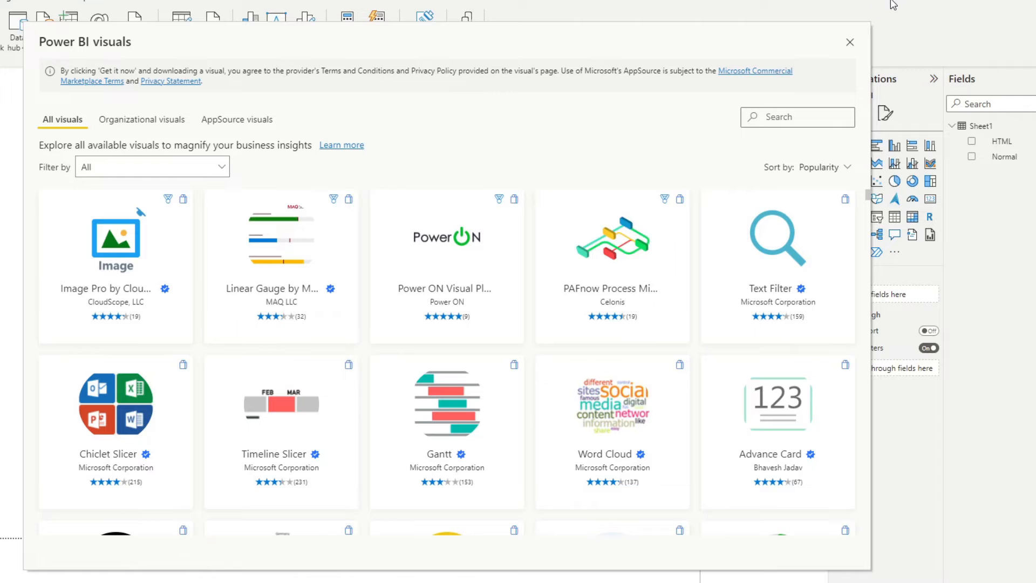
pyautogui.moveTo(770, 113)
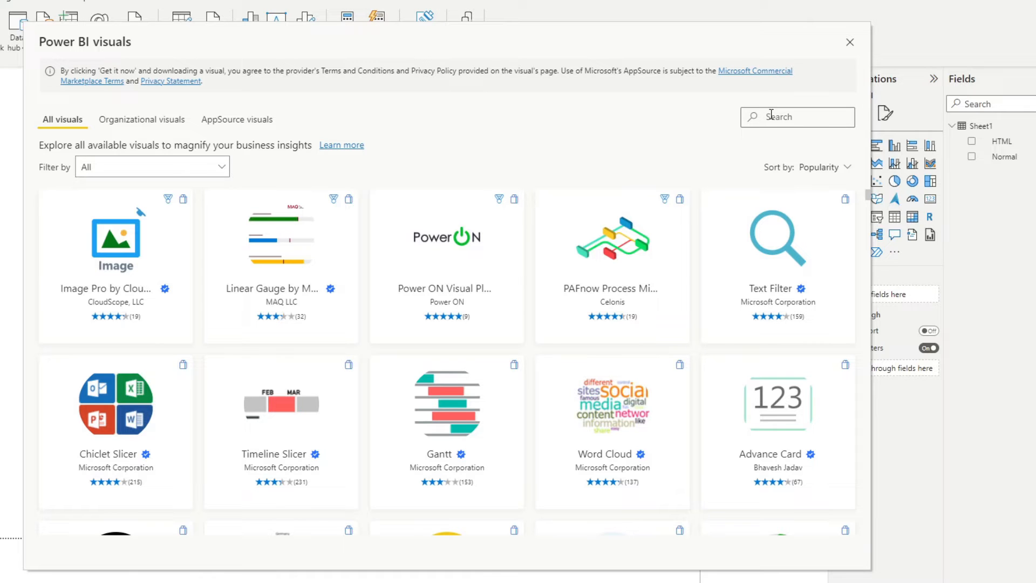
pyautogui.write('html')
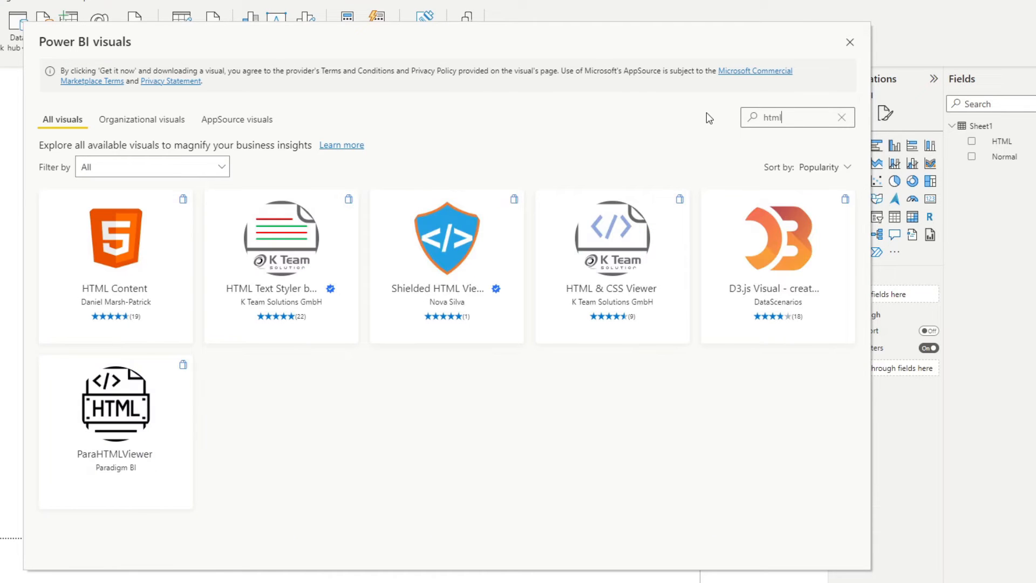
pyautogui.moveTo(116, 258)
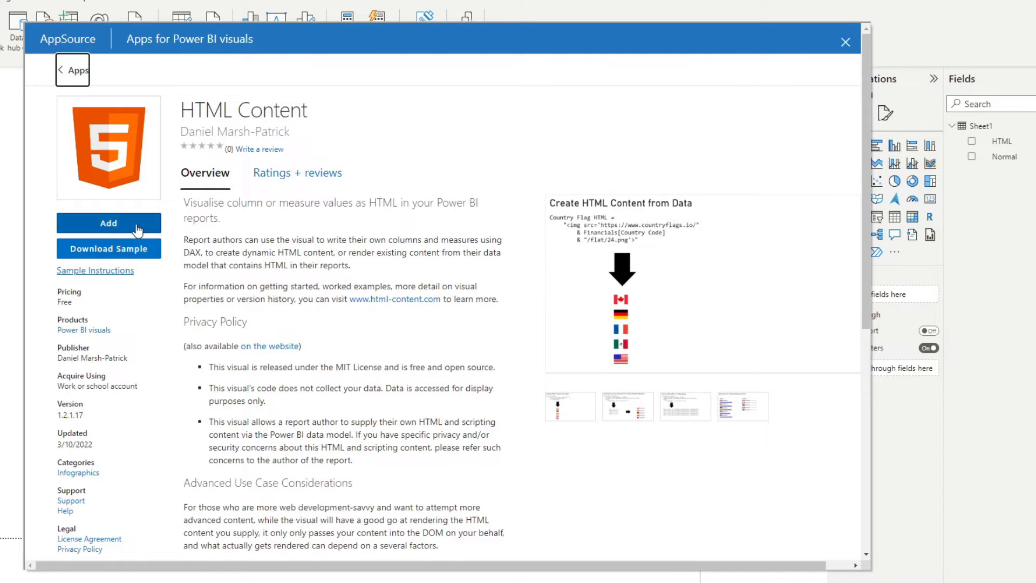
pyautogui.click(108, 222)
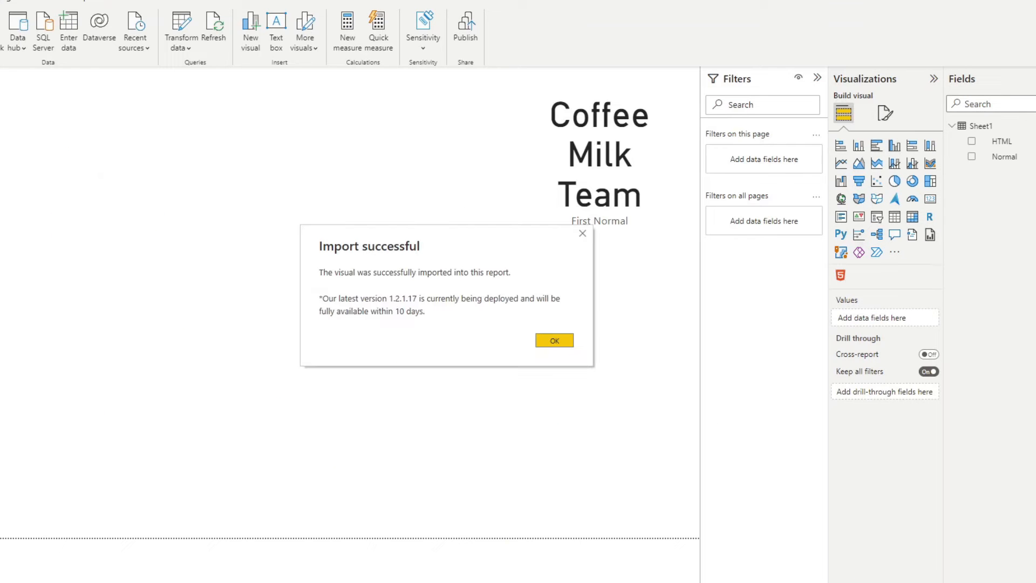
# Dismiss the import message and add a Card showing the First HTML value.
pyautogui.click(554, 340)
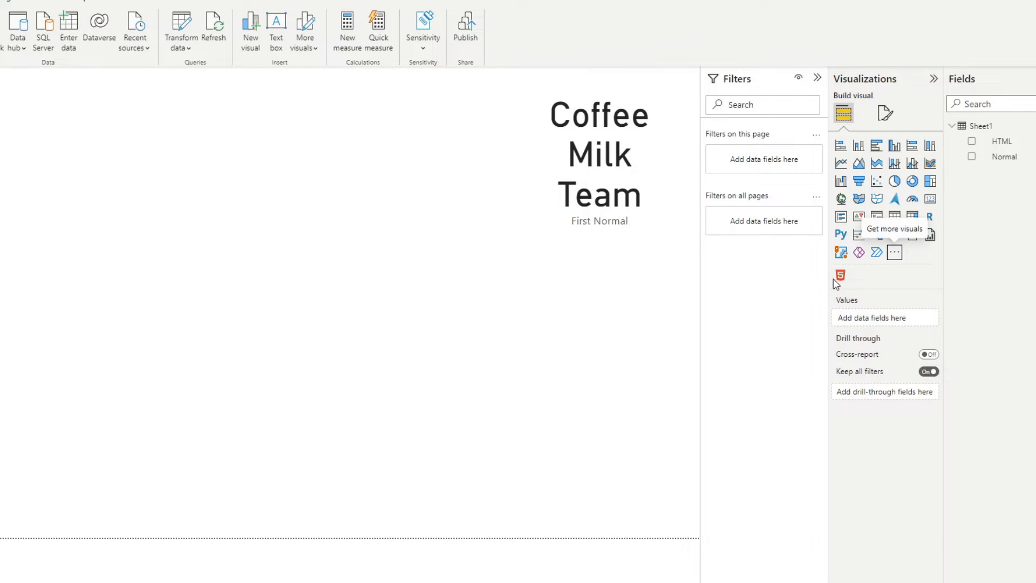
pyautogui.moveTo(840, 276)
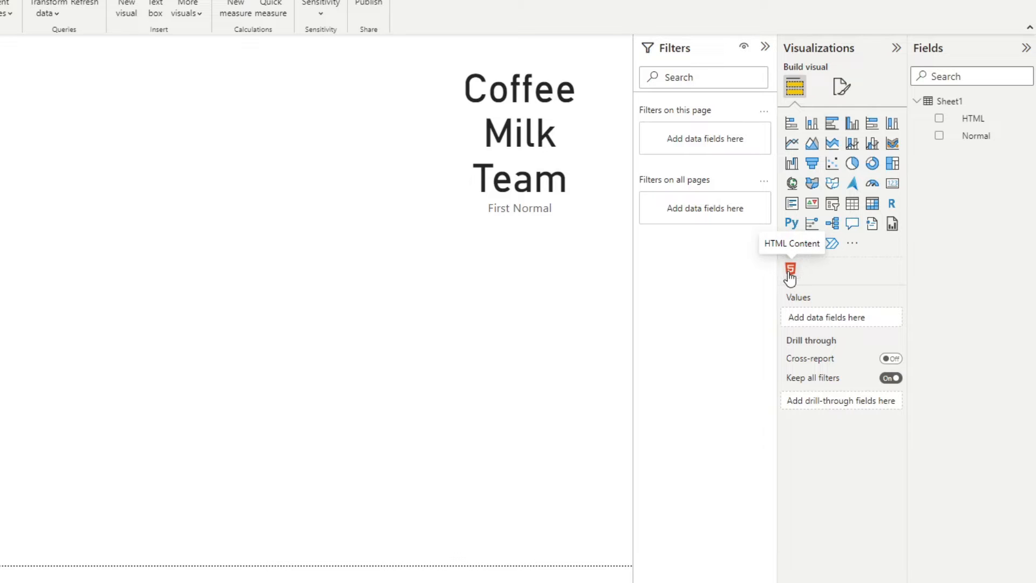
pyautogui.click(791, 271)
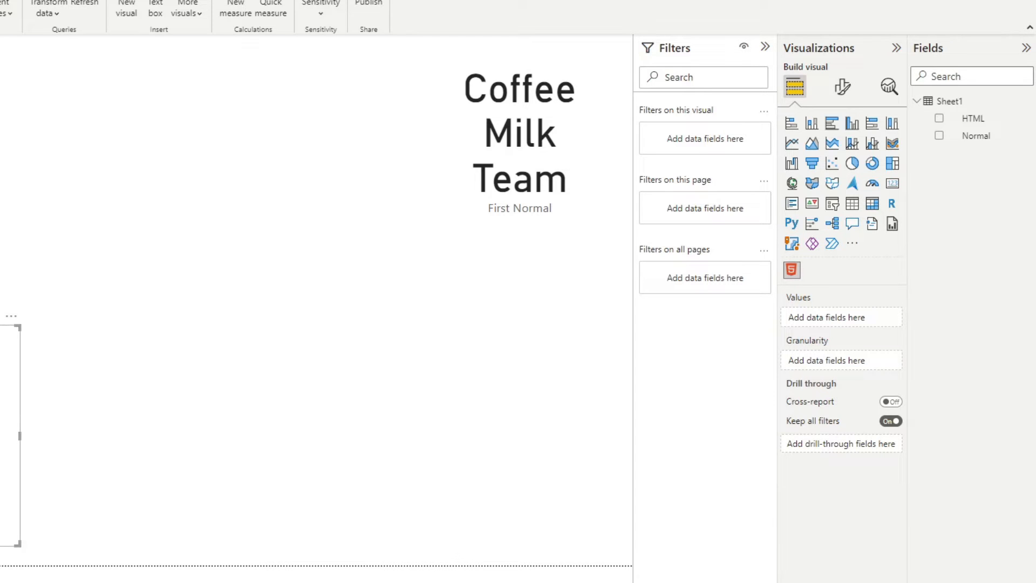
pyautogui.click(791, 270)
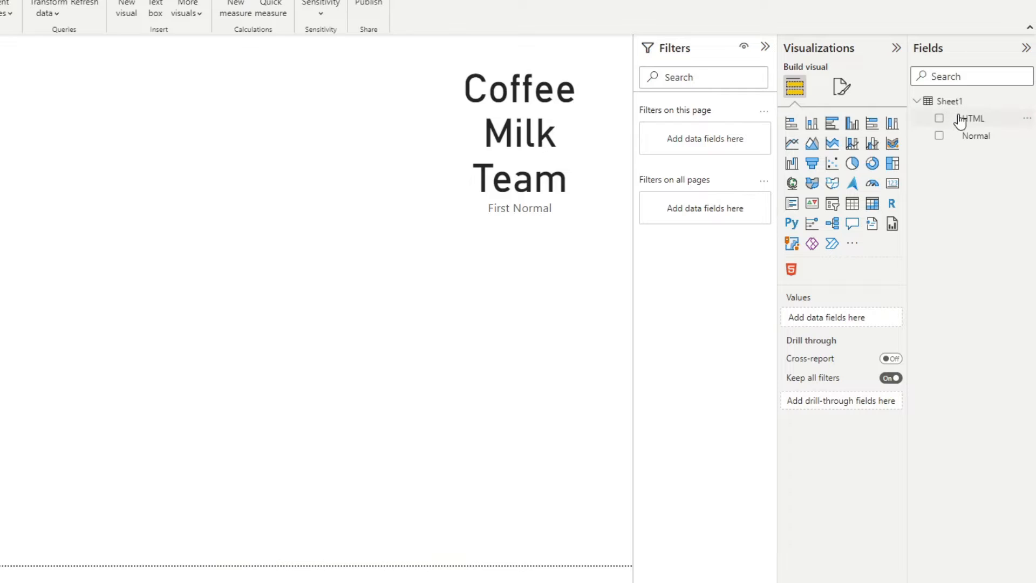
pyautogui.click(939, 119)
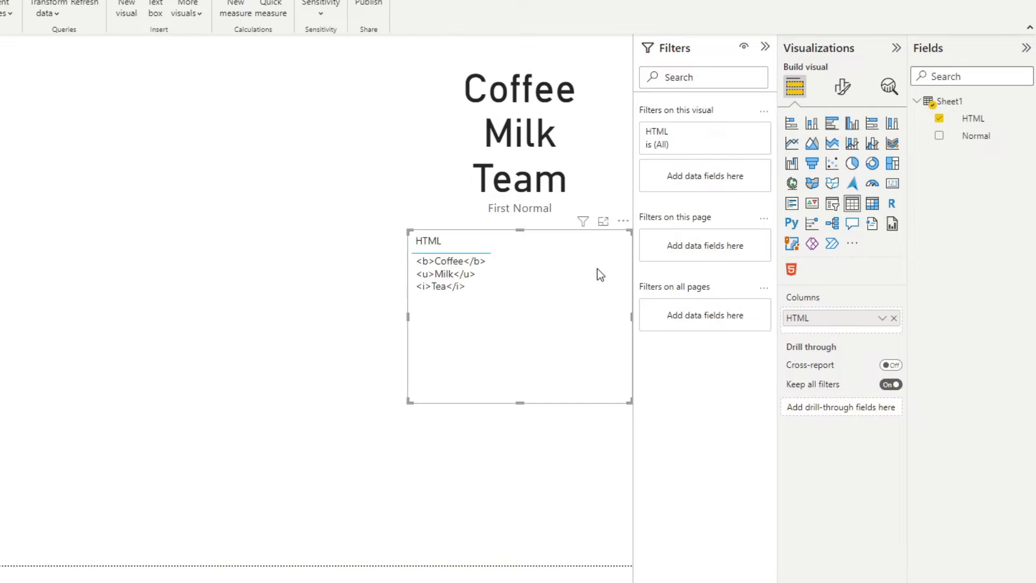
pyautogui.click(892, 183)
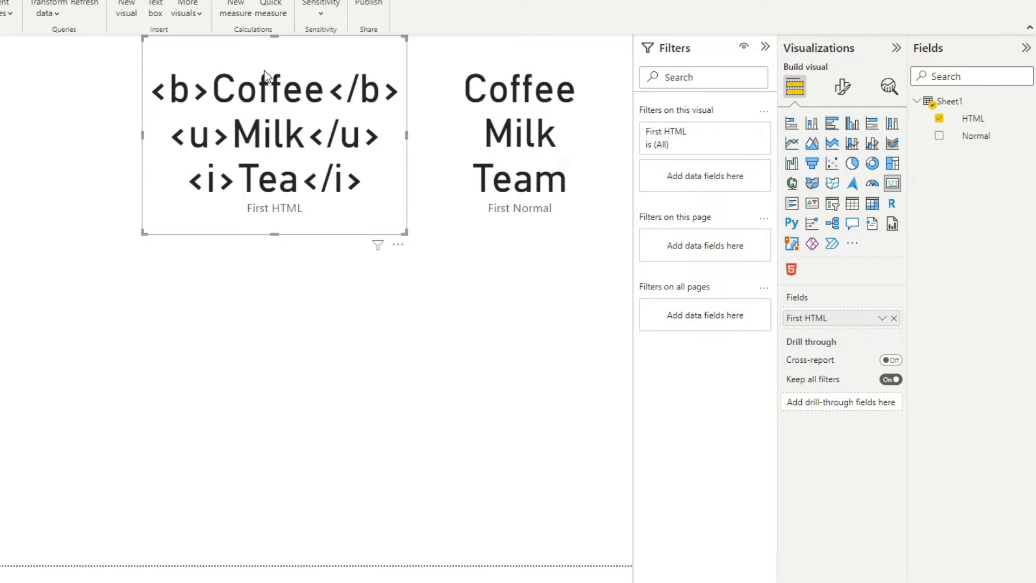
pyautogui.moveTo(364, 96)
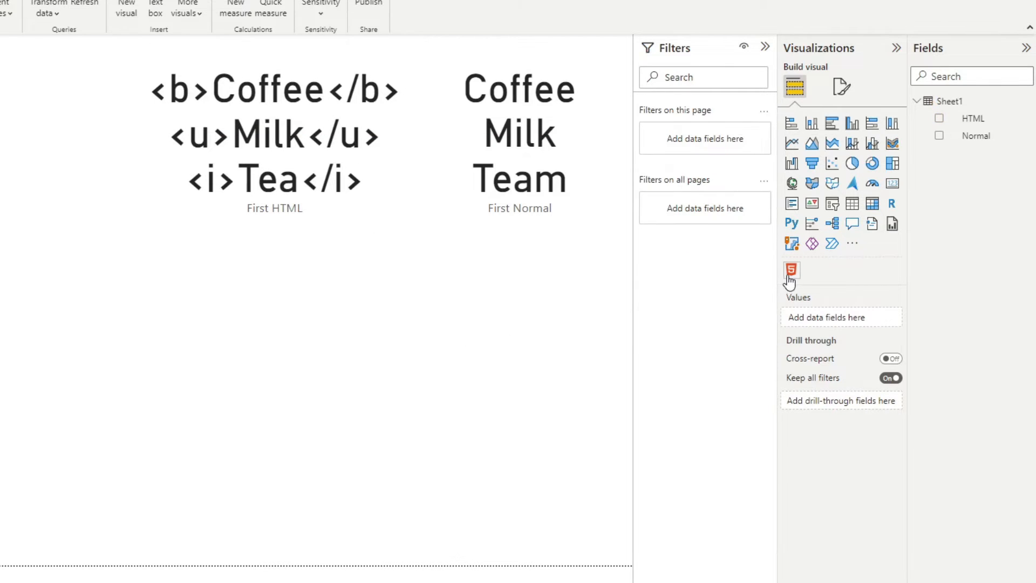
# Insert an HTML Content visual with the HTML field as its value.
pyautogui.click(791, 271)
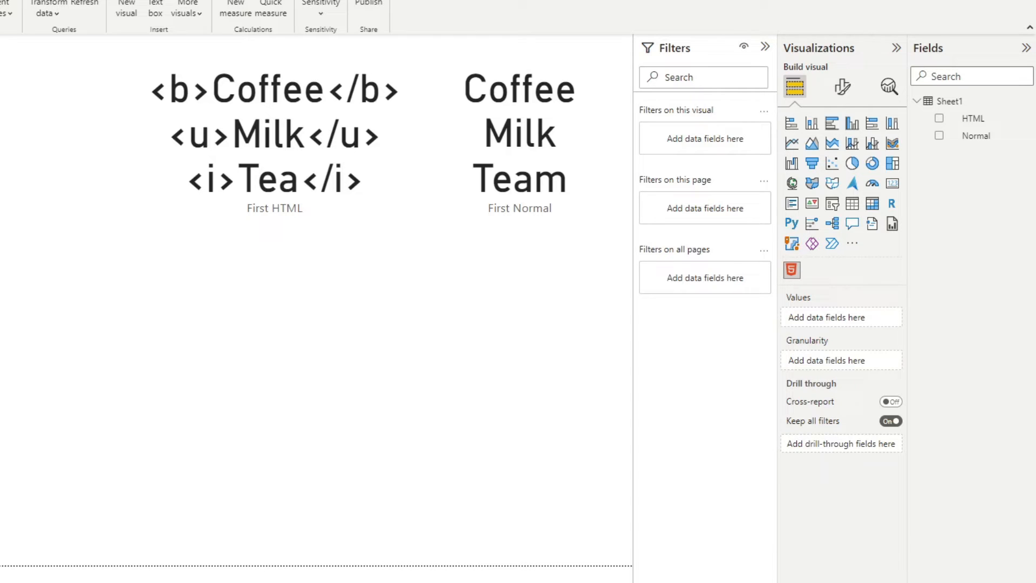
pyautogui.click(791, 270)
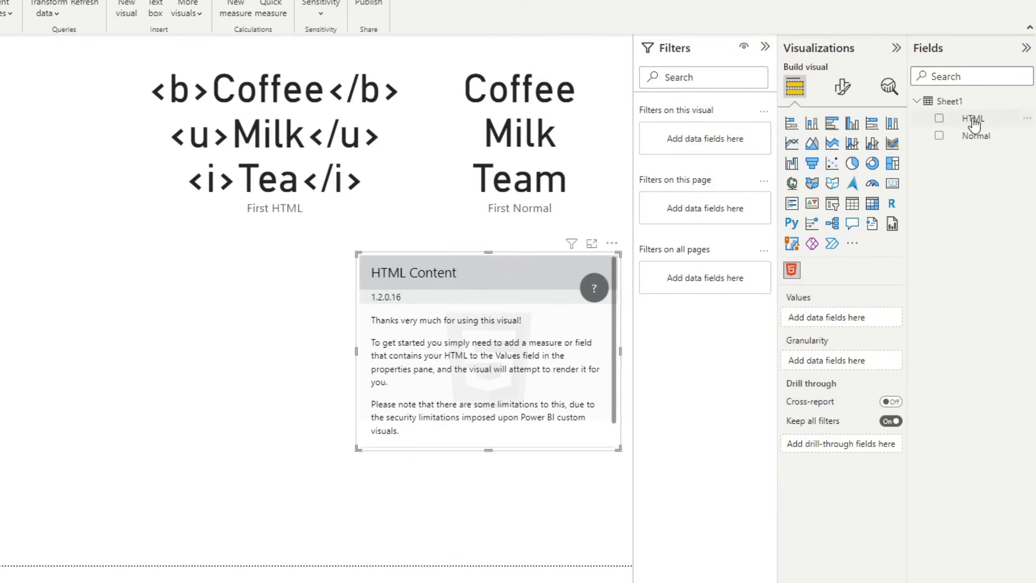
pyautogui.click(939, 117)
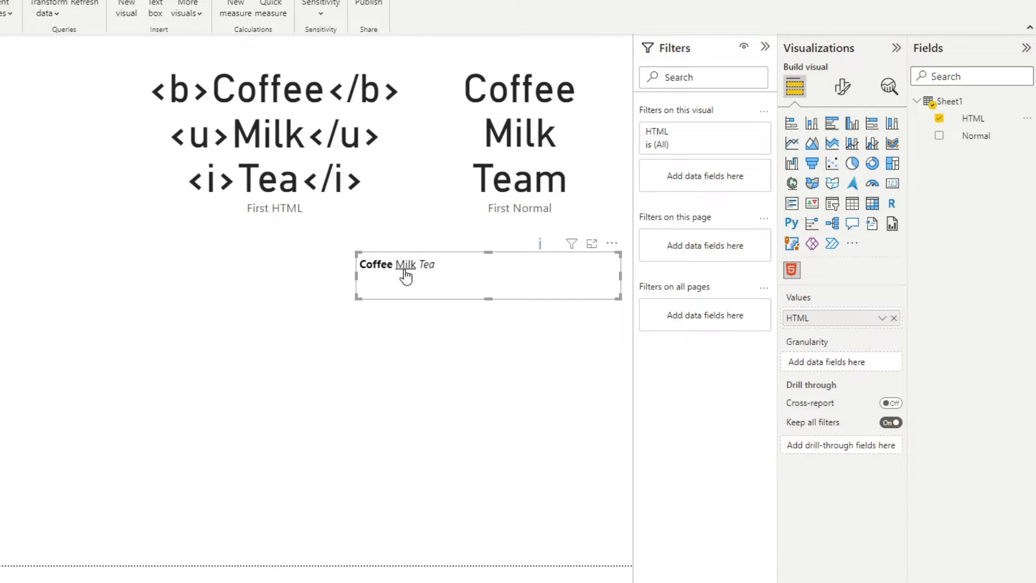
pyautogui.moveTo(434, 269)
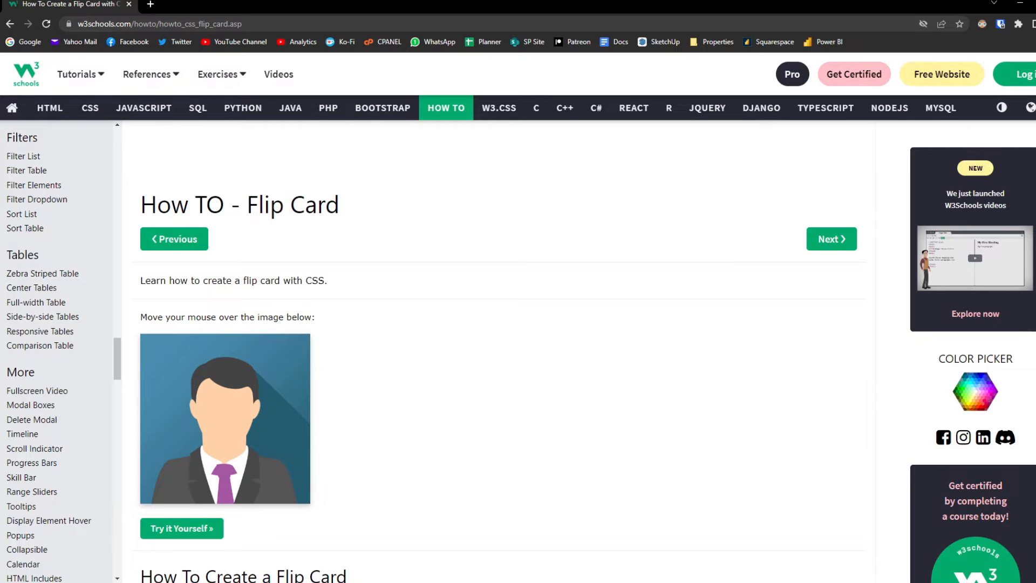
pyautogui.moveTo(644, 245)
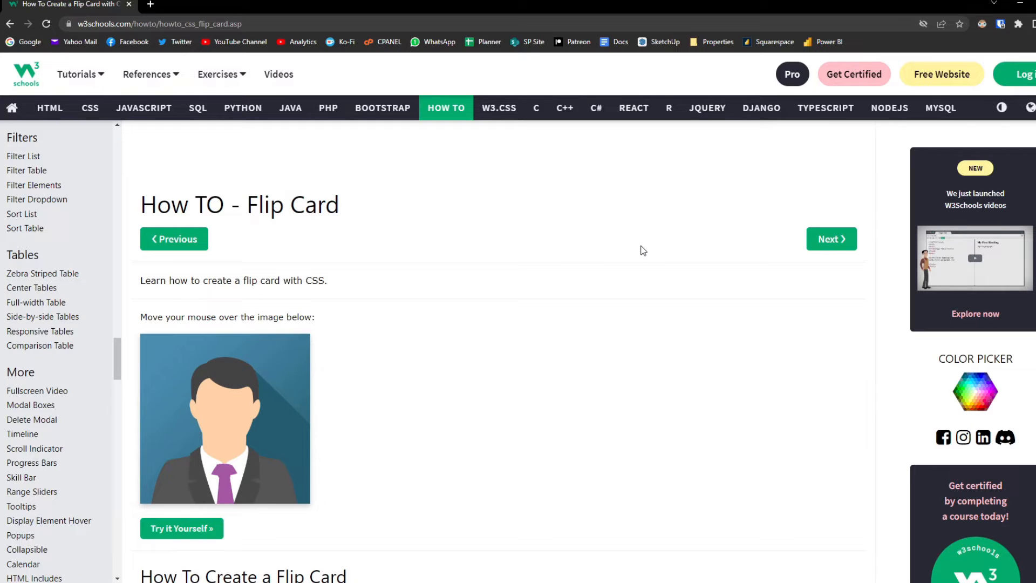
pyautogui.moveTo(634, 252)
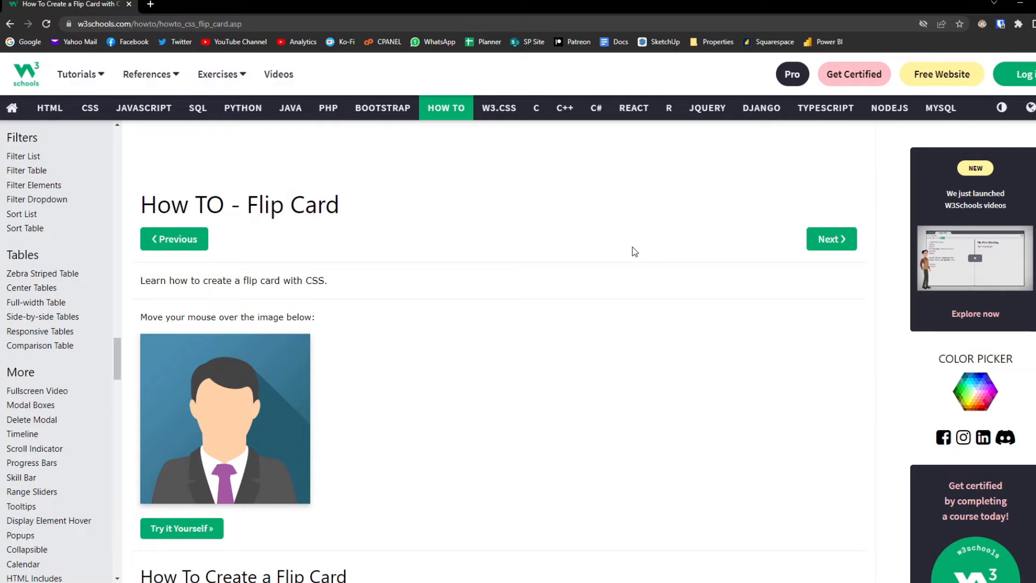
# Scroll the w3schools Flip Card tutorial to view the avatar card demo.
pyautogui.scroll(-3)
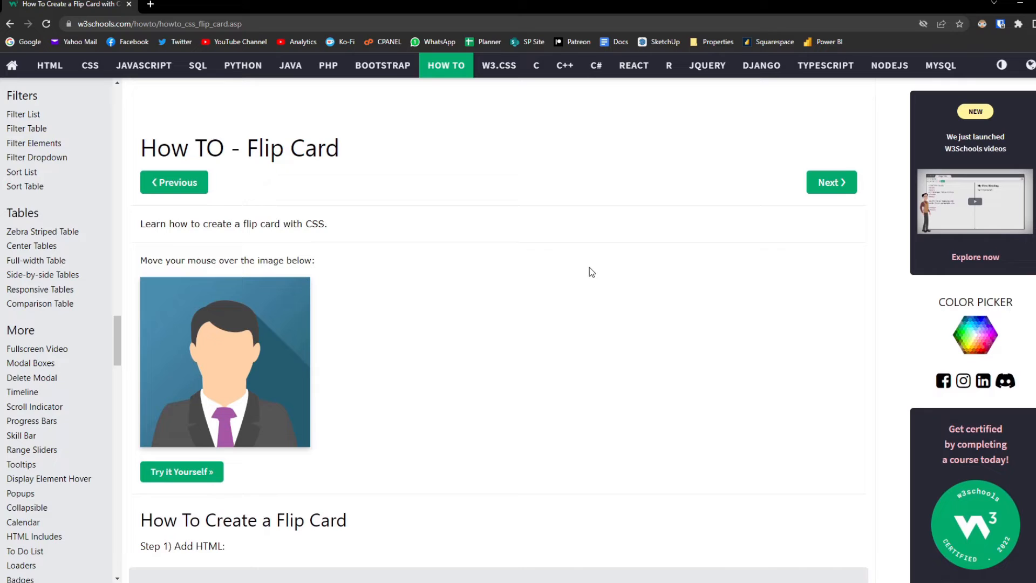
pyautogui.scroll(3)
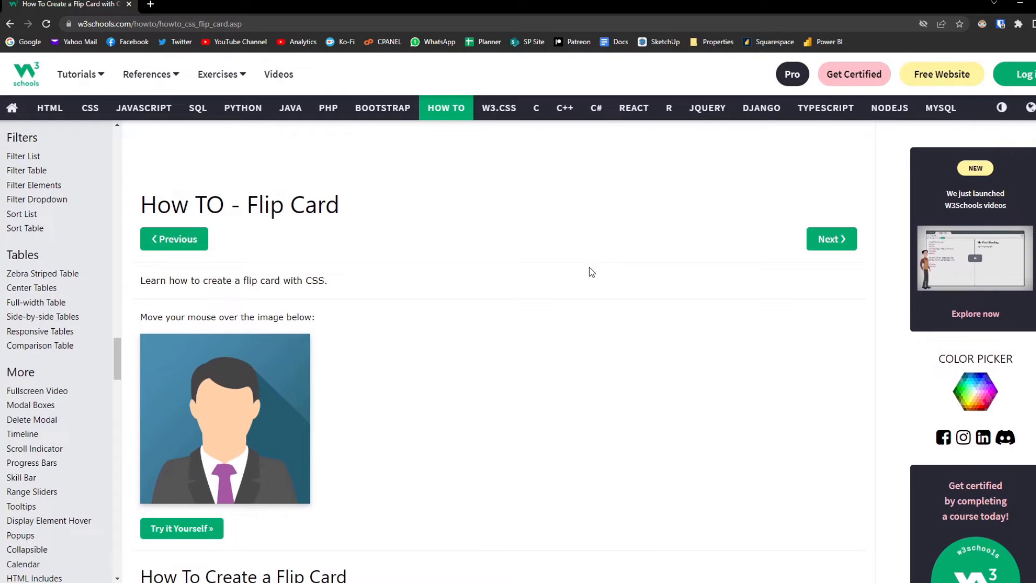
pyautogui.scroll(-3)
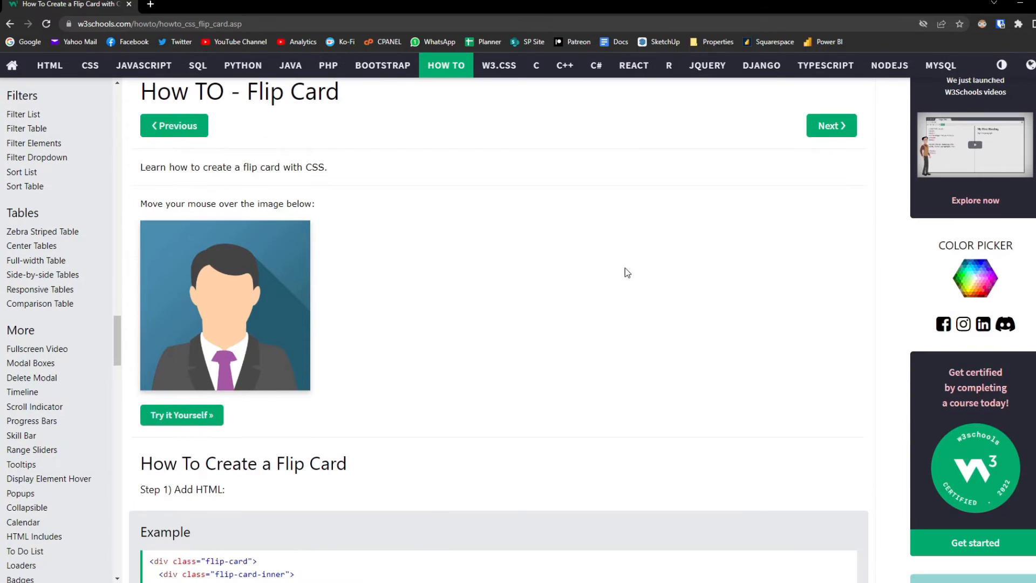
pyautogui.scroll(3)
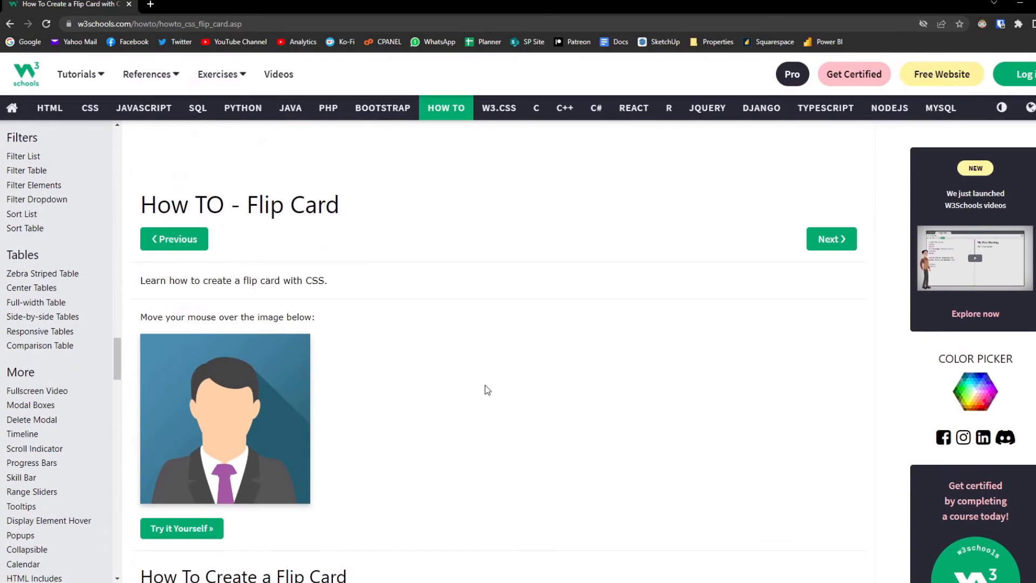
pyautogui.moveTo(304, 399)
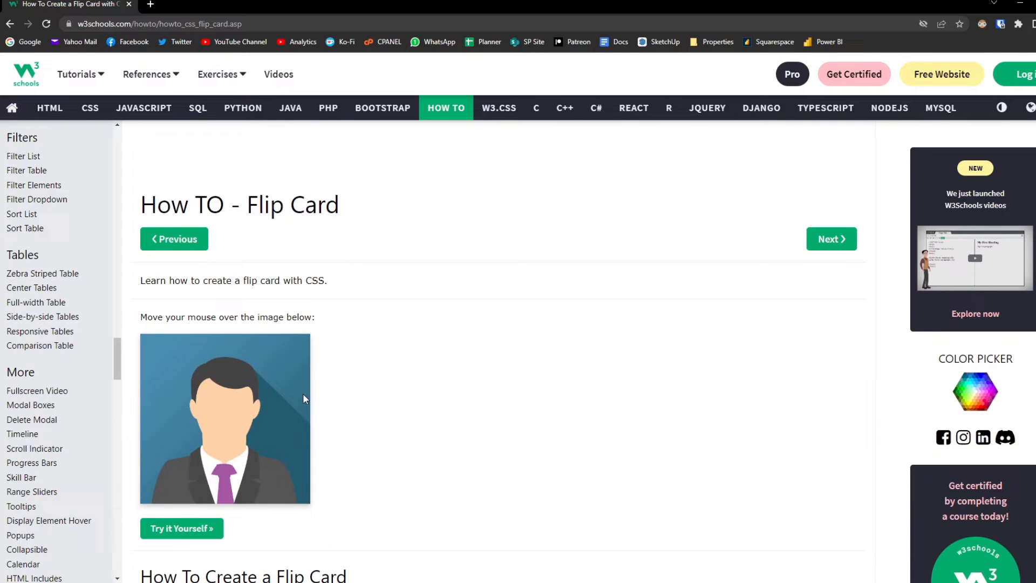
pyautogui.moveTo(294, 399)
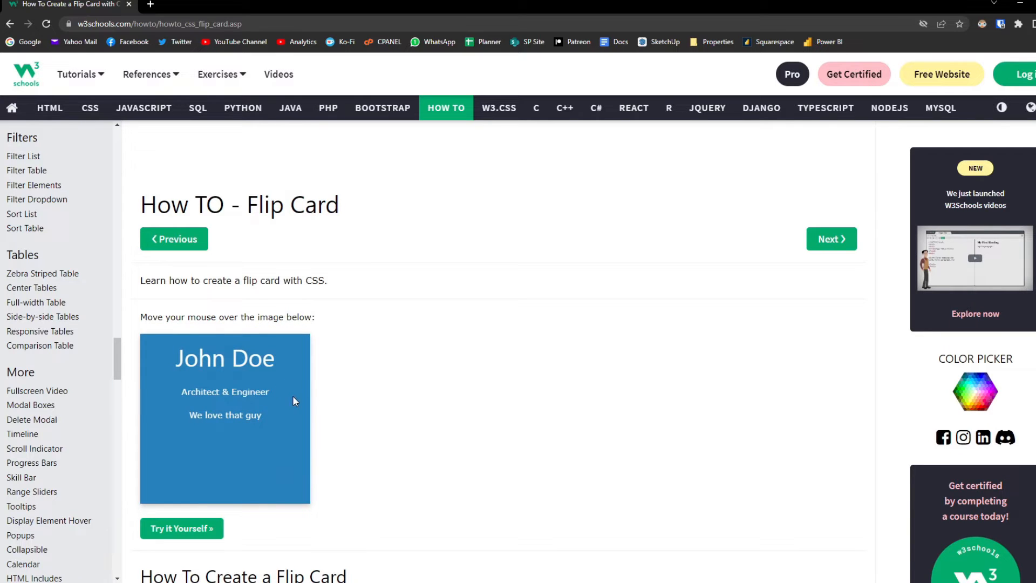
pyautogui.moveTo(245, 452)
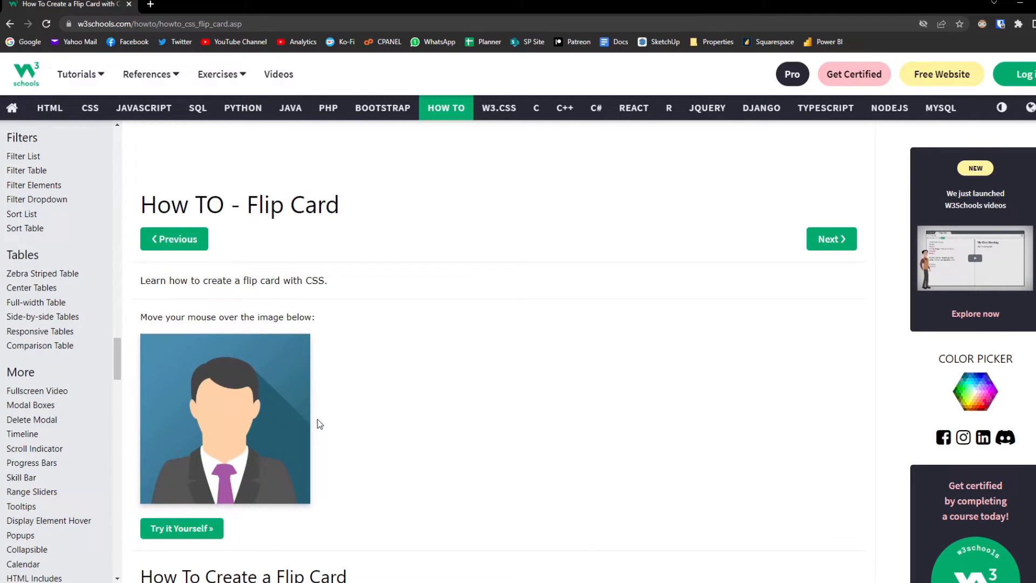
pyautogui.moveTo(509, 459)
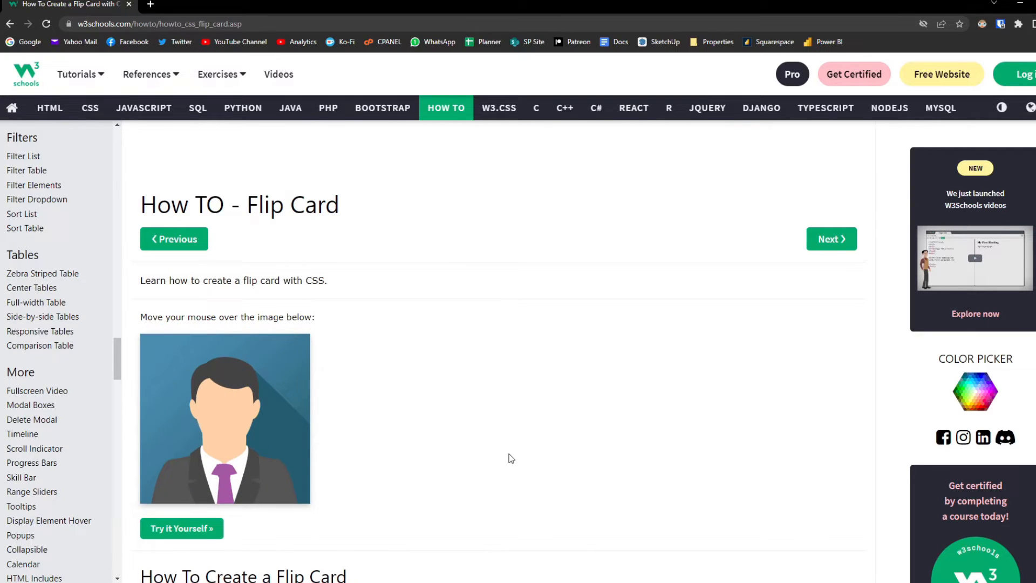
pyautogui.moveTo(423, 370)
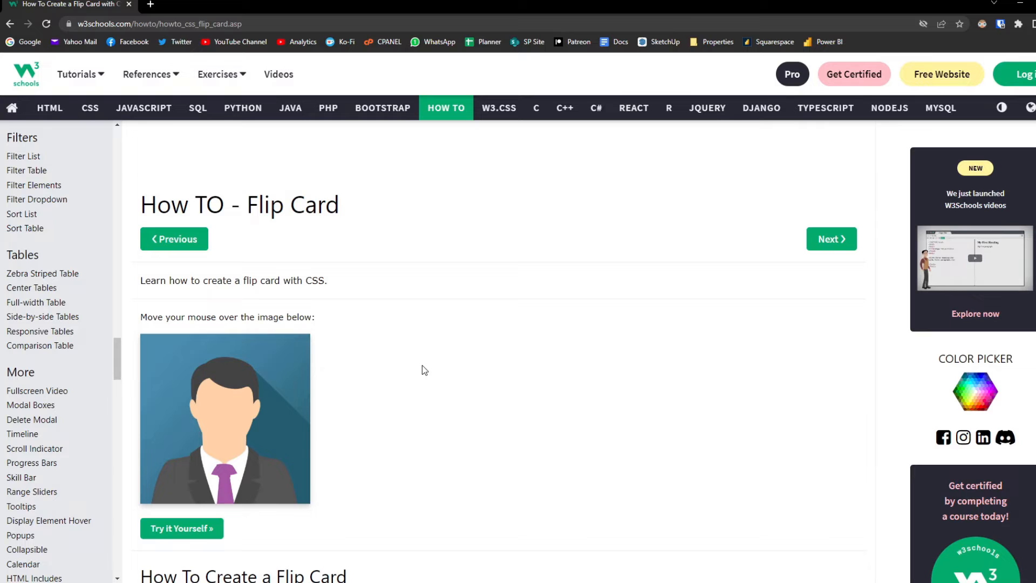
pyautogui.moveTo(414, 372)
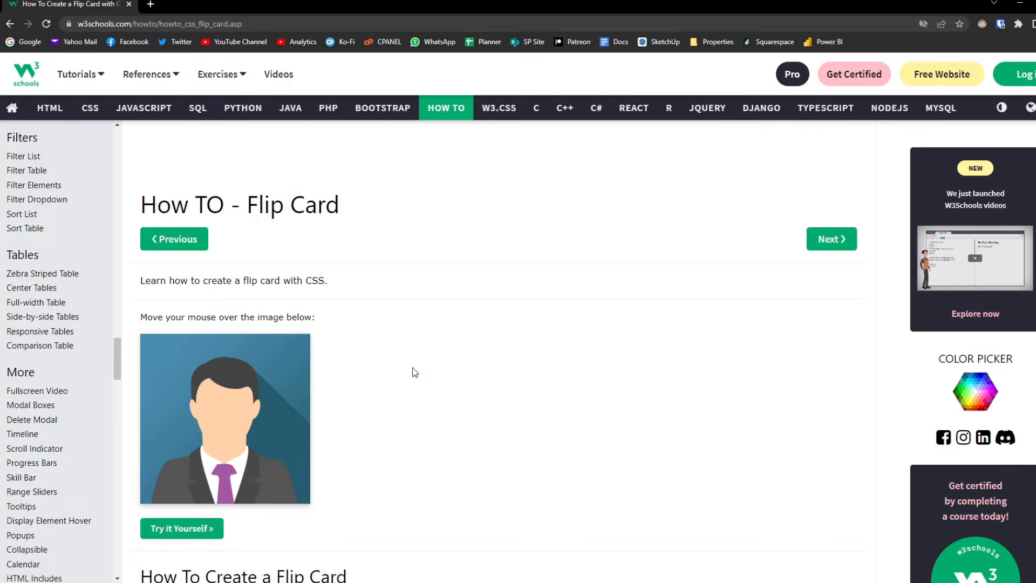
pyautogui.scroll(-3)
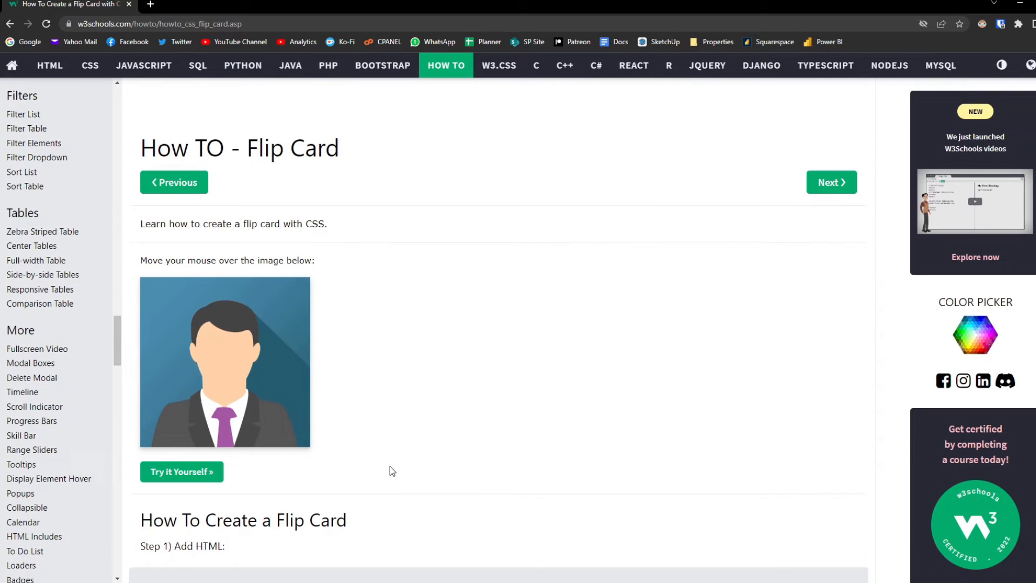
# Open Try it Yourself, select all the flip card example code and copy it.
pyautogui.click(181, 471)
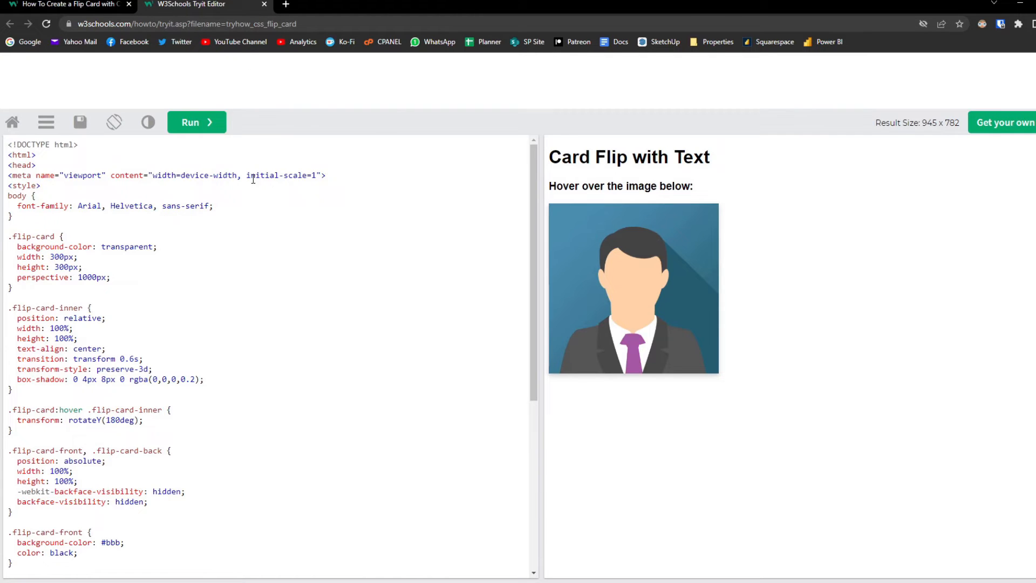
pyautogui.scroll(-3)
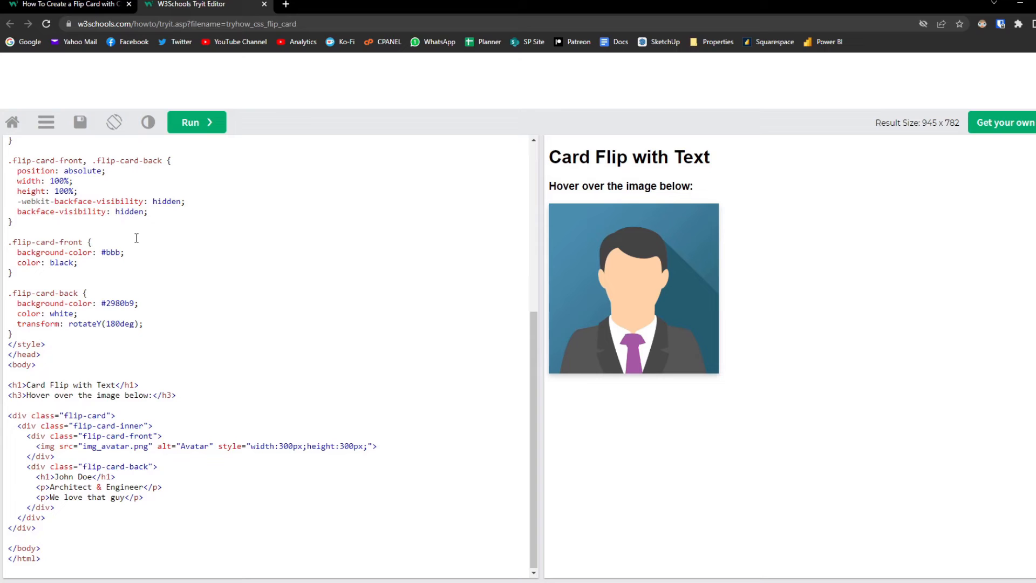
pyautogui.press('ctrl+a')
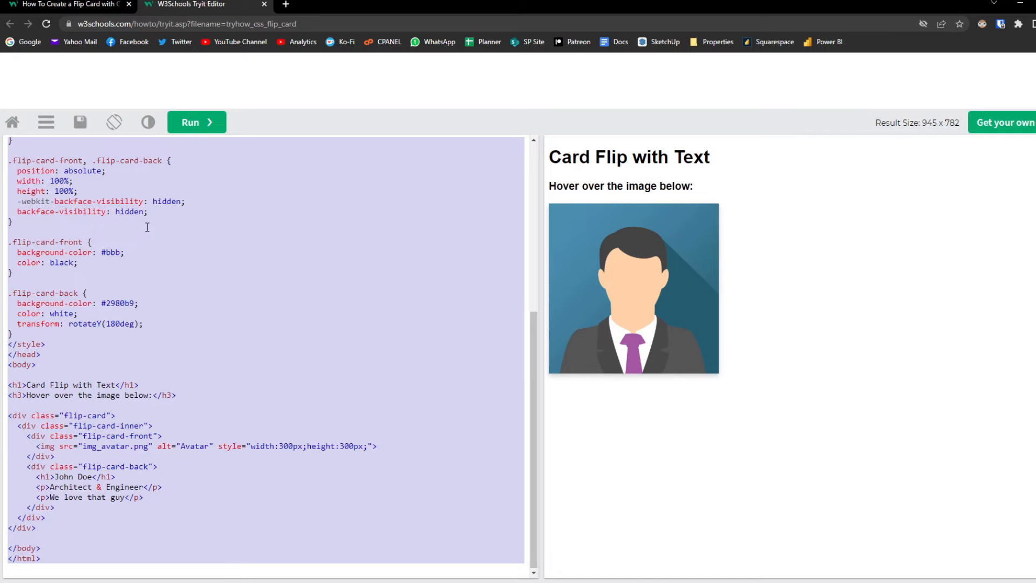
pyautogui.rightClick(127, 328)
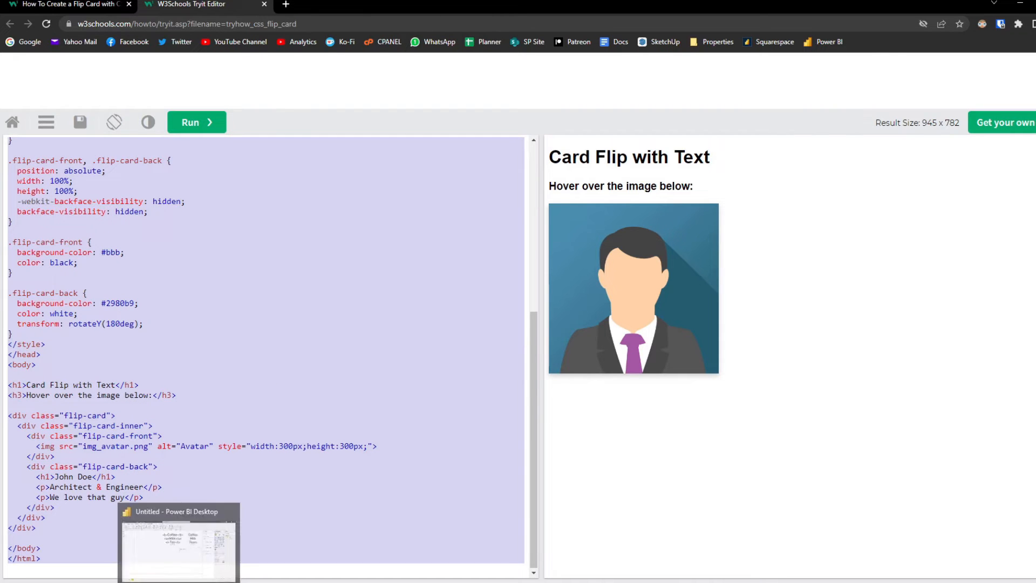
# Create a 'Flip Card =' measure holding the pasted code and expand the formula bar.
pyautogui.click(178, 542)
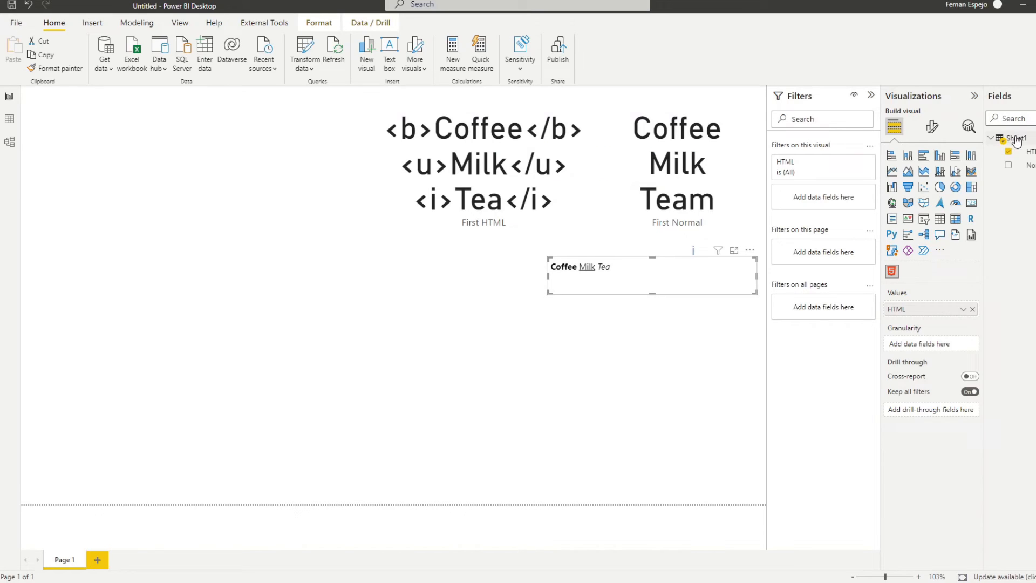
pyautogui.moveTo(449, 59)
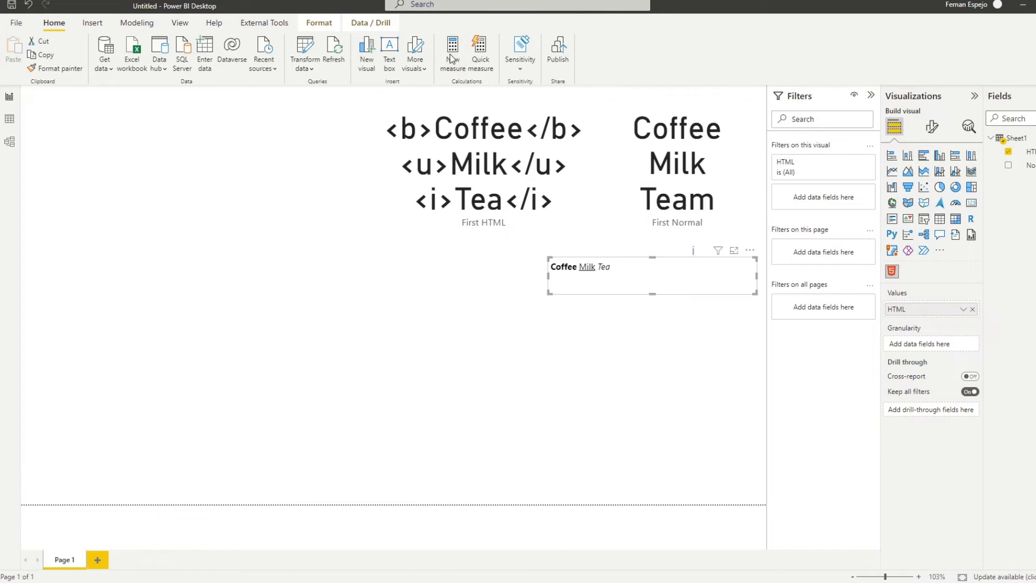
pyautogui.click(451, 49)
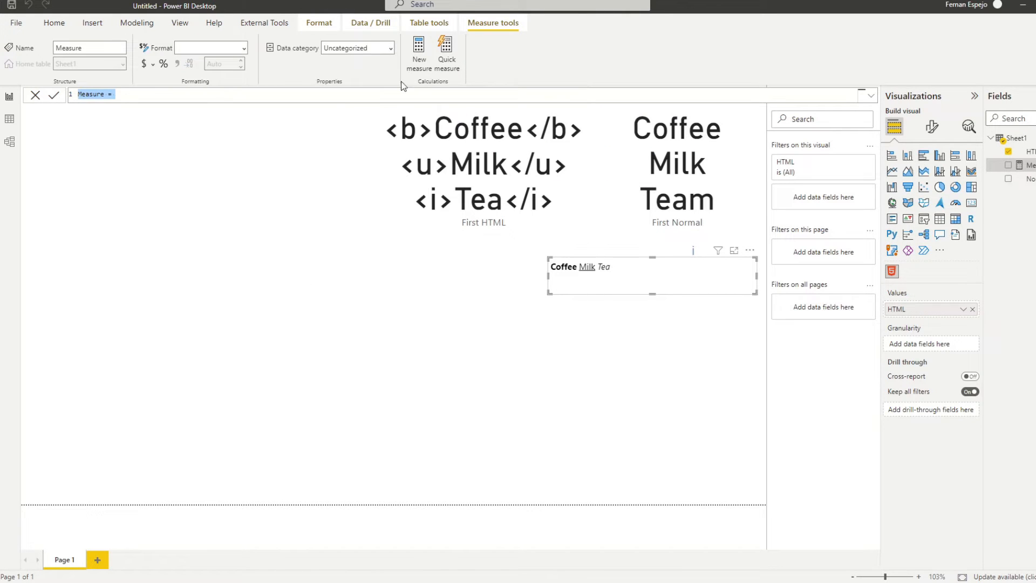
pyautogui.moveTo(370, 23)
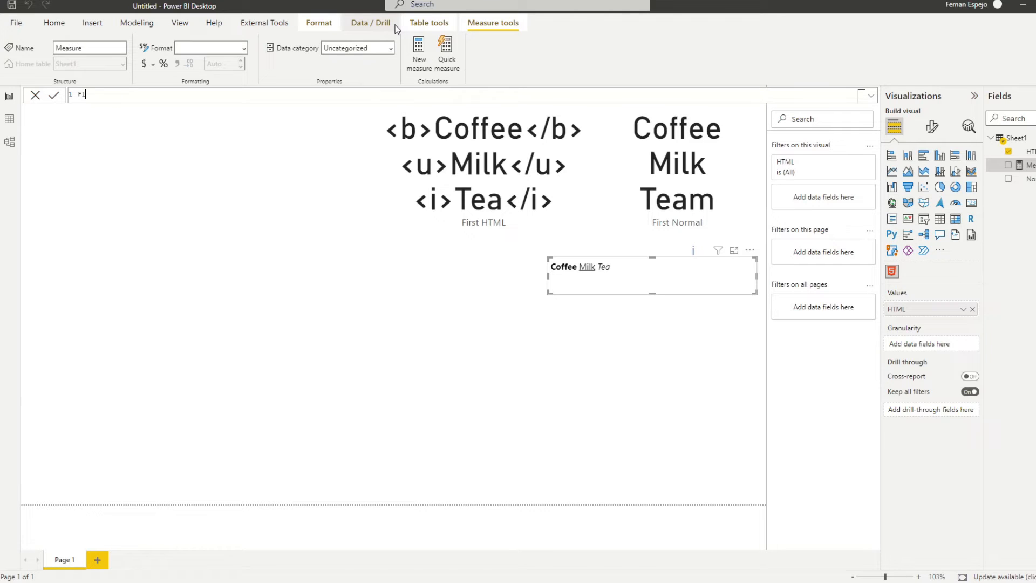
pyautogui.write('Flip Card =')
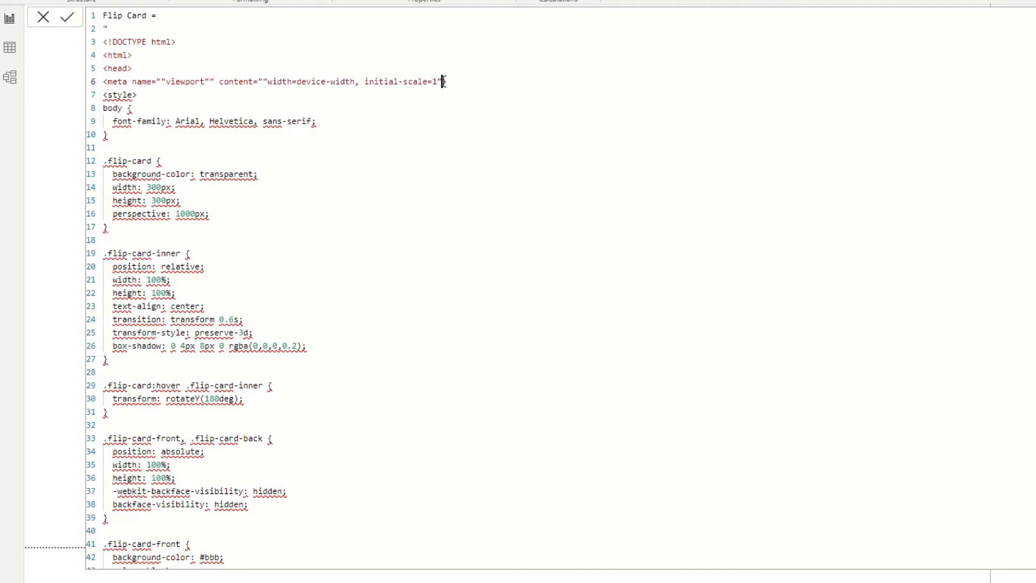
pyautogui.scroll(-3)
pyautogui.write('">')
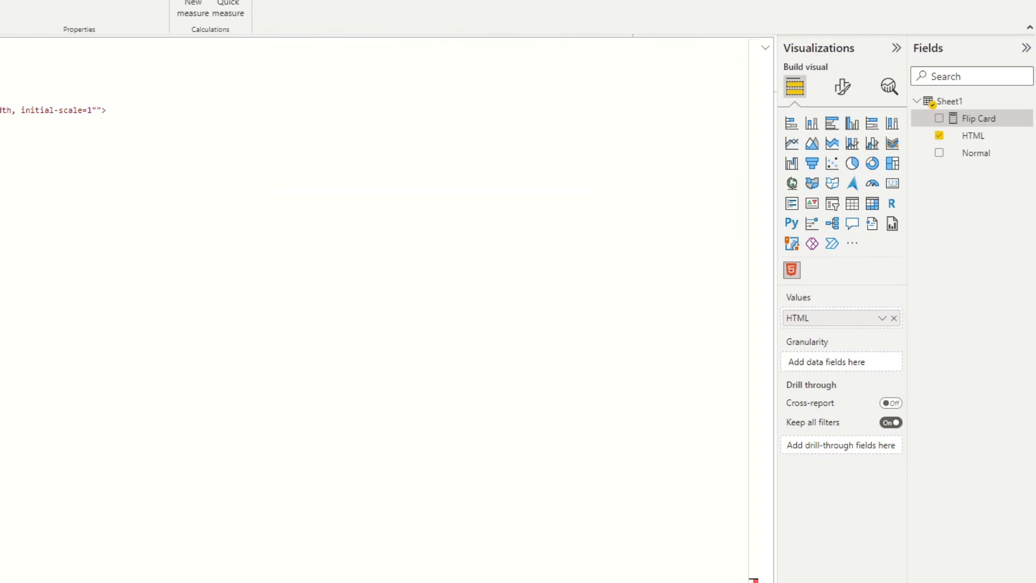
pyautogui.moveTo(767, 47)
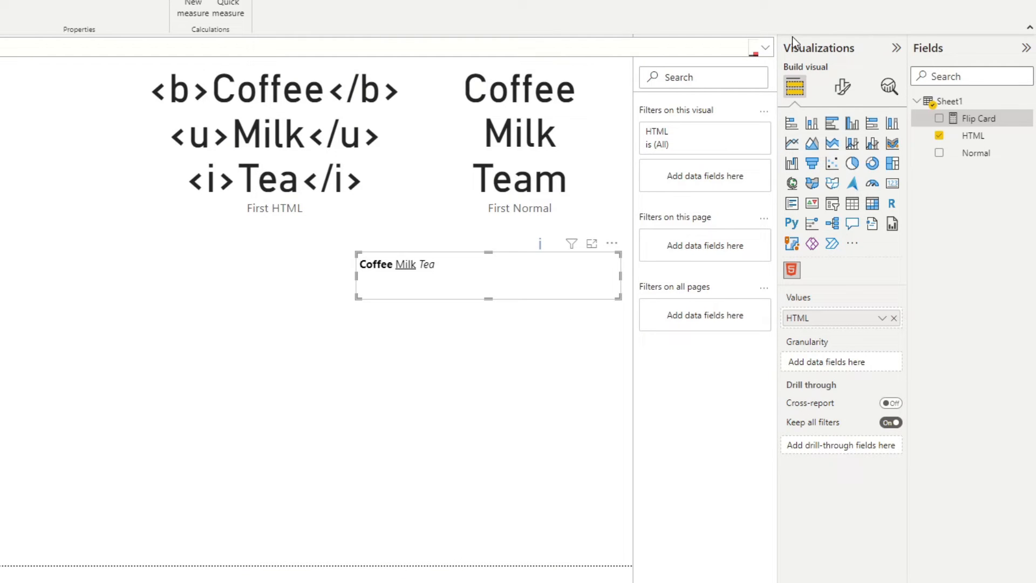
pyautogui.click(758, 47)
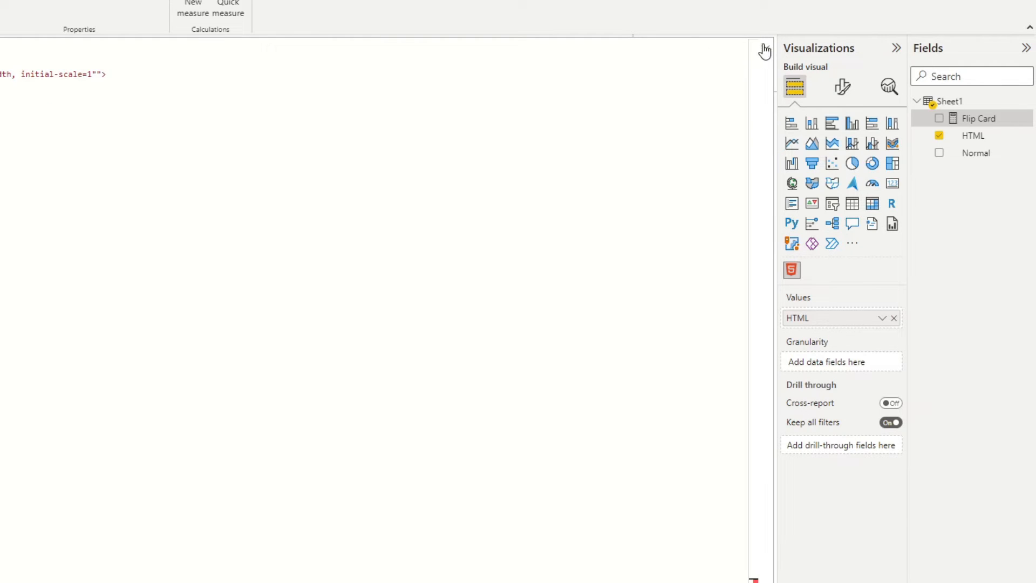
pyautogui.click(764, 51)
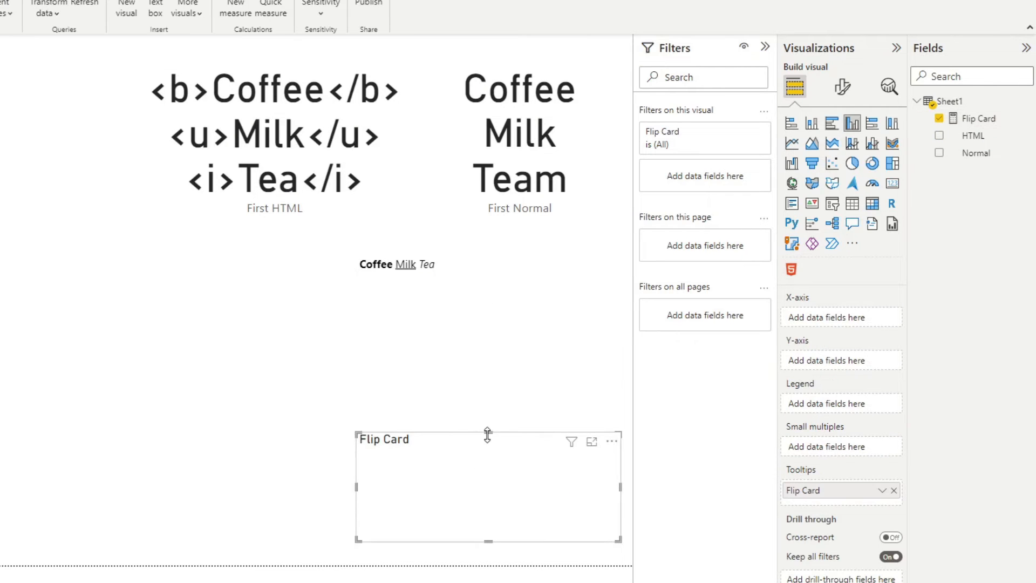
# Render the Flip Card measure in an HTML Content visual and reposition it on the page.
pyautogui.click(791, 269)
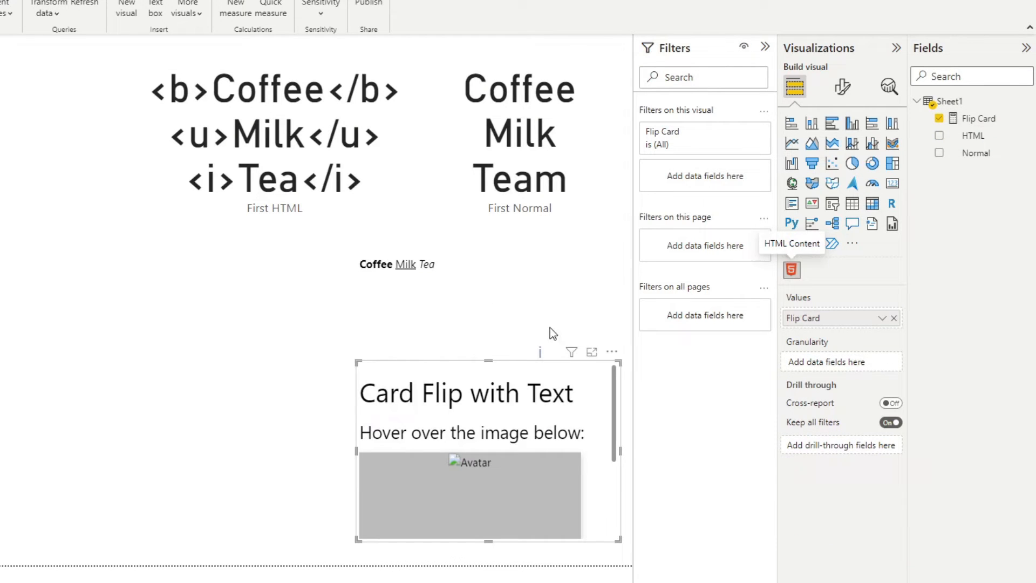
pyautogui.moveTo(364, 368)
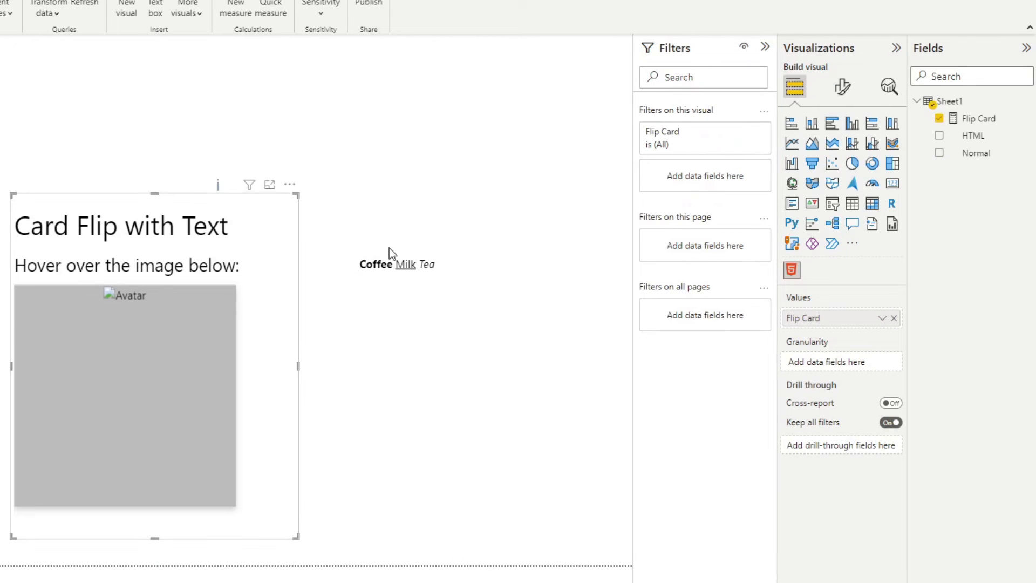
pyautogui.click(893, 317)
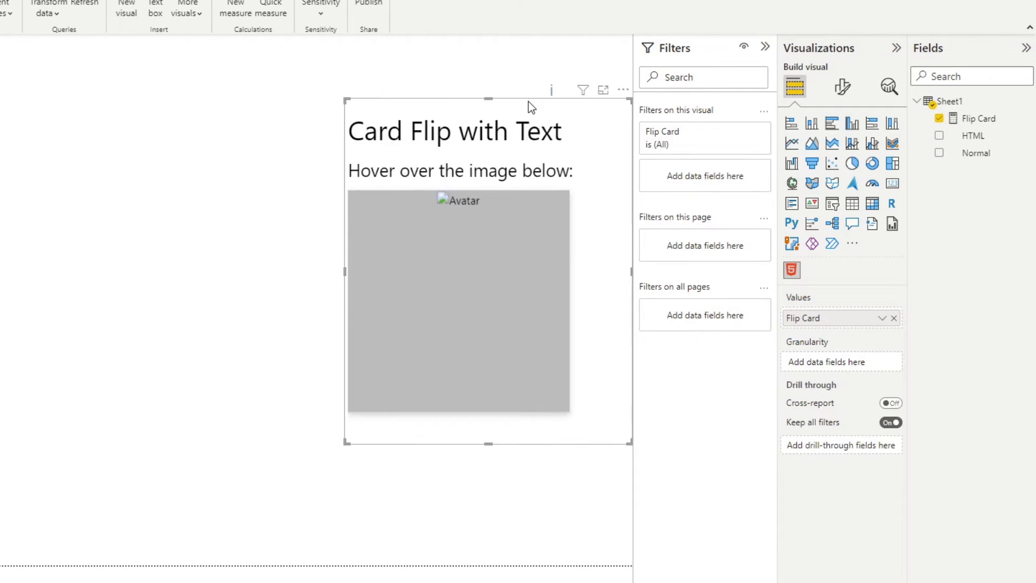
pyautogui.moveTo(491, 300)
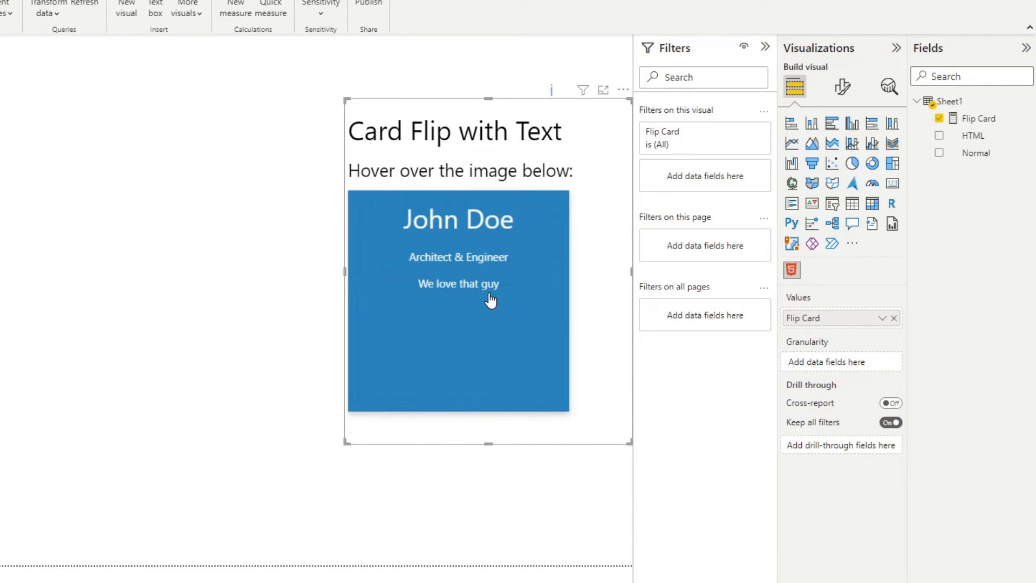
pyautogui.moveTo(498, 319)
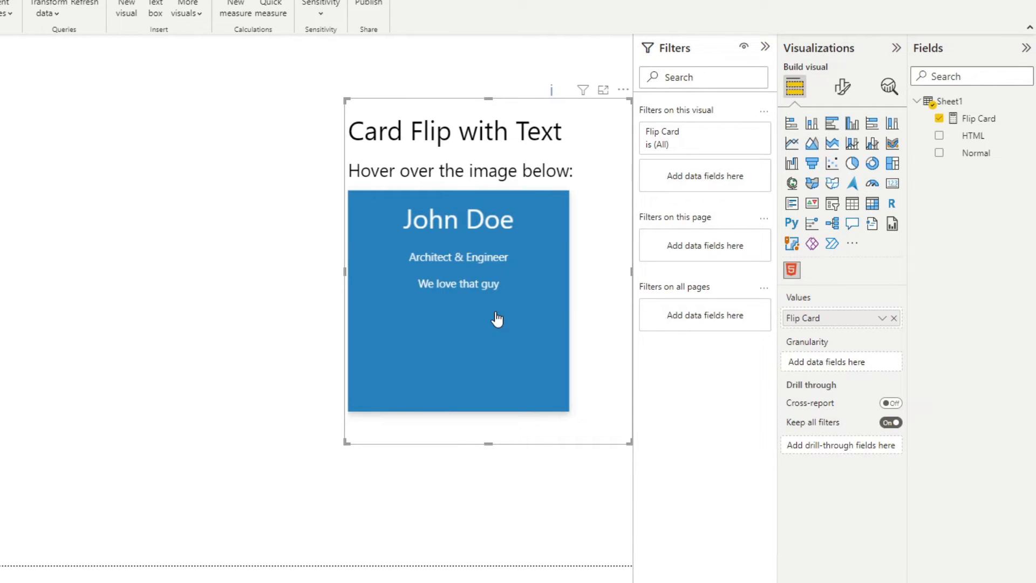
pyautogui.moveTo(485, 290)
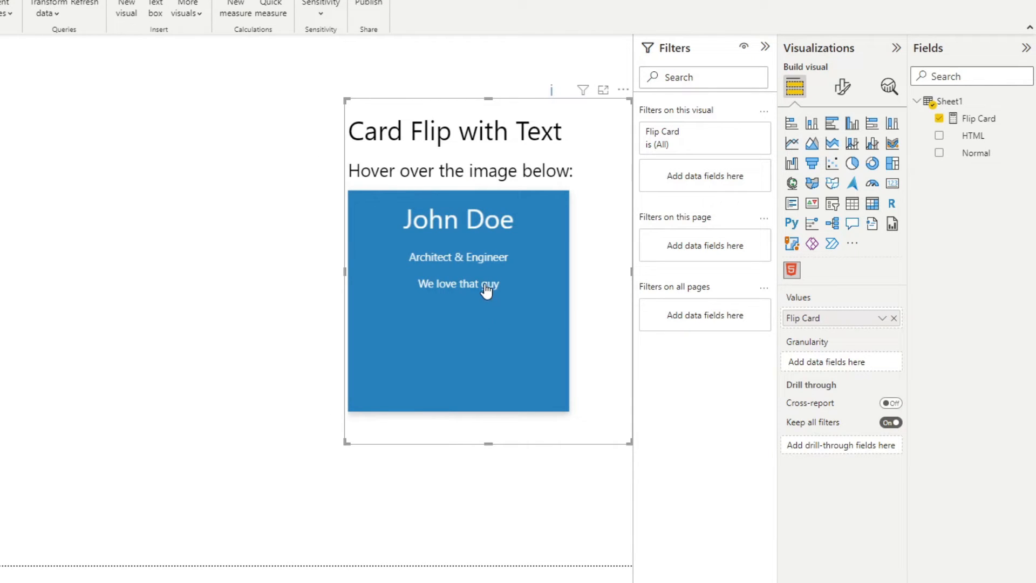
pyautogui.moveTo(508, 257)
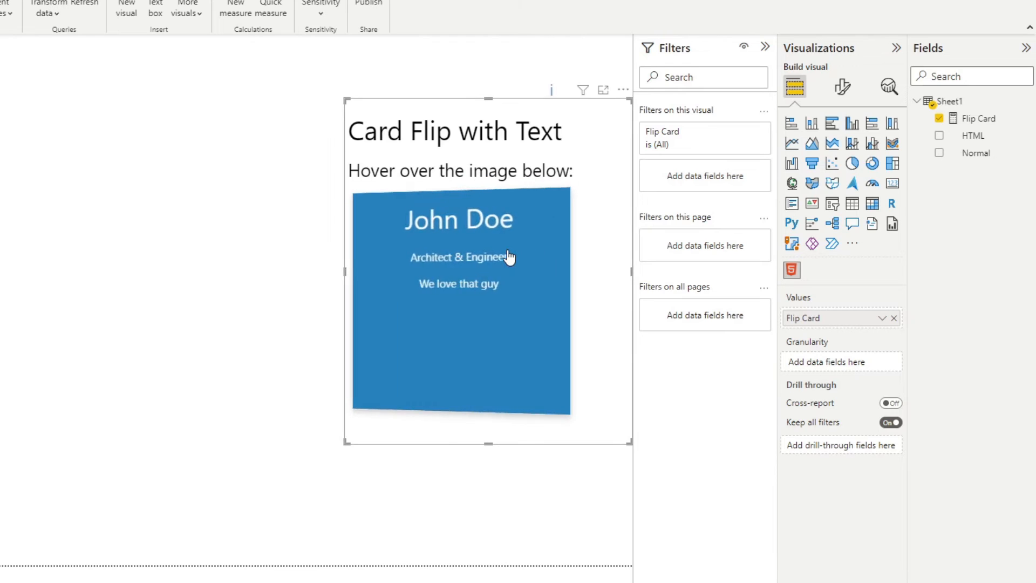
pyautogui.moveTo(537, 454)
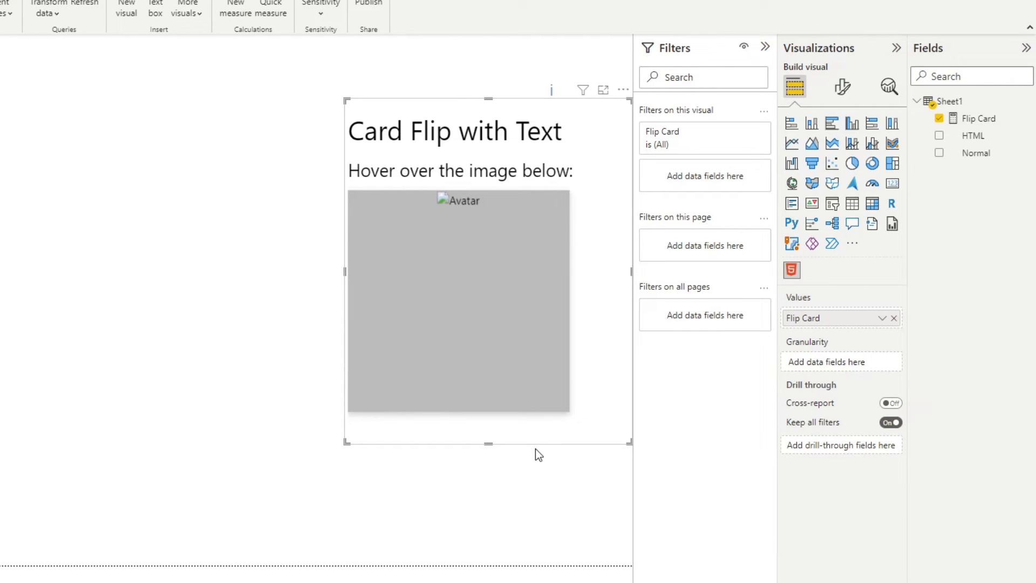
pyautogui.moveTo(541, 547)
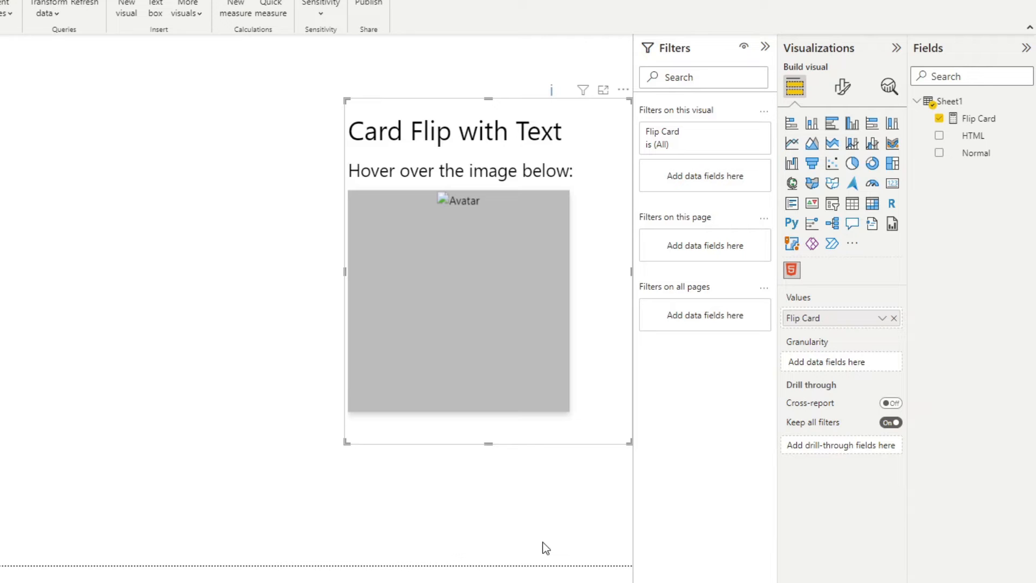
pyautogui.moveTo(955, 123)
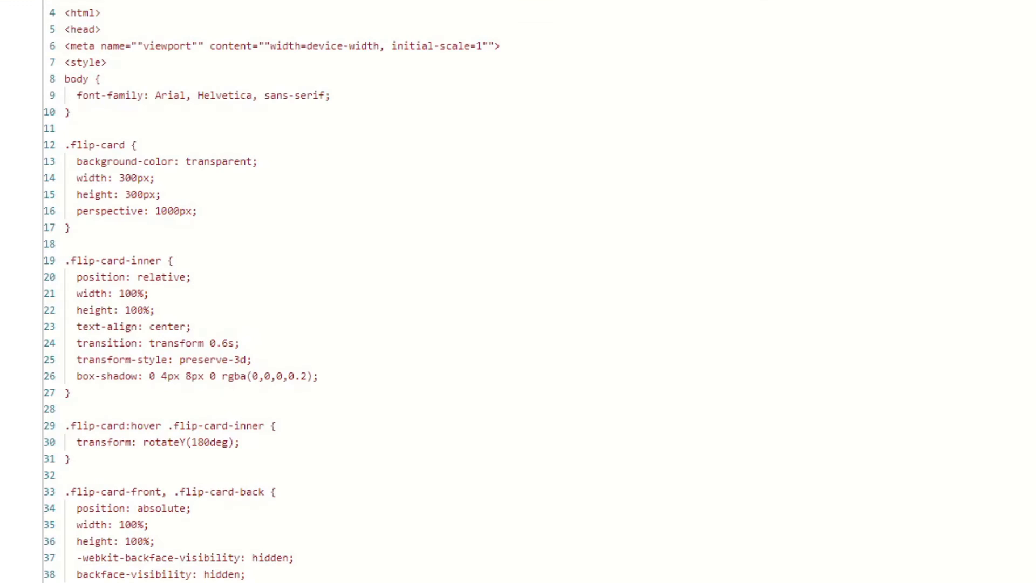
pyautogui.scroll(-3)
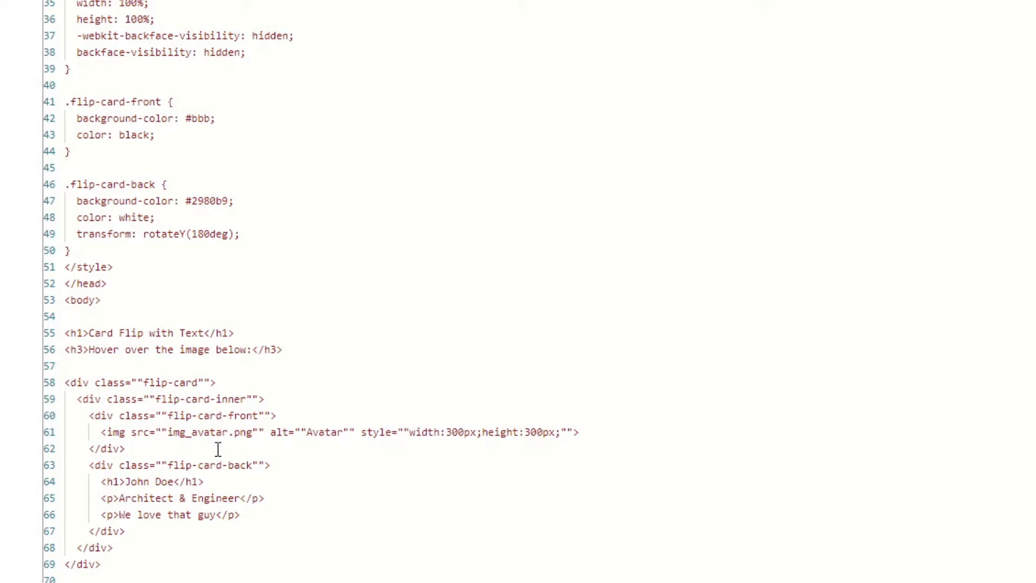
pyautogui.doubleClick(175, 431)
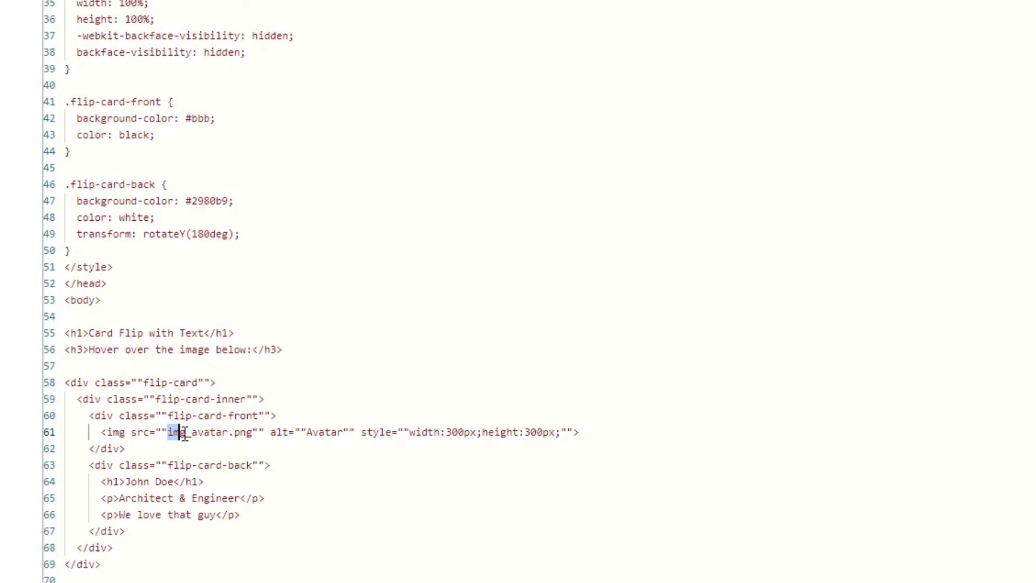
pyautogui.doubleClick(212, 431)
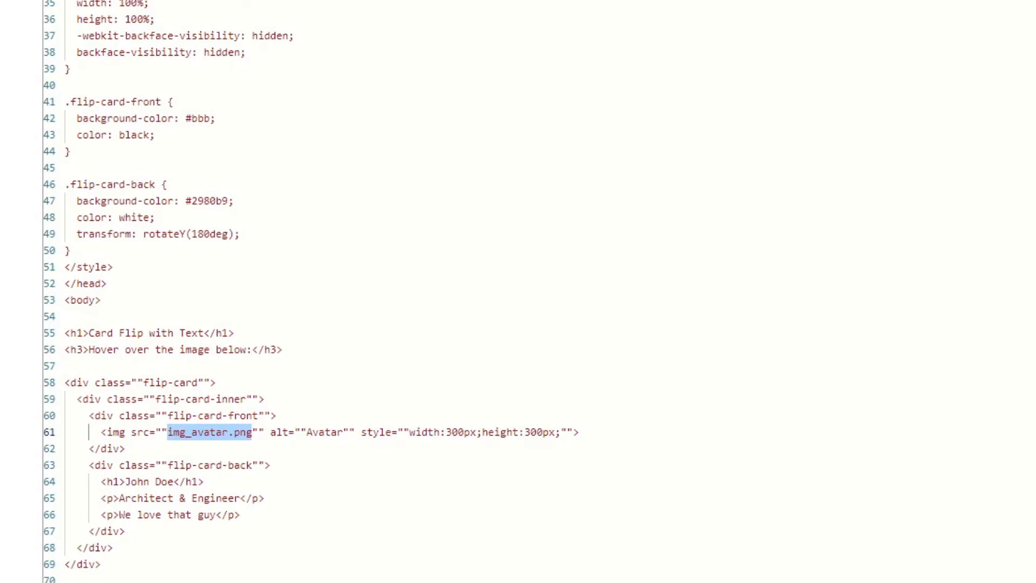
pyautogui.click(376, 8)
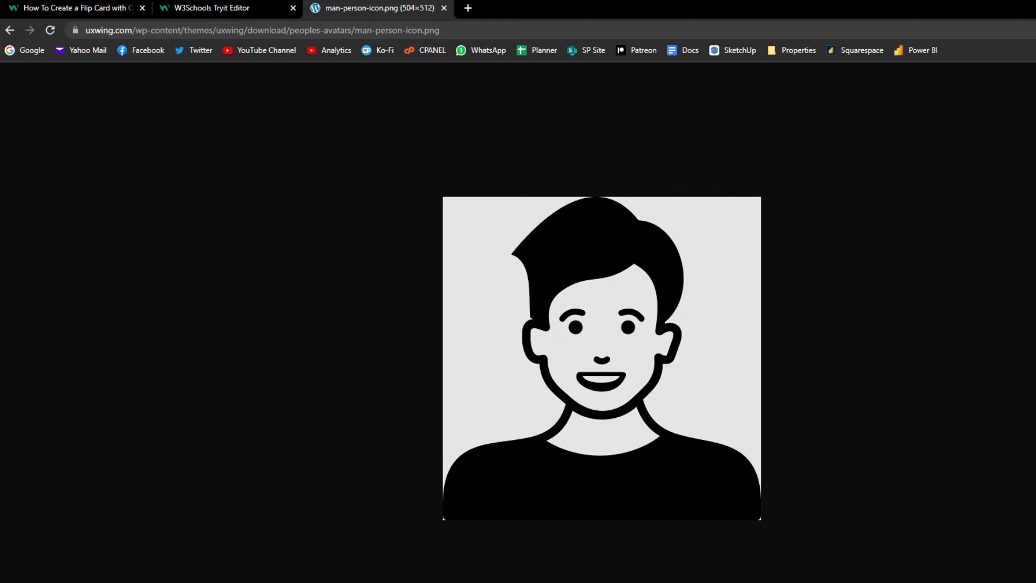
pyautogui.moveTo(579, 305)
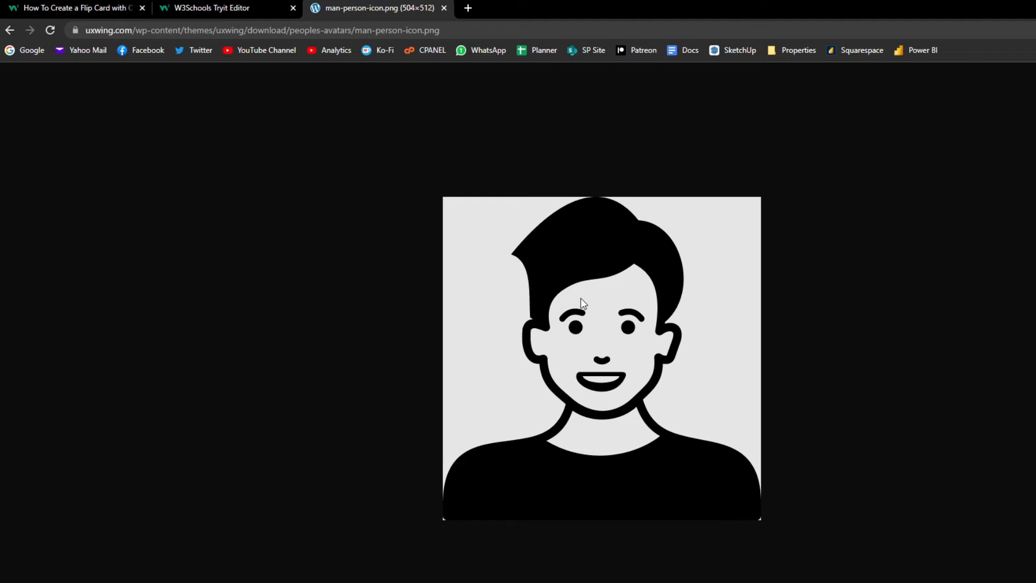
pyautogui.moveTo(587, 342)
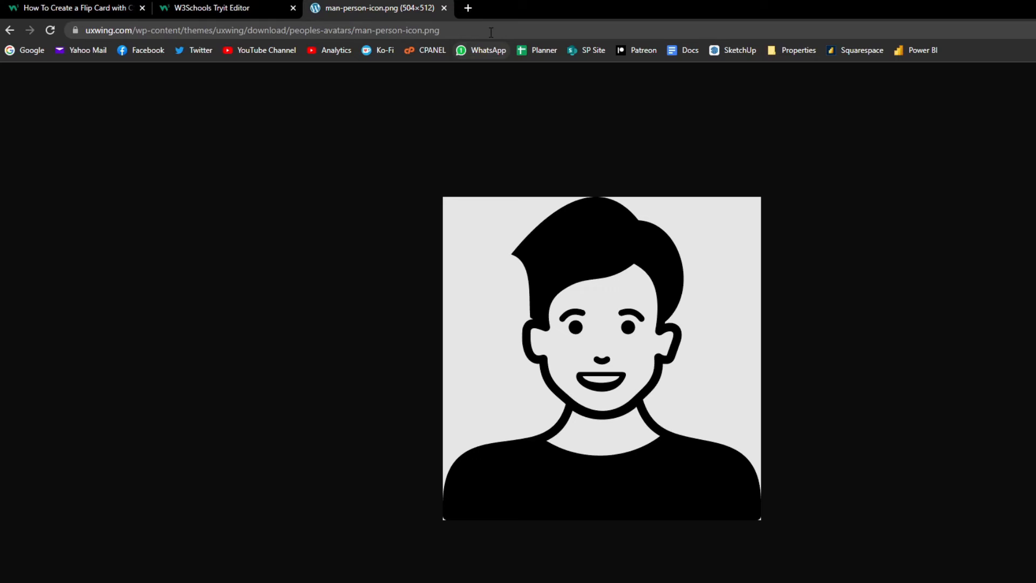
# Select the man-person-icon.png image address in Chrome's address bar.
pyautogui.click(264, 30)
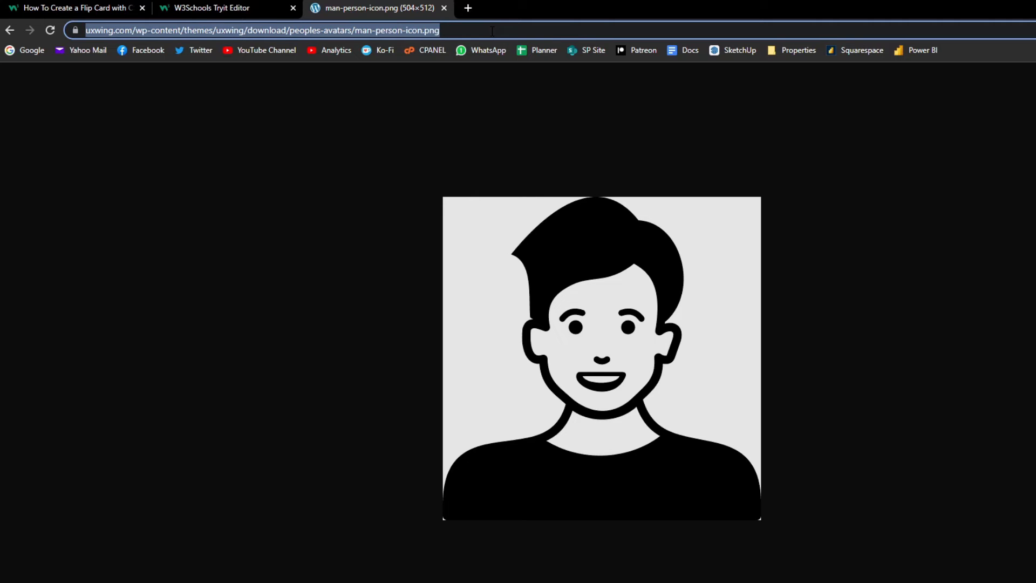
pyautogui.moveTo(312, 132)
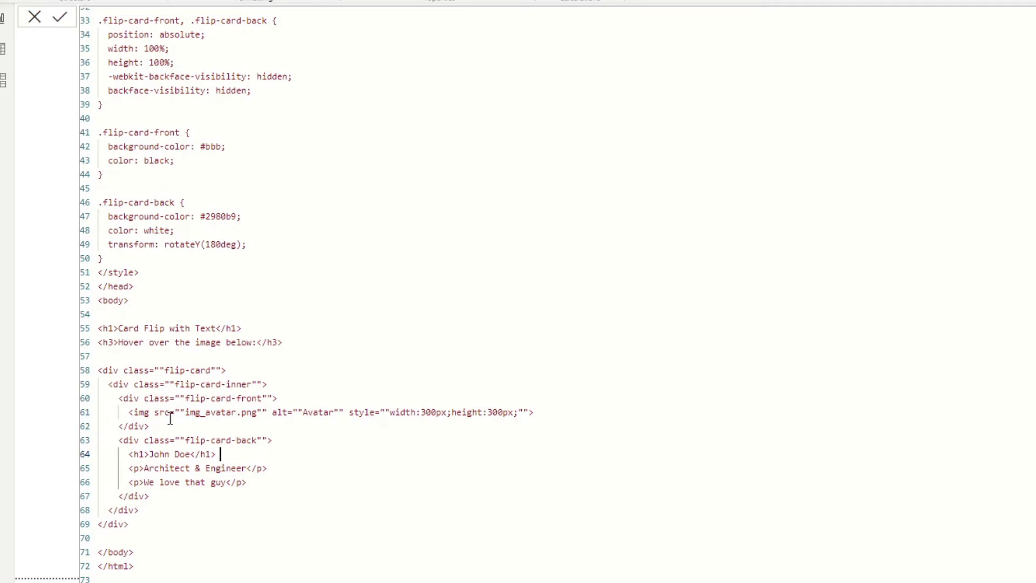
pyautogui.moveTo(269, 411)
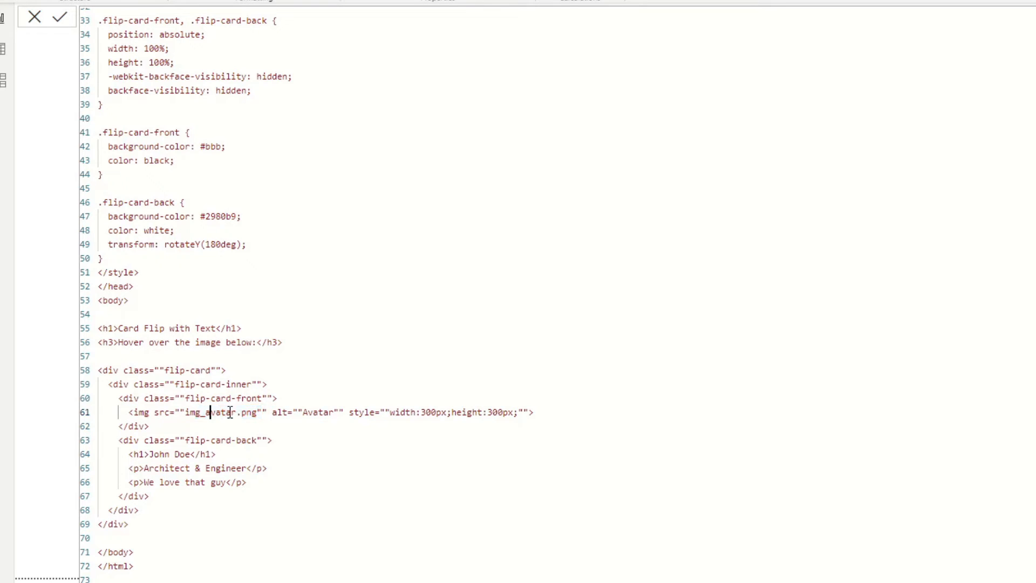
# Replace img_avatar.png with the uxwing man-person-icon URL as the card's image source.
pyautogui.doubleClick(231, 411)
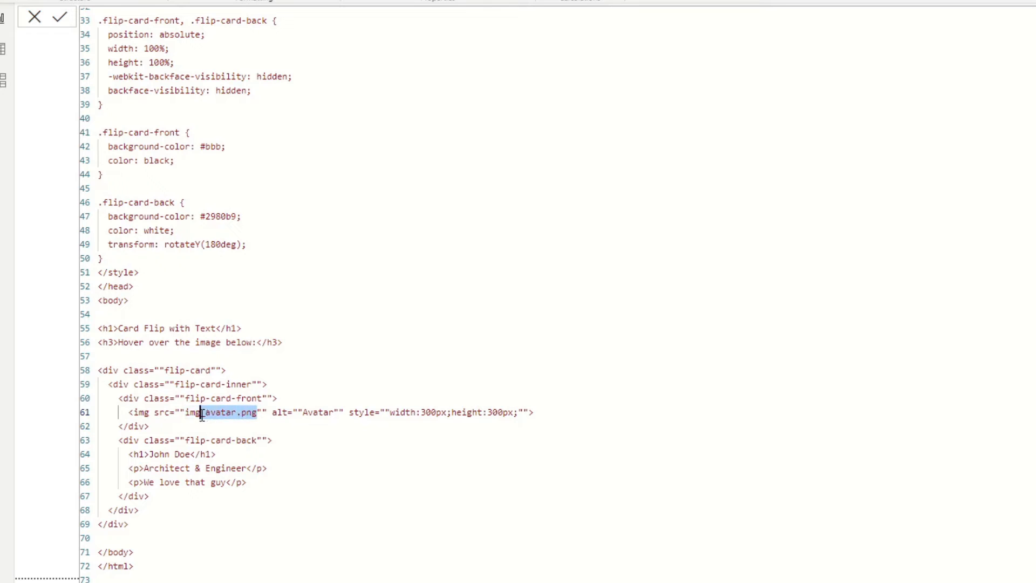
pyautogui.write('https://uxwing.com/wp-content/themes/uxwing/download/peoples-avatars/man-person-icon.png')
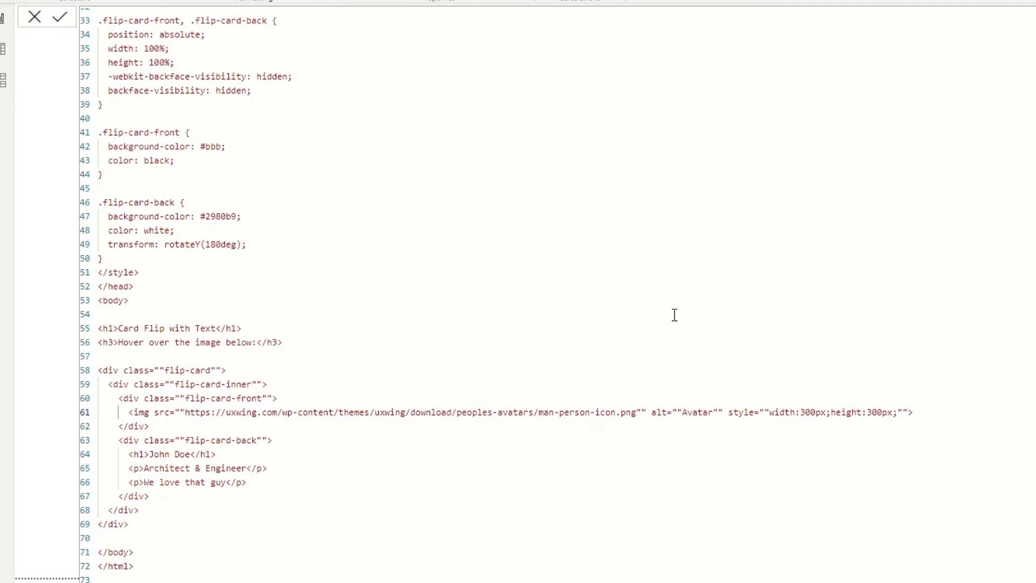
pyautogui.scroll(3)
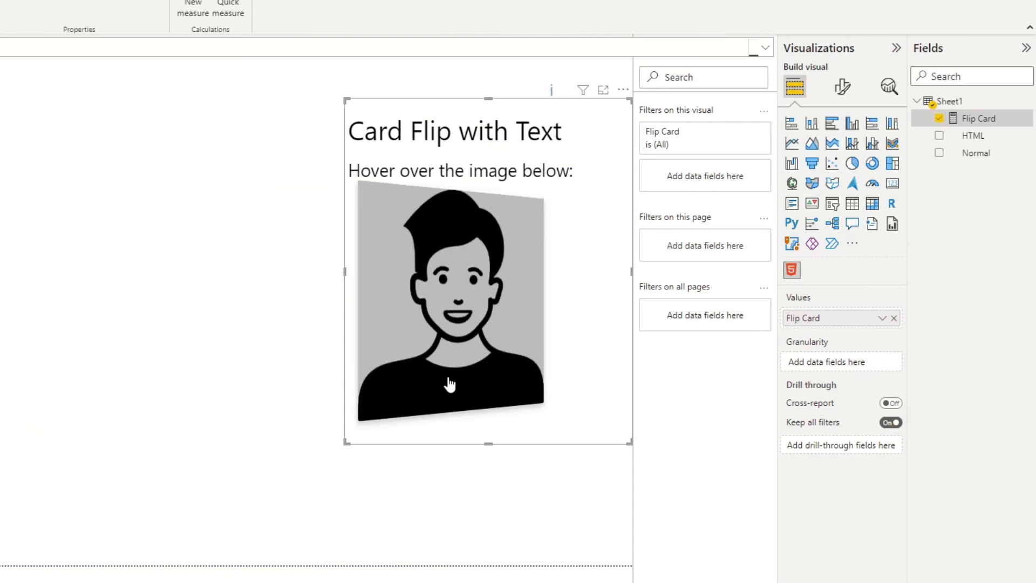
pyautogui.moveTo(389, 548)
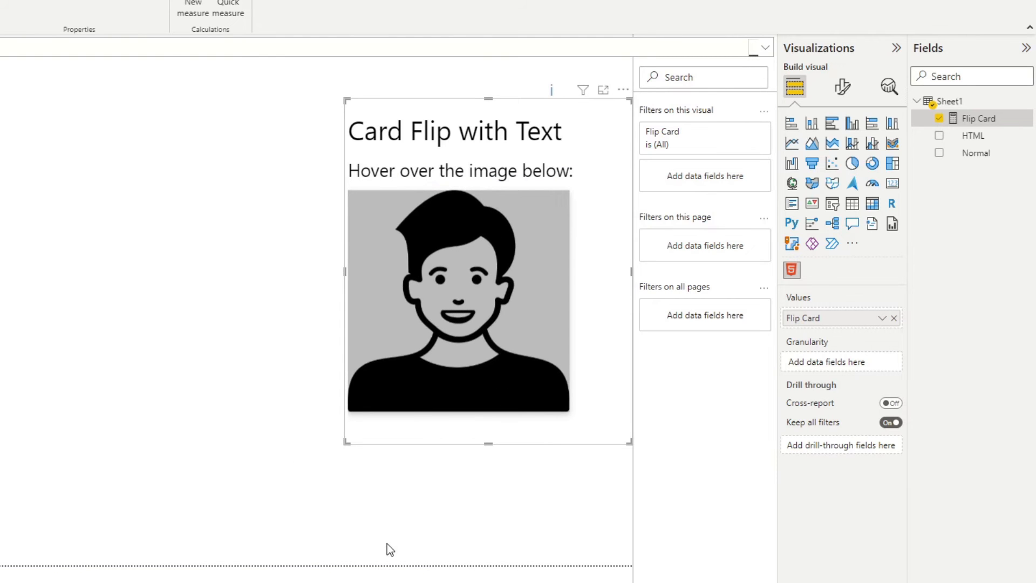
pyautogui.moveTo(460, 374)
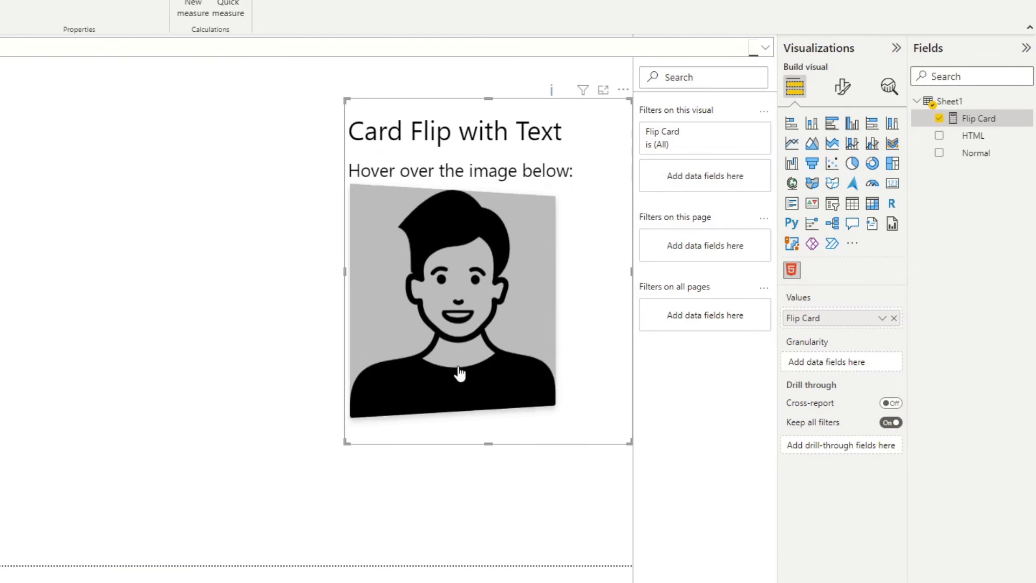
pyautogui.moveTo(460, 374)
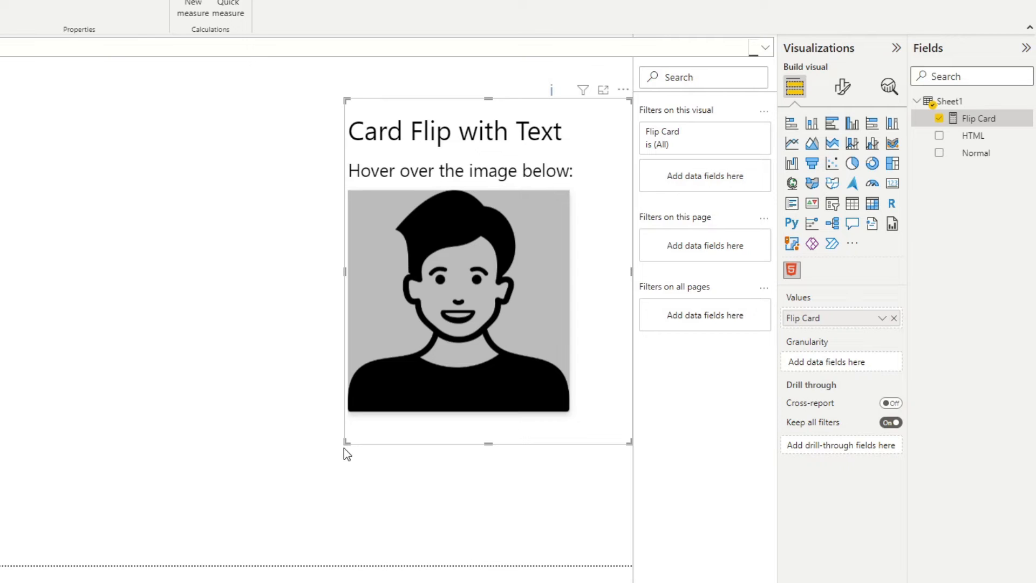
pyautogui.moveTo(354, 433)
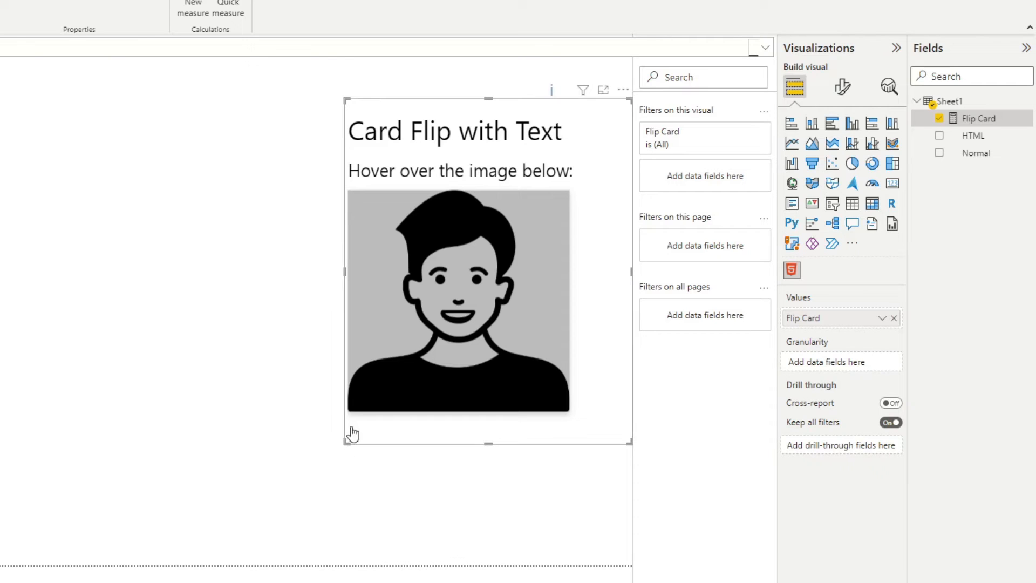
pyautogui.moveTo(221, 445)
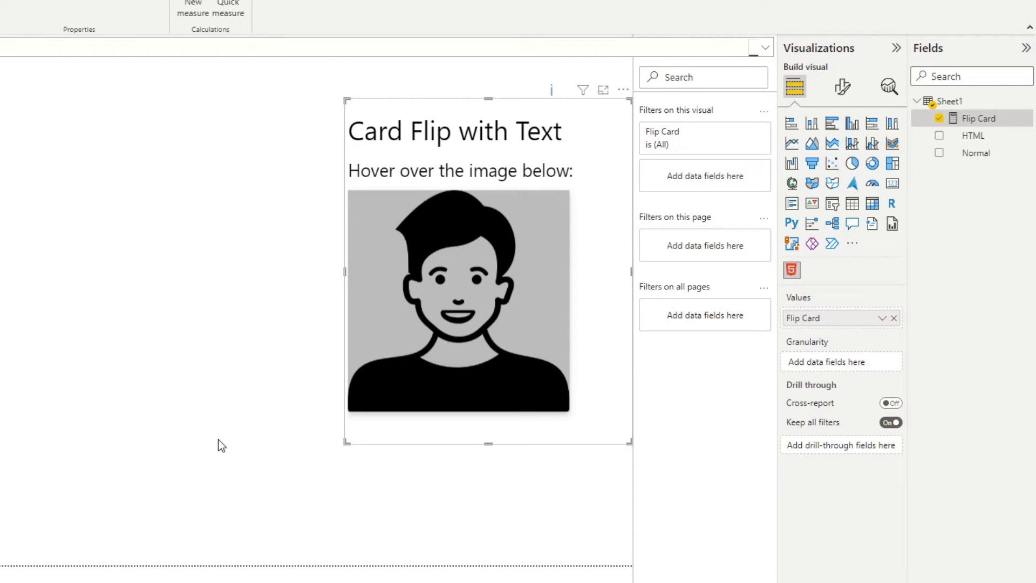
pyautogui.moveTo(439, 361)
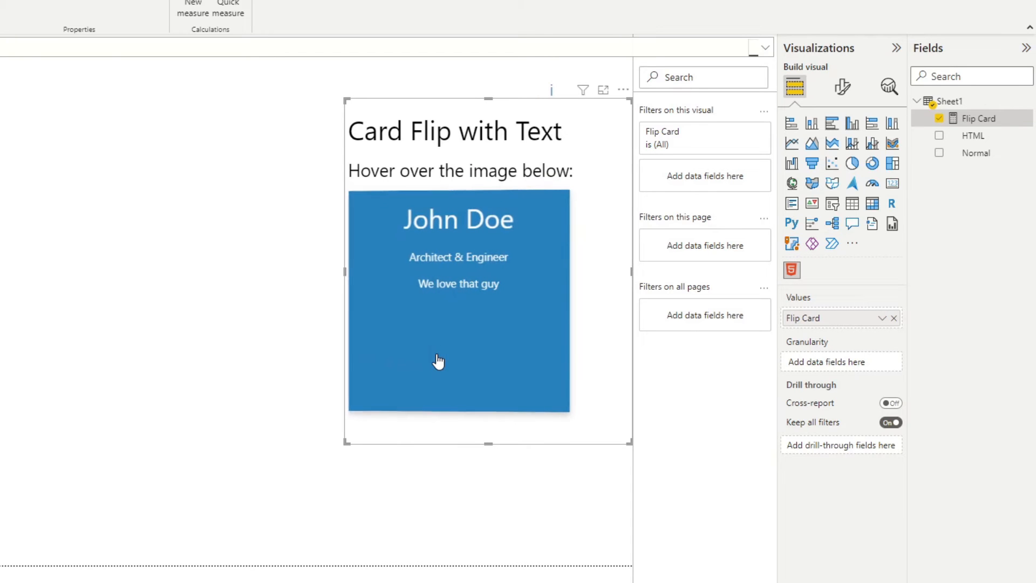
pyautogui.moveTo(467, 236)
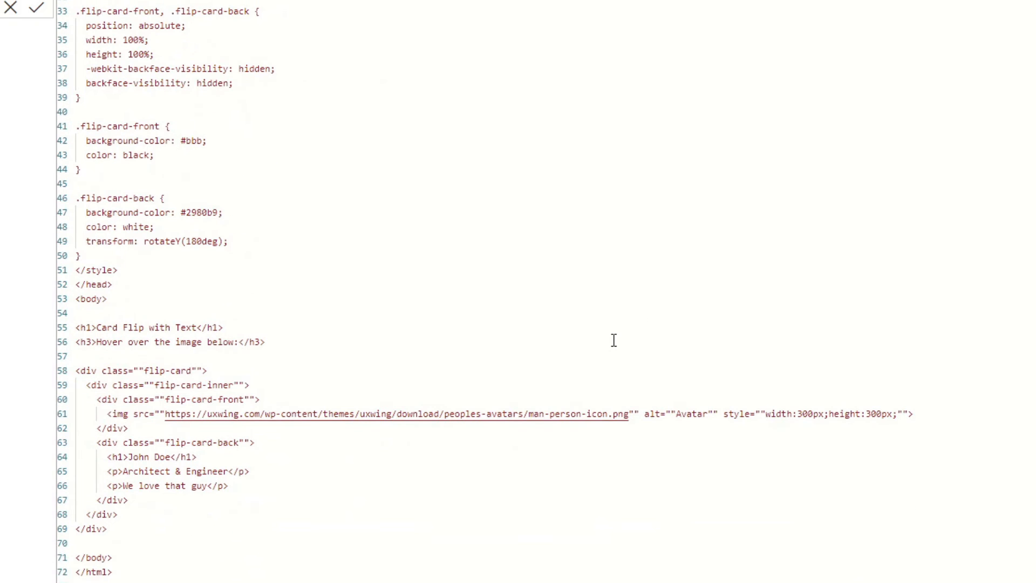
pyautogui.moveTo(625, 340)
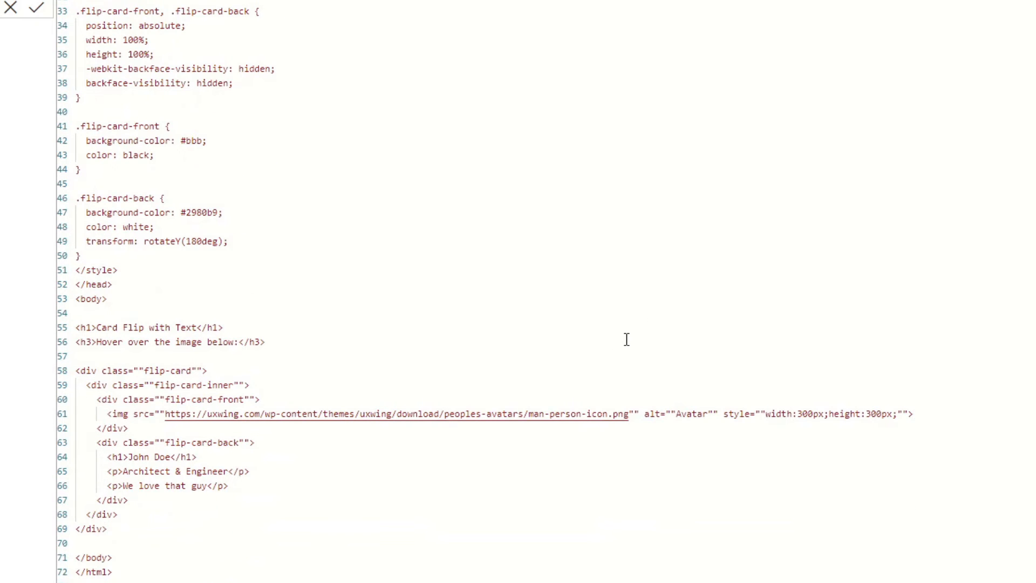
pyautogui.moveTo(161, 420)
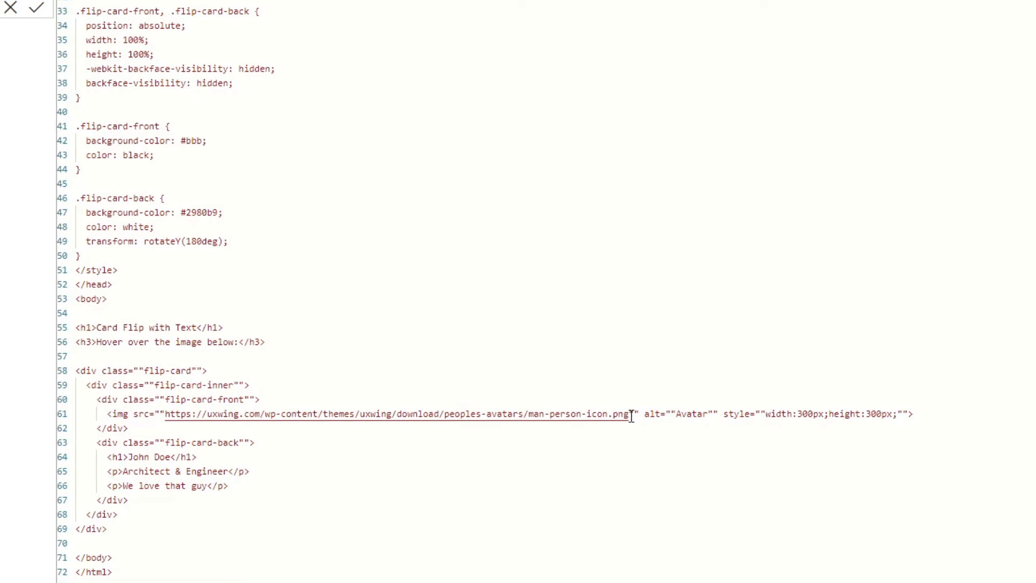
pyautogui.moveTo(576, 422)
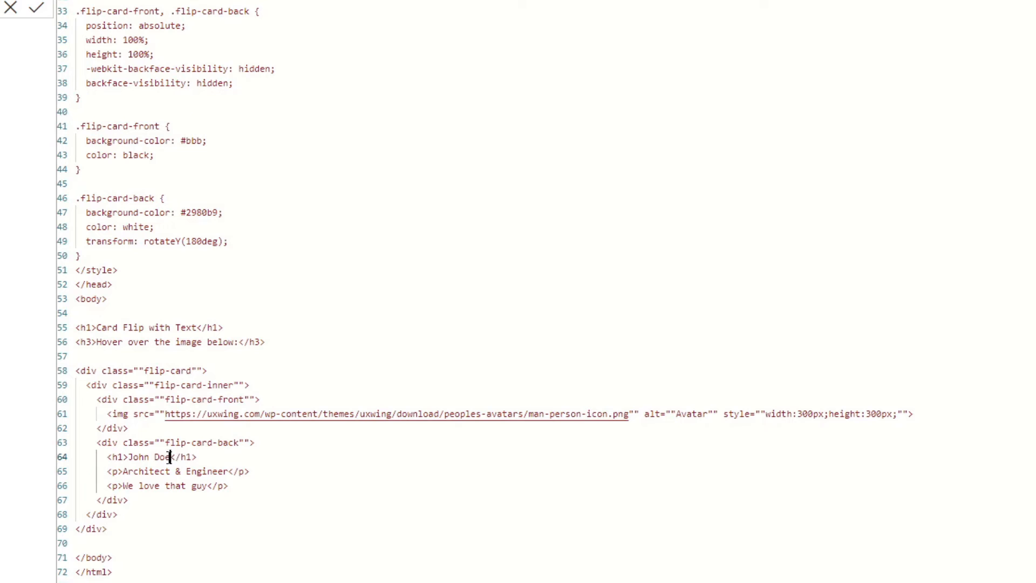
# Review the back-side texts 'John Doe' and 'We love that guy' in the measure's HTML.
pyautogui.doubleClick(208, 472)
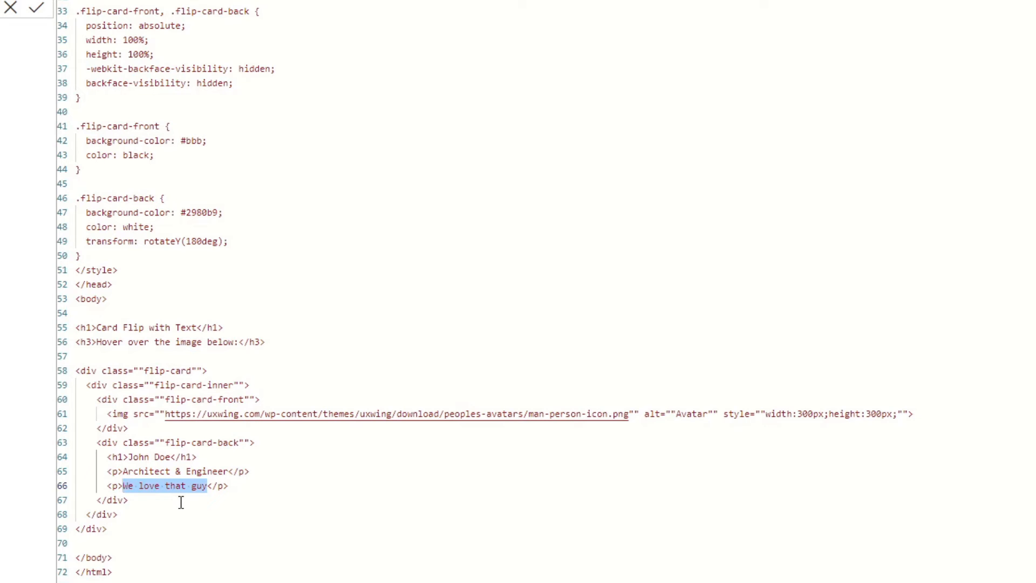
pyautogui.click(182, 502)
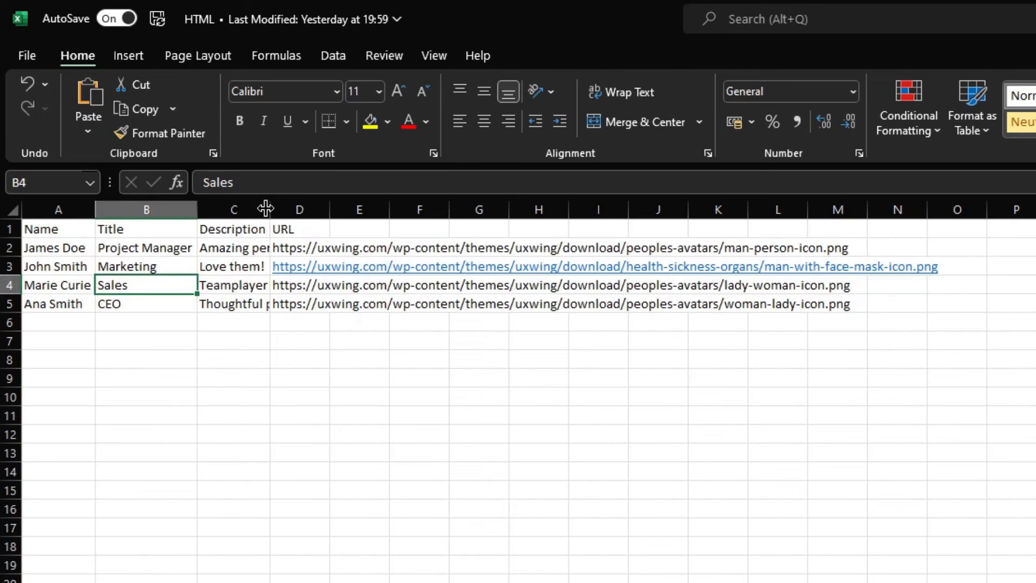
# Autofit the Description column and review James Doe's row of details.
pyautogui.click(254, 303)
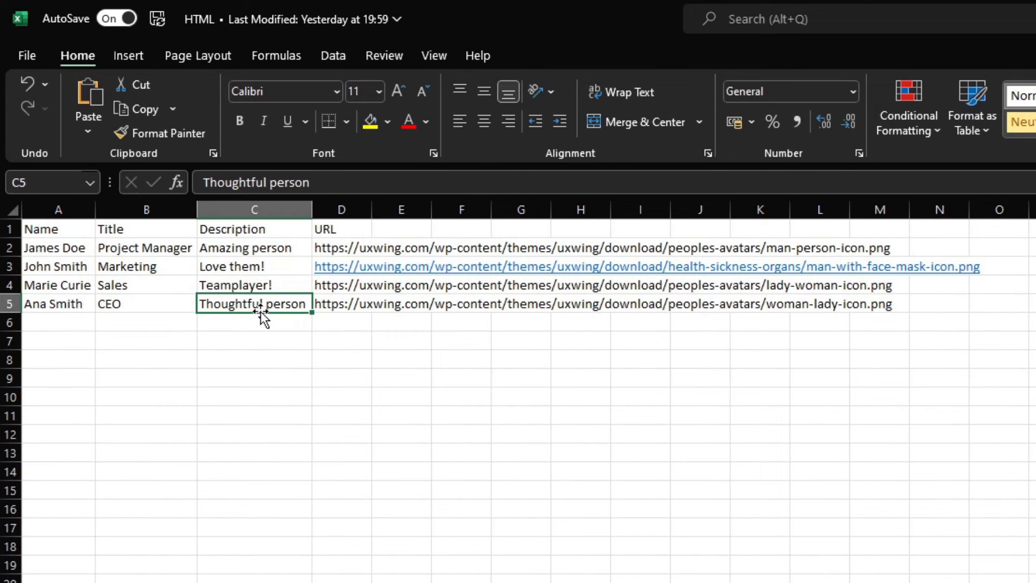
pyautogui.click(57, 248)
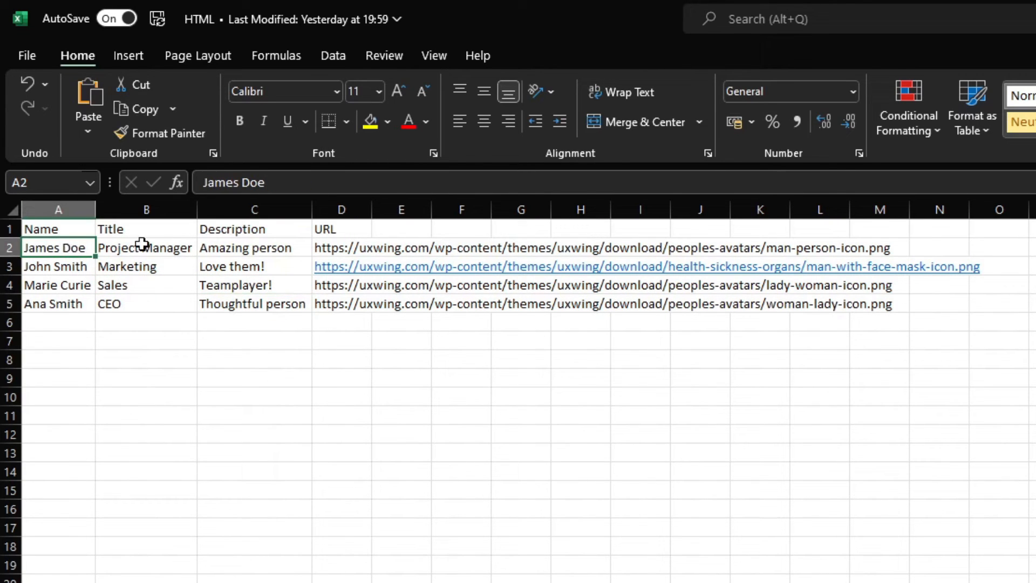
pyautogui.click(254, 284)
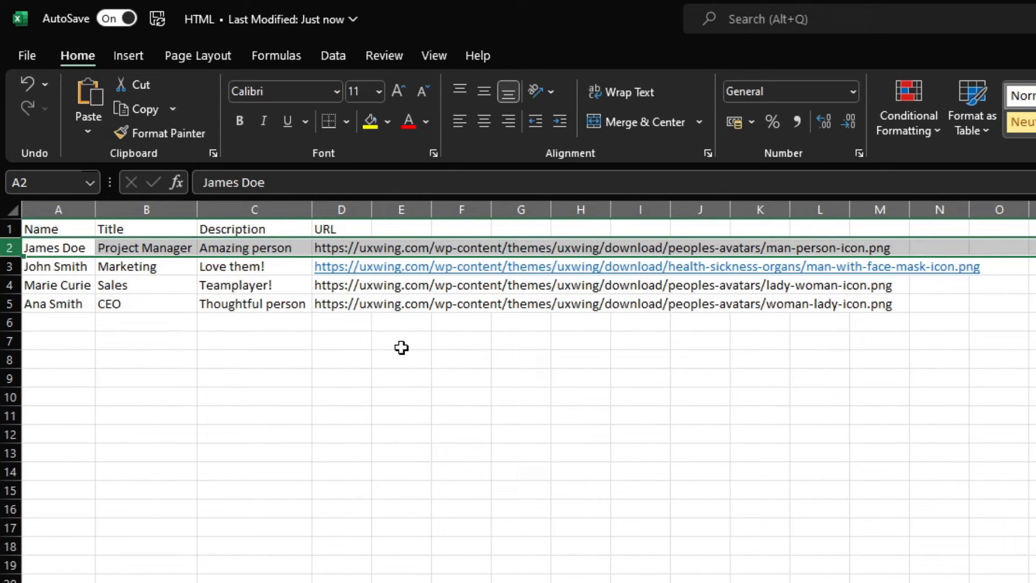
pyautogui.click(400, 322)
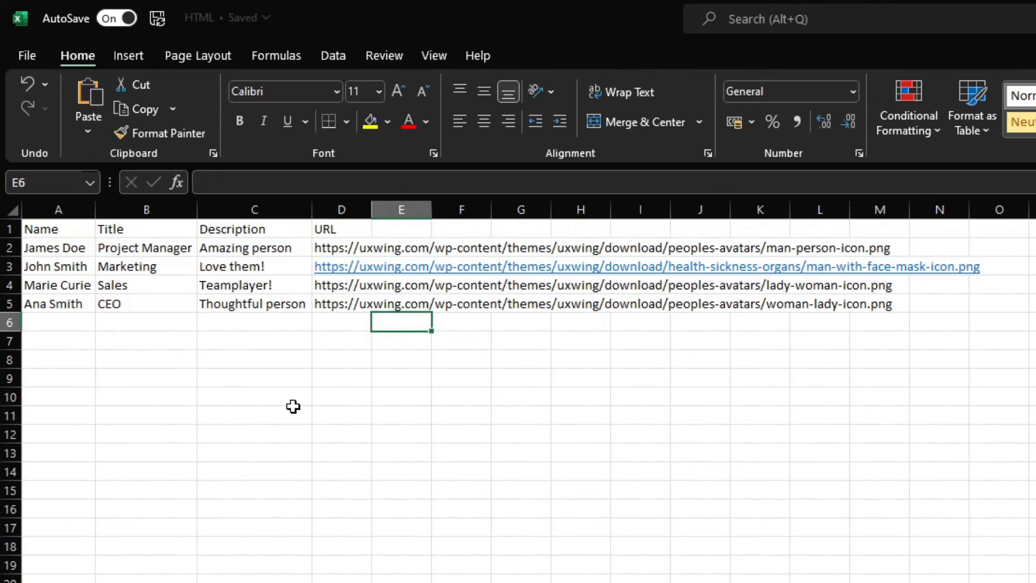
pyautogui.click(253, 415)
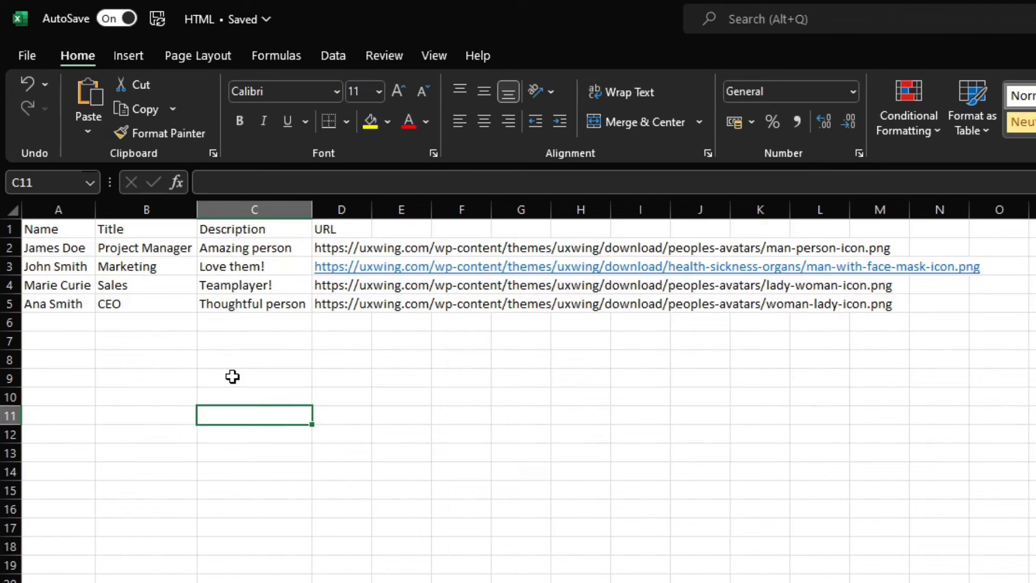
pyautogui.moveTo(272, 355)
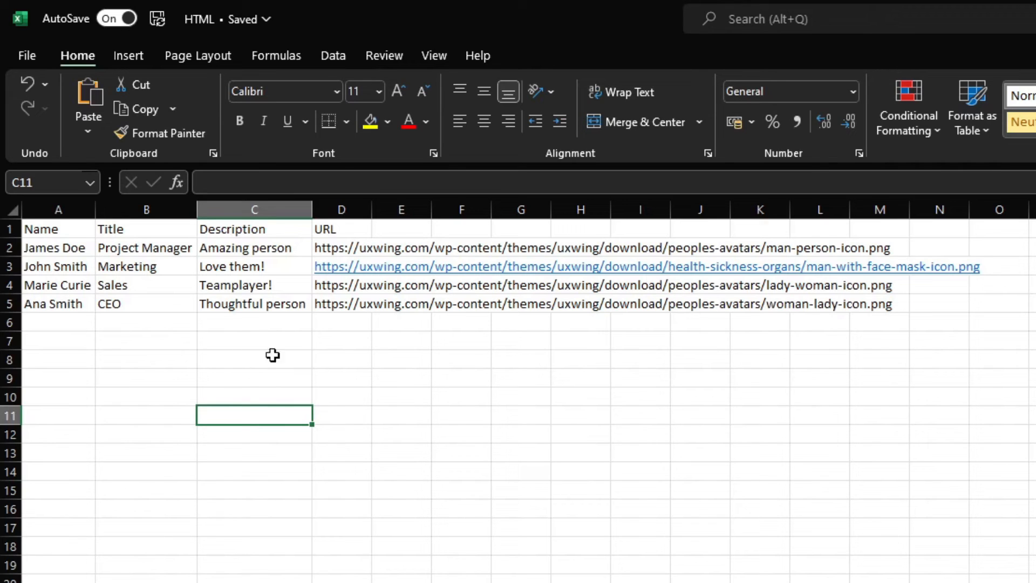
pyautogui.moveTo(124, 469)
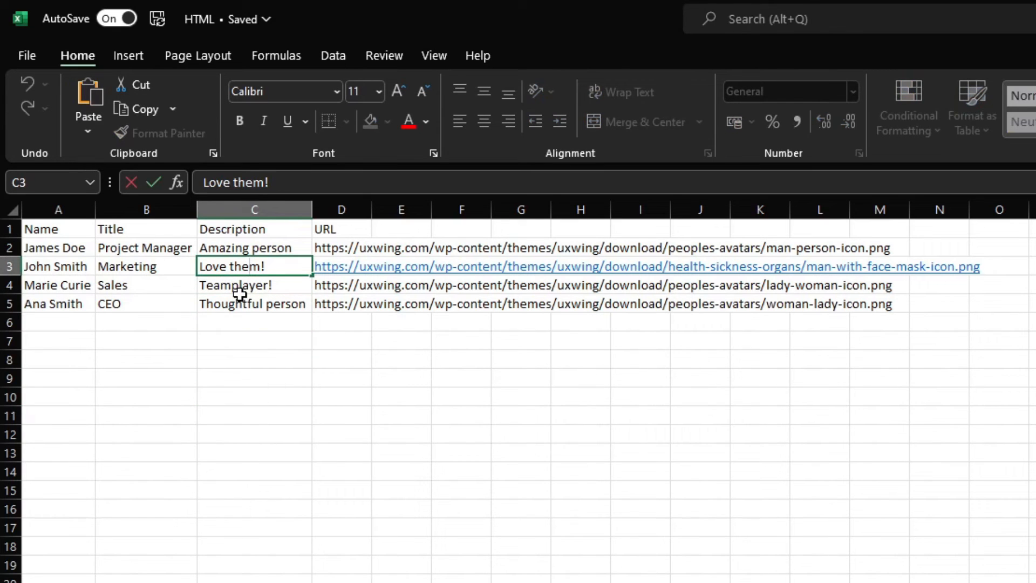
# Switch back to the Power BI report, collapse the formula bar and show the Home ribbon.
pyautogui.click(254, 377)
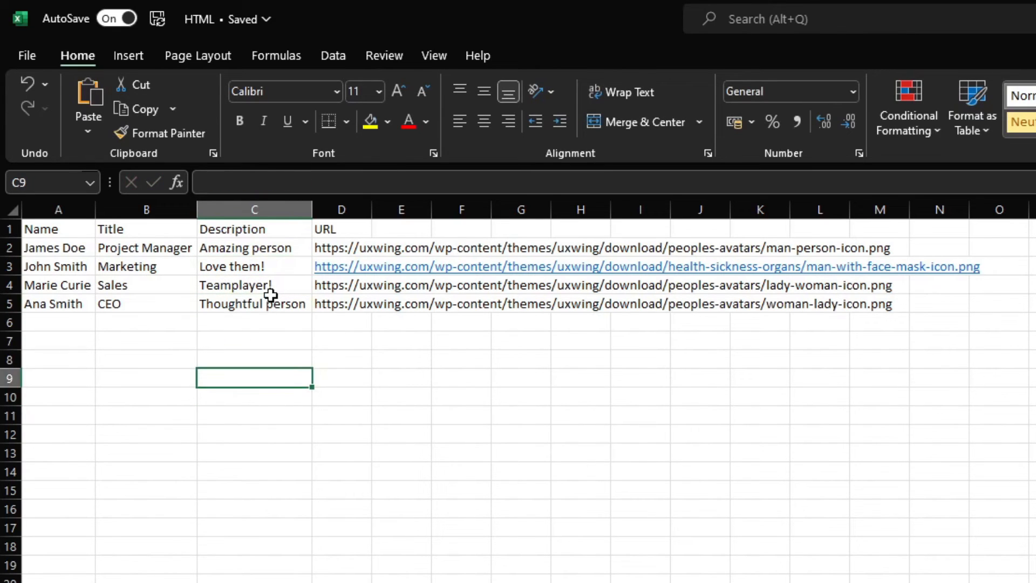
pyautogui.click(254, 285)
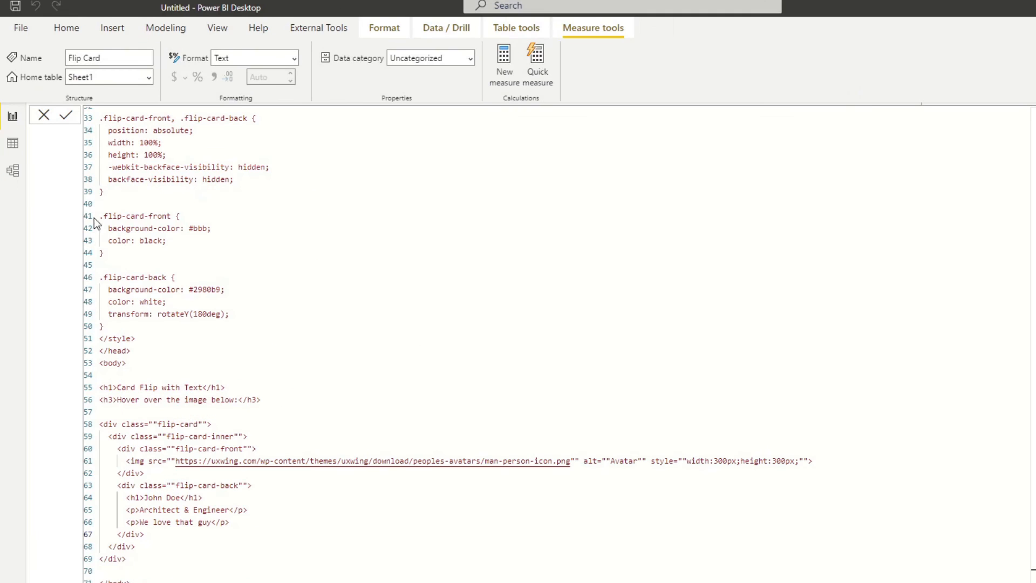
pyautogui.click(65, 114)
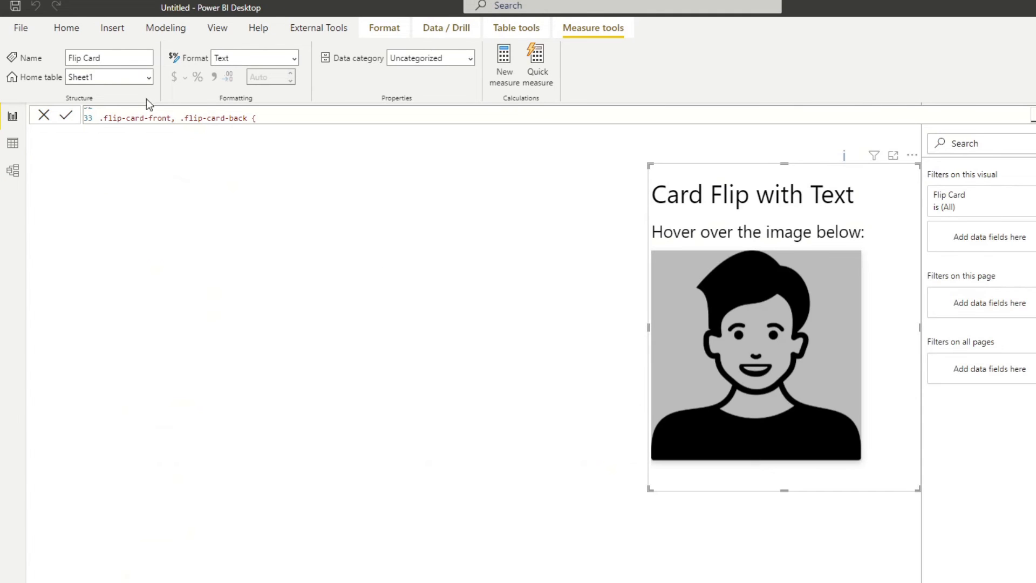
pyautogui.click(66, 28)
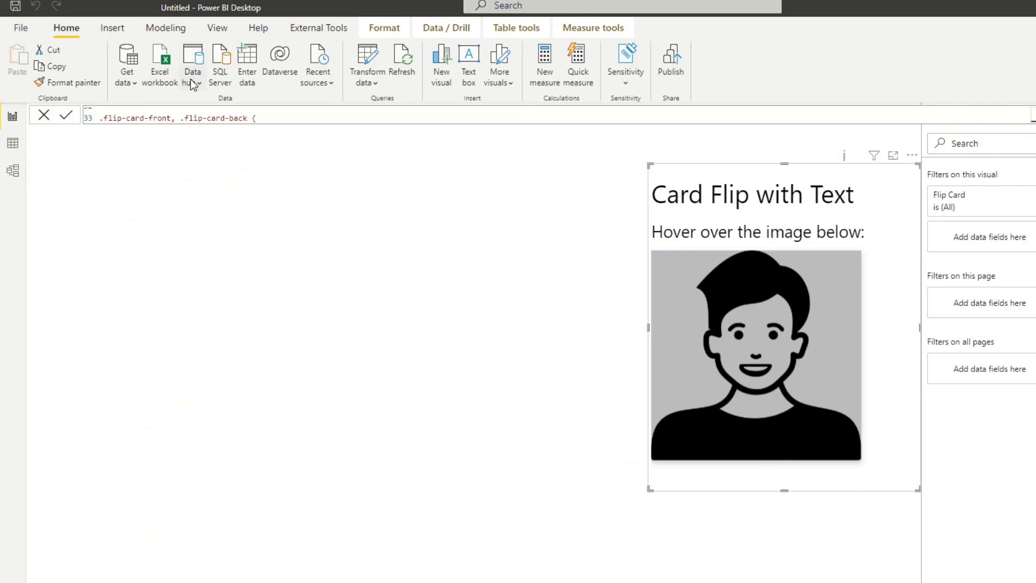
pyautogui.moveTo(342, 182)
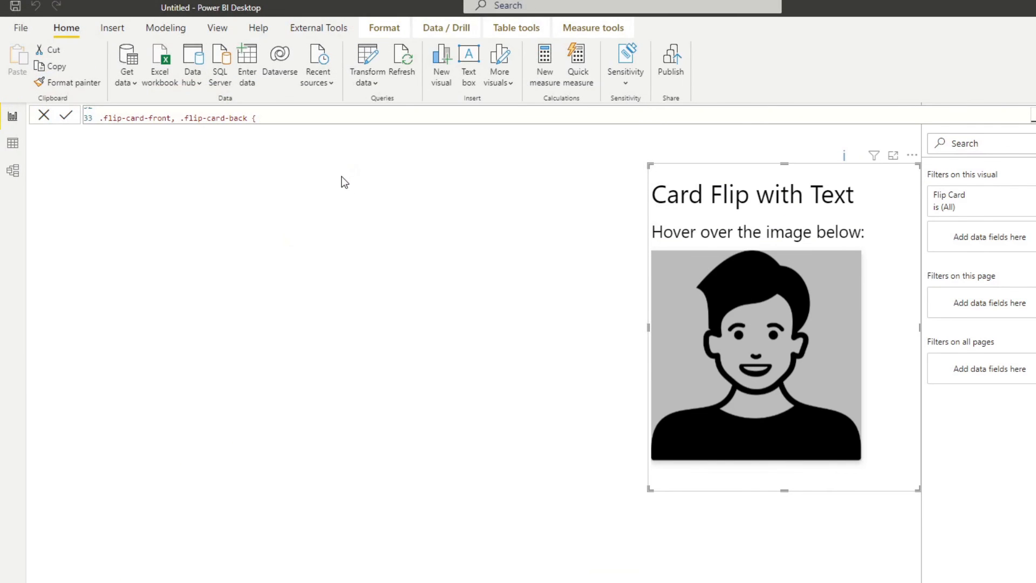
# Import Sheet2 from the HTML Excel workbook and send it to Transform Data.
pyautogui.click(160, 59)
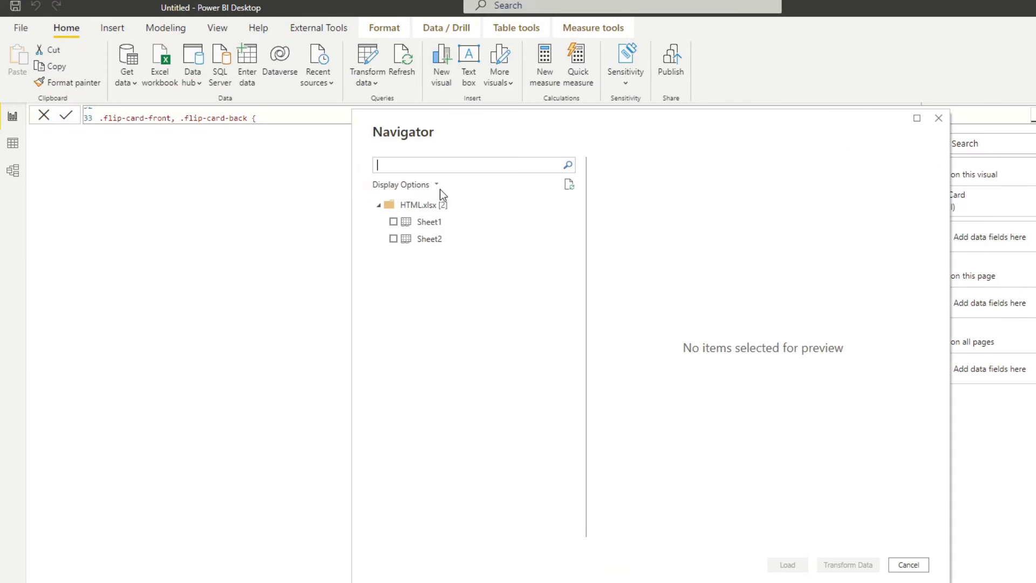
pyautogui.click(428, 239)
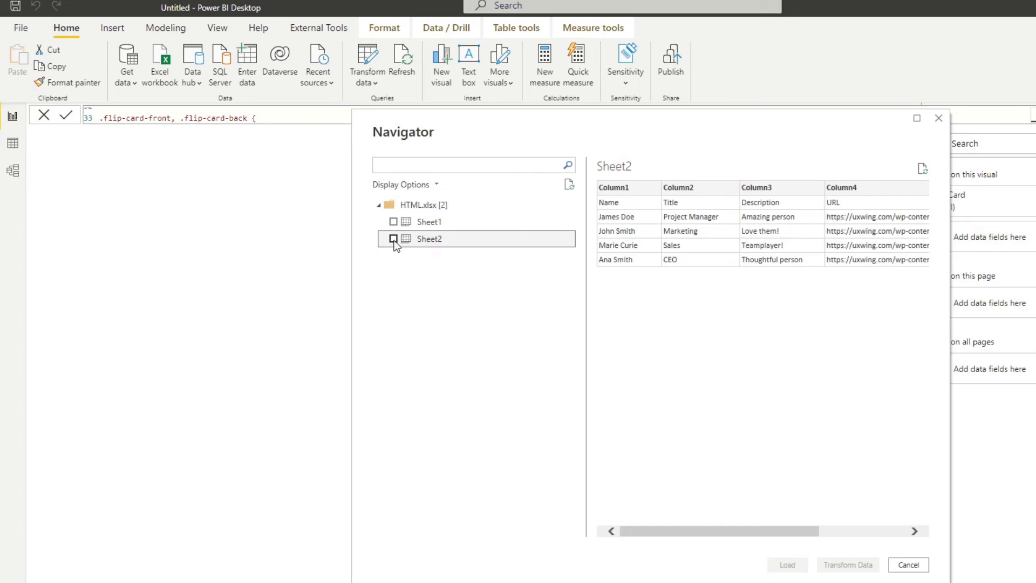
pyautogui.click(785, 564)
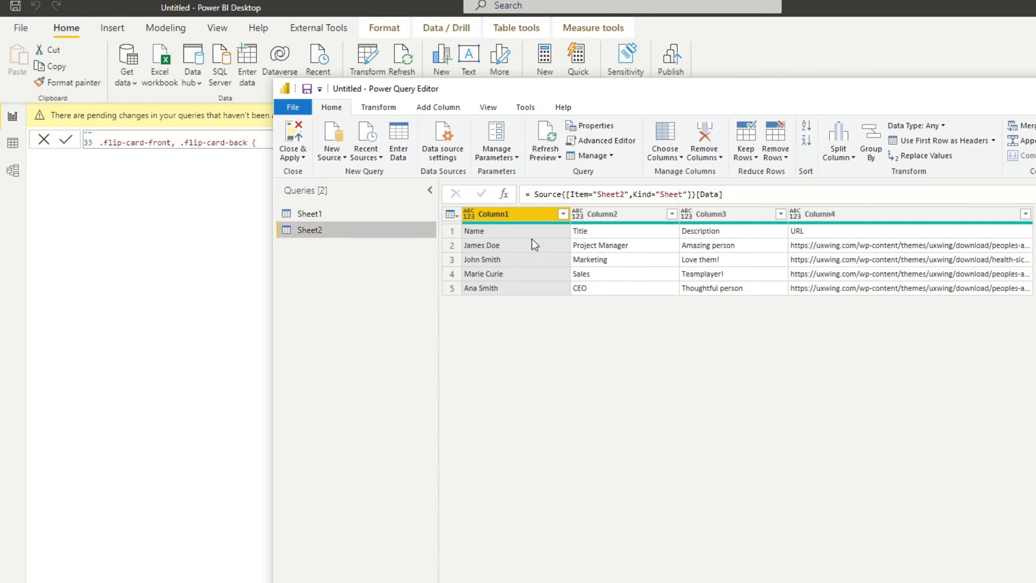
# Use first row as headers, detect data types, then Close & Apply the query changes.
pyautogui.click(379, 107)
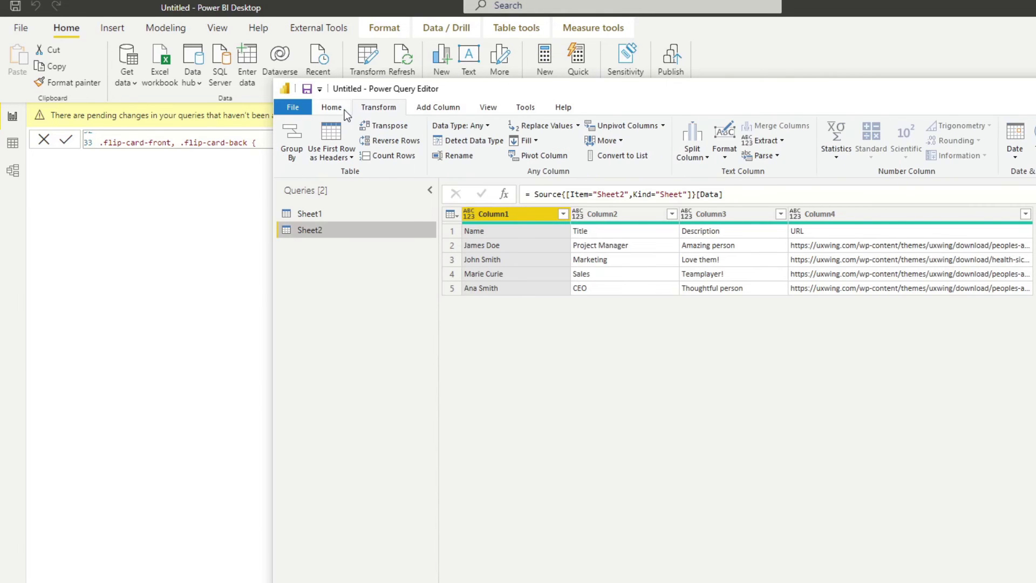
pyautogui.click(330, 136)
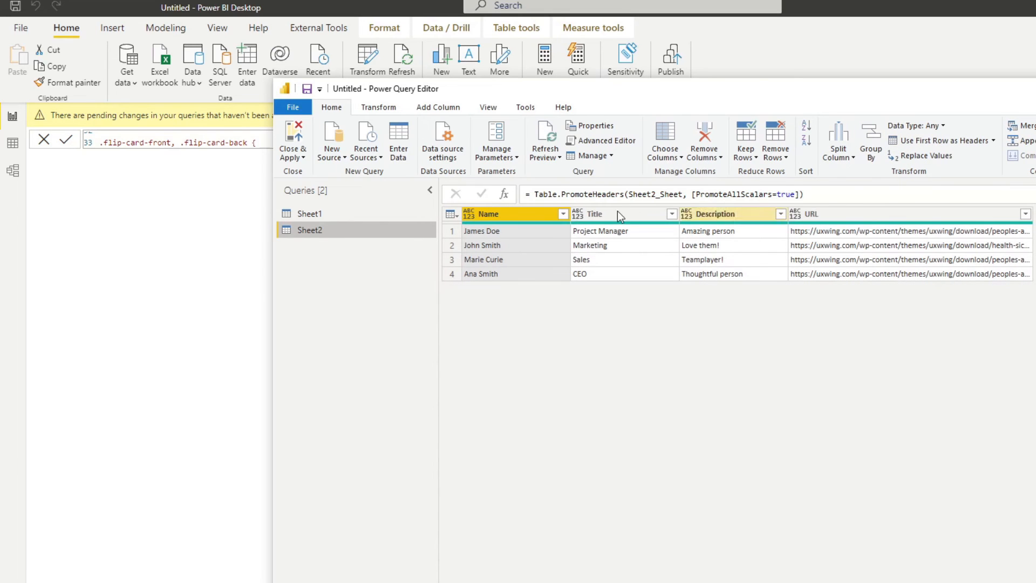
pyautogui.click(379, 107)
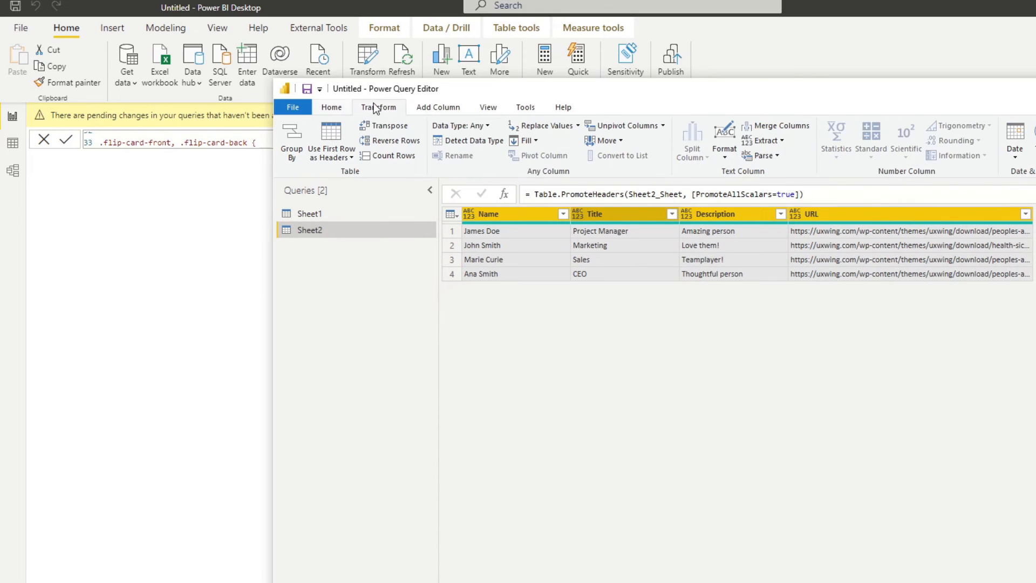
pyautogui.click(472, 140)
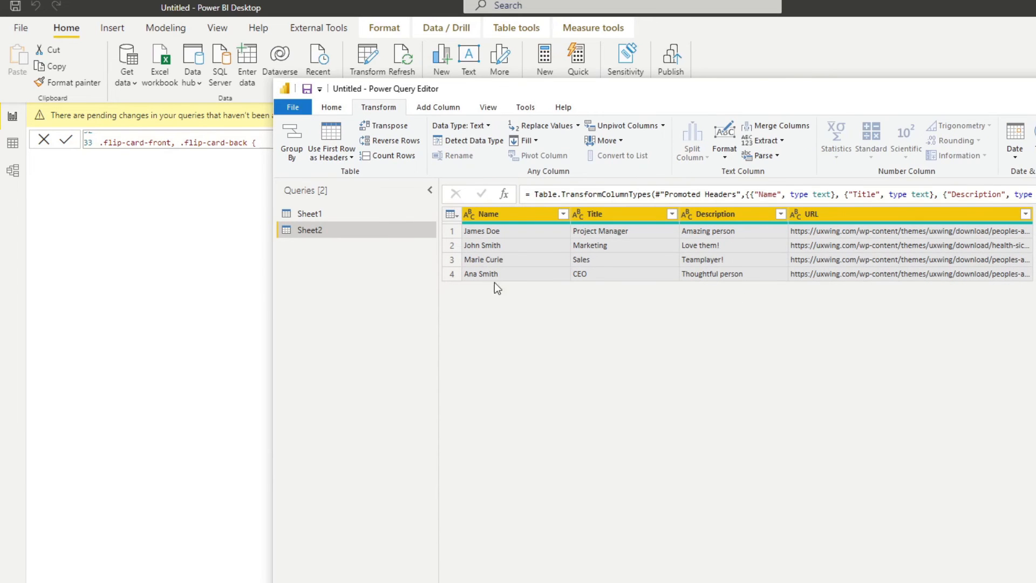
pyautogui.click(331, 107)
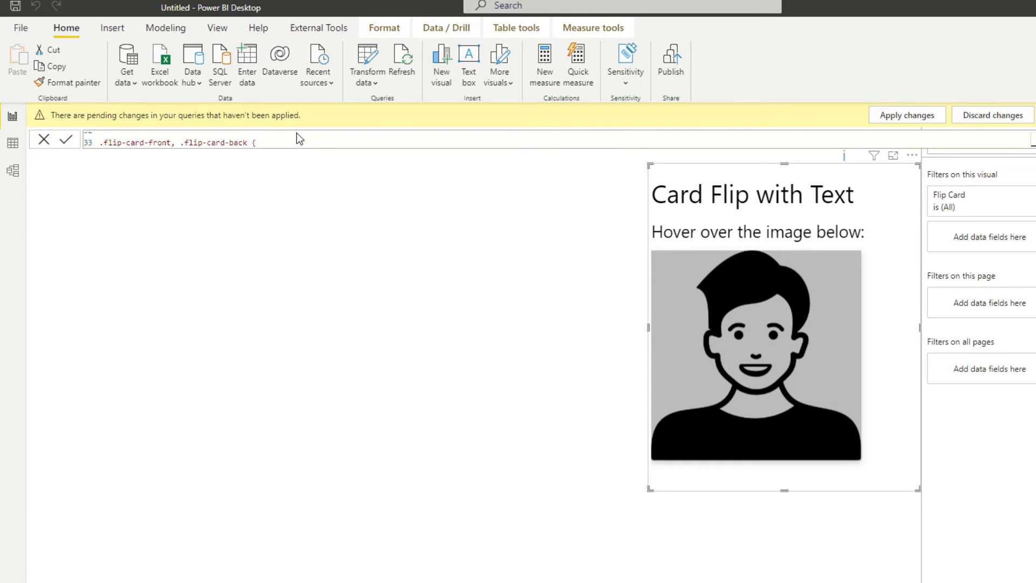
pyautogui.click(905, 114)
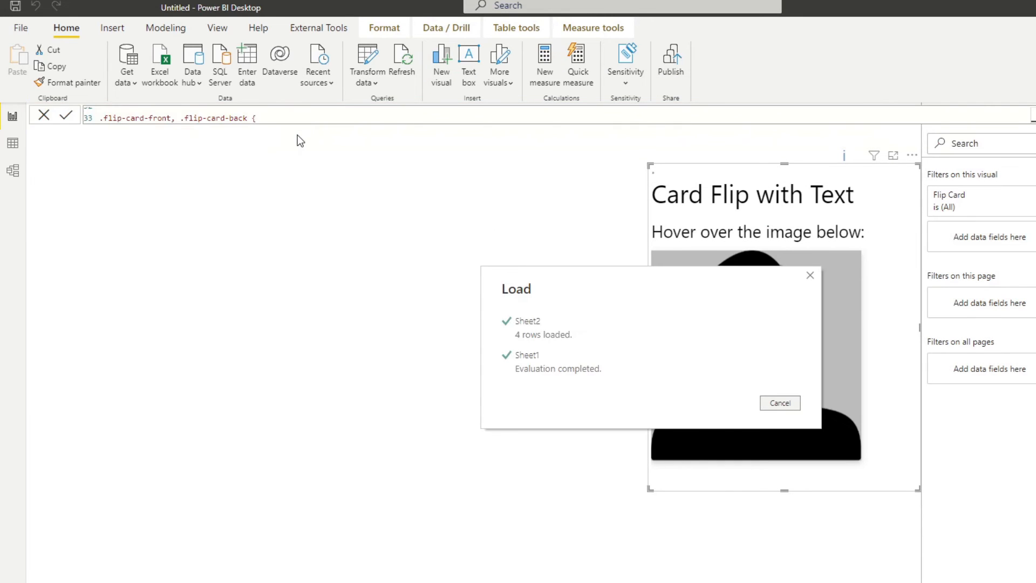
# Replace the hardcoded img src link with " & MAX(Sheet2[URL]) & " in the Flip Card measure.
pyautogui.click(780, 402)
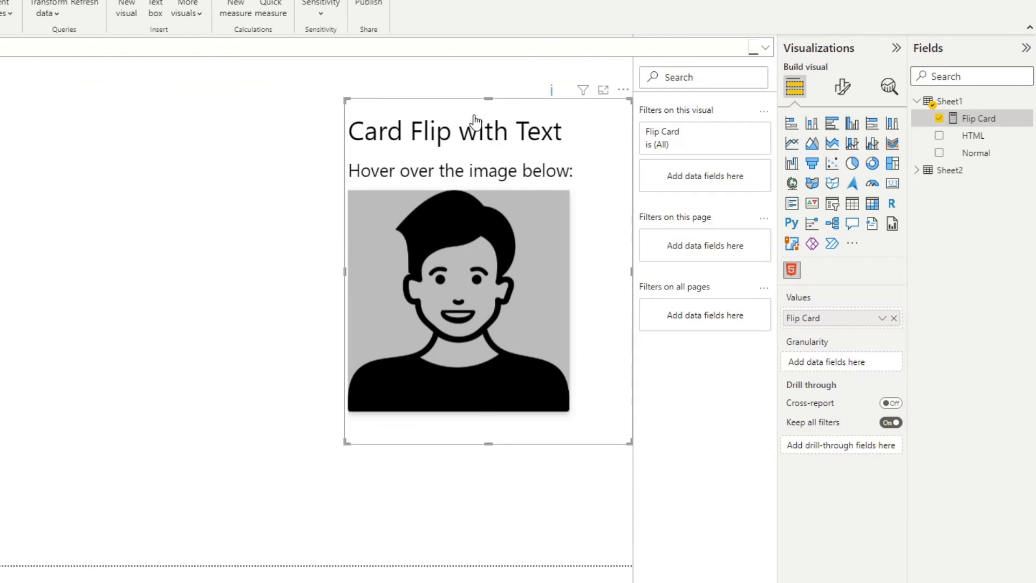
pyautogui.moveTo(492, 114)
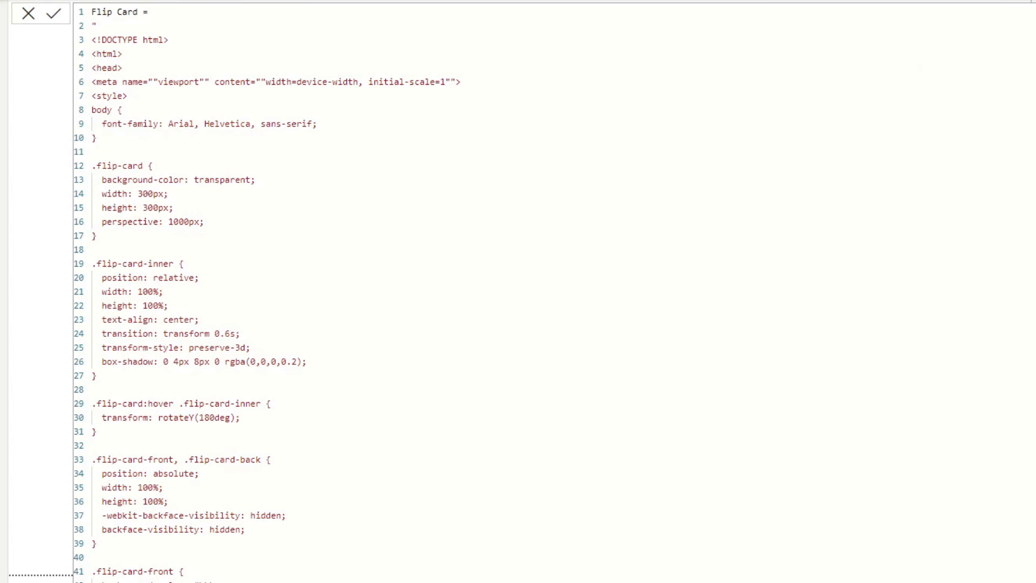
pyautogui.scroll(-3)
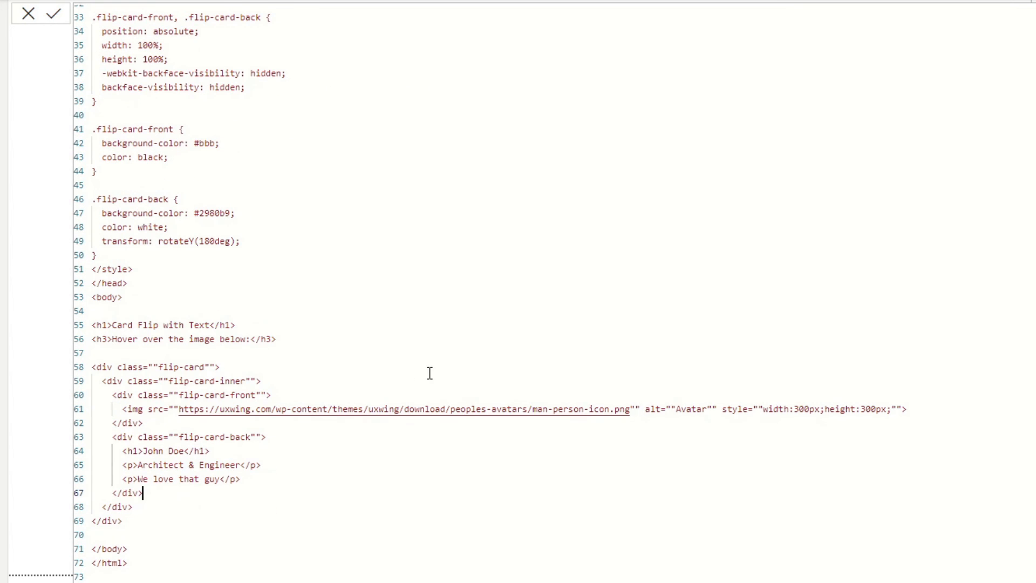
pyautogui.moveTo(585, 417)
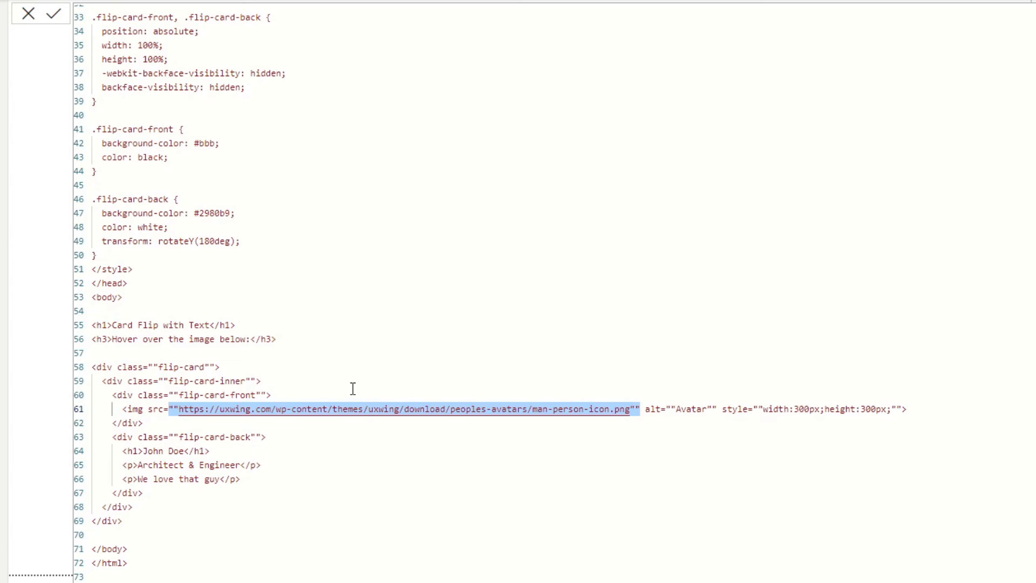
pyautogui.press('Delete')
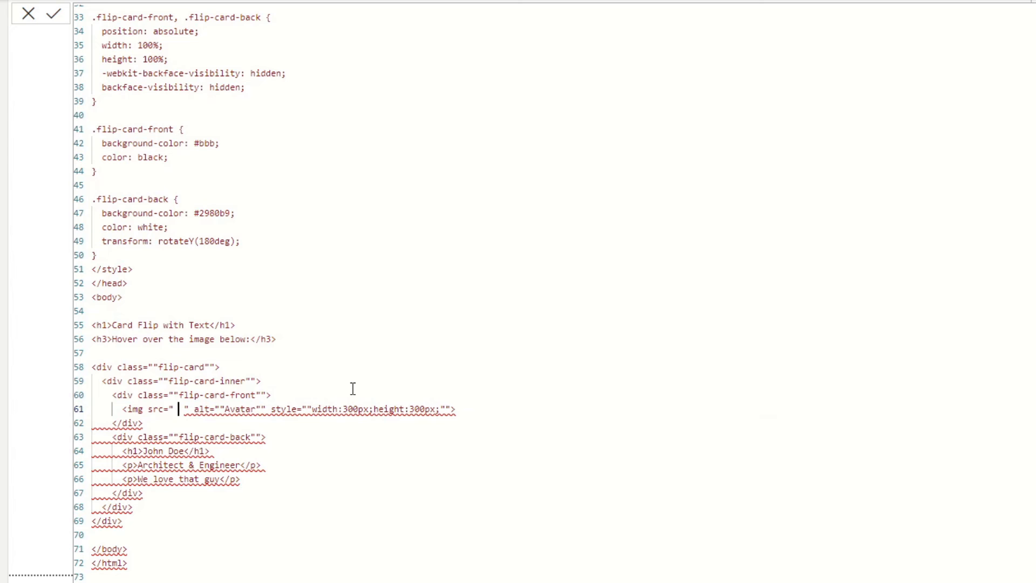
pyautogui.write('& MAX( &')
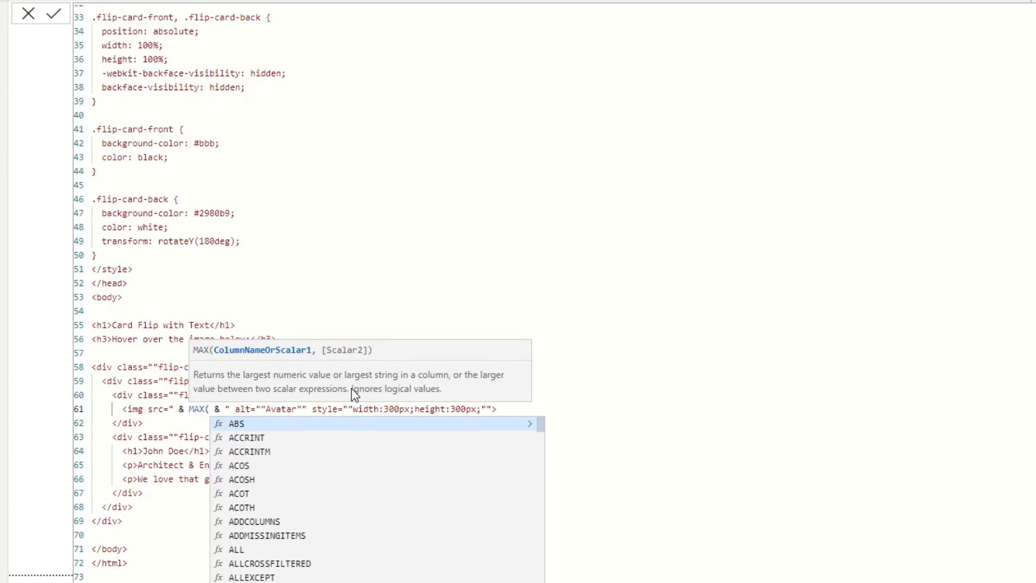
pyautogui.write('URL])')
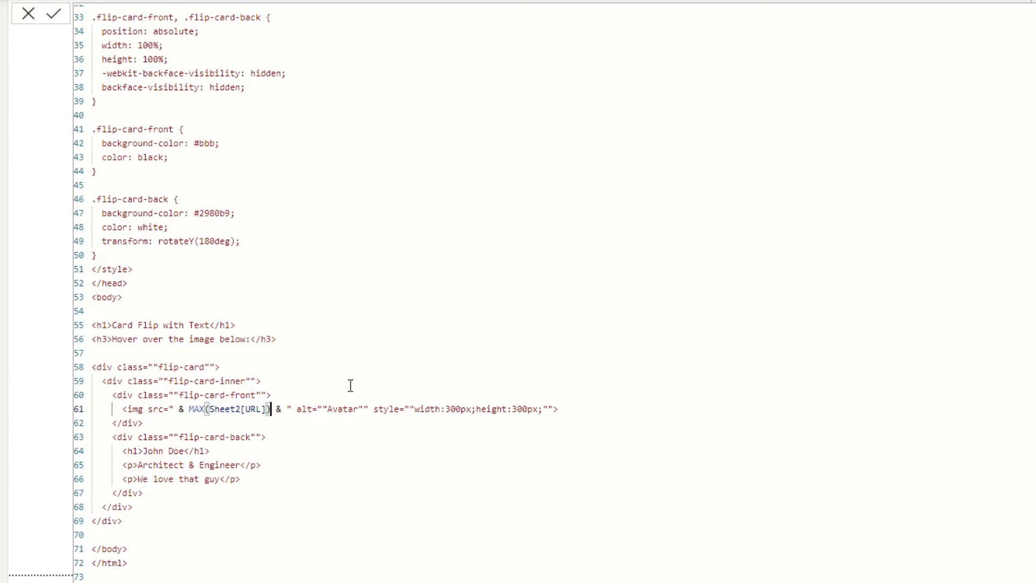
pyautogui.moveTo(268, 467)
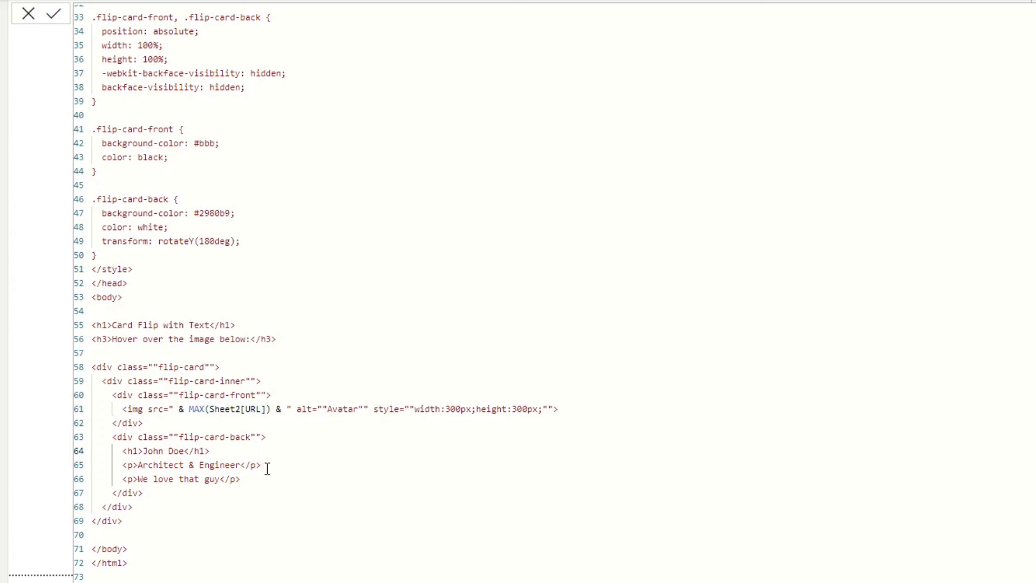
pyautogui.moveTo(285, 404)
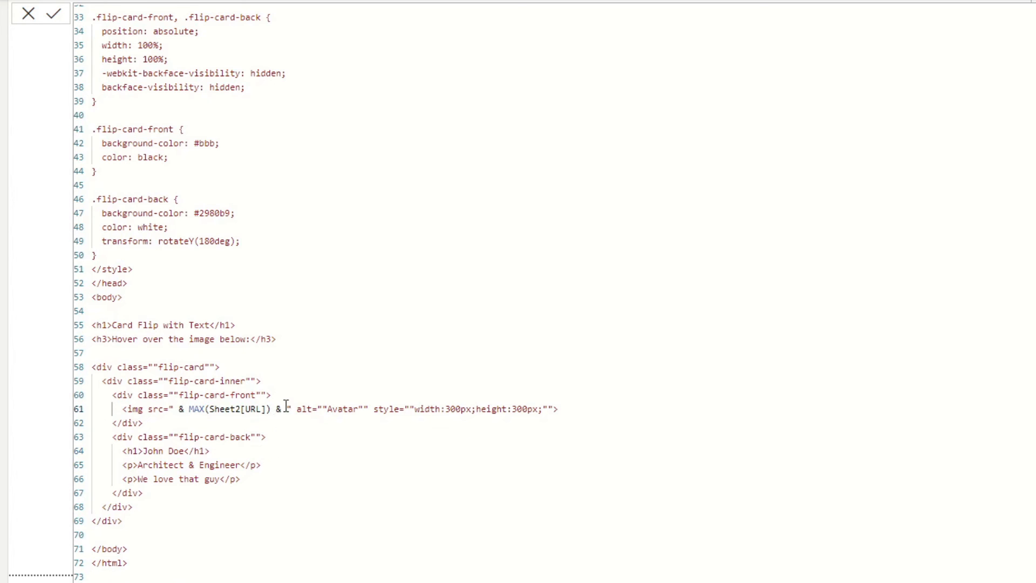
# Commit the measure and test Ana Smith, James Doe, John Smith and Marie Curie in the Name slicer.
pyautogui.click(55, 13)
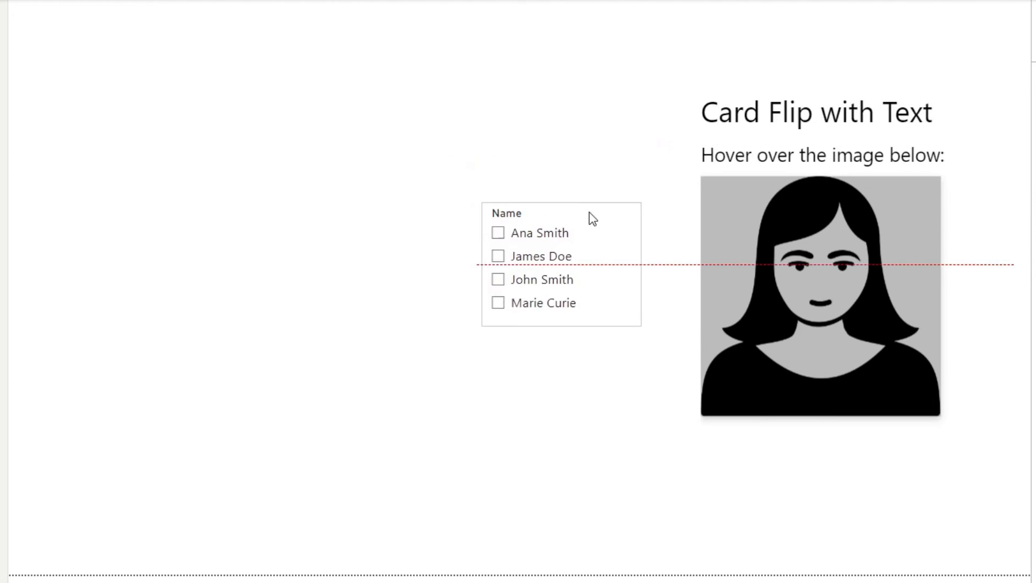
pyautogui.click(498, 233)
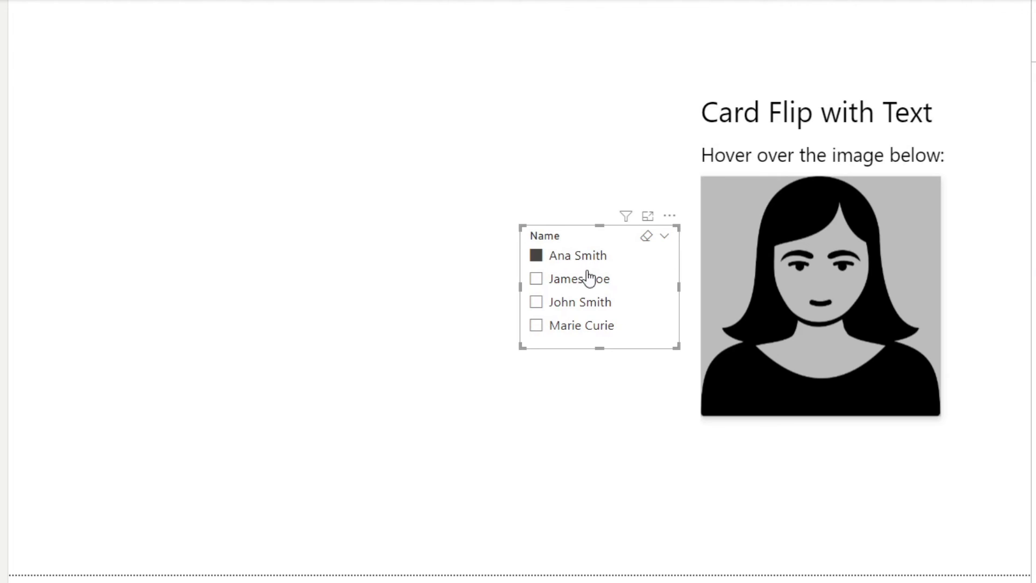
pyautogui.click(536, 278)
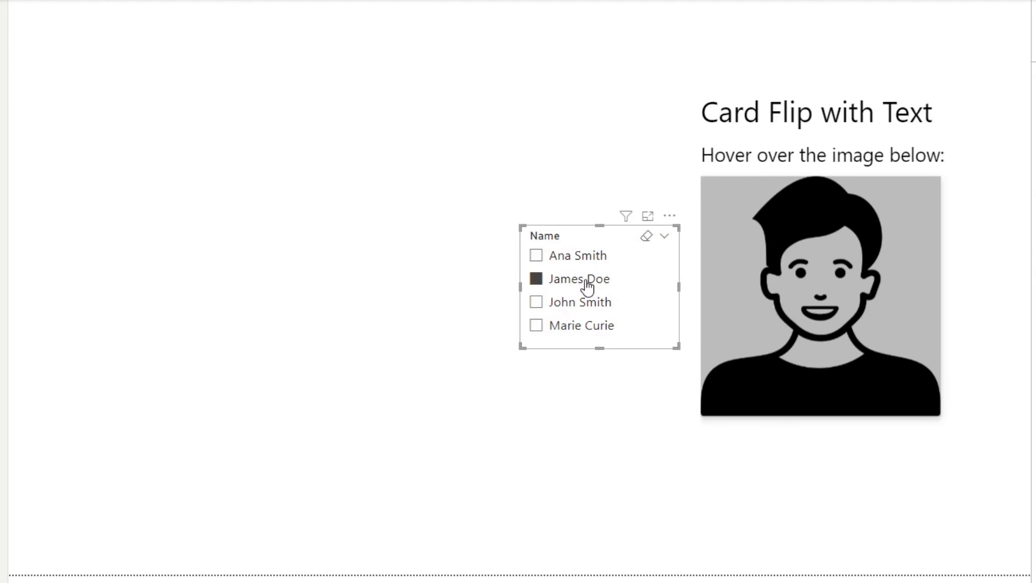
pyautogui.click(580, 302)
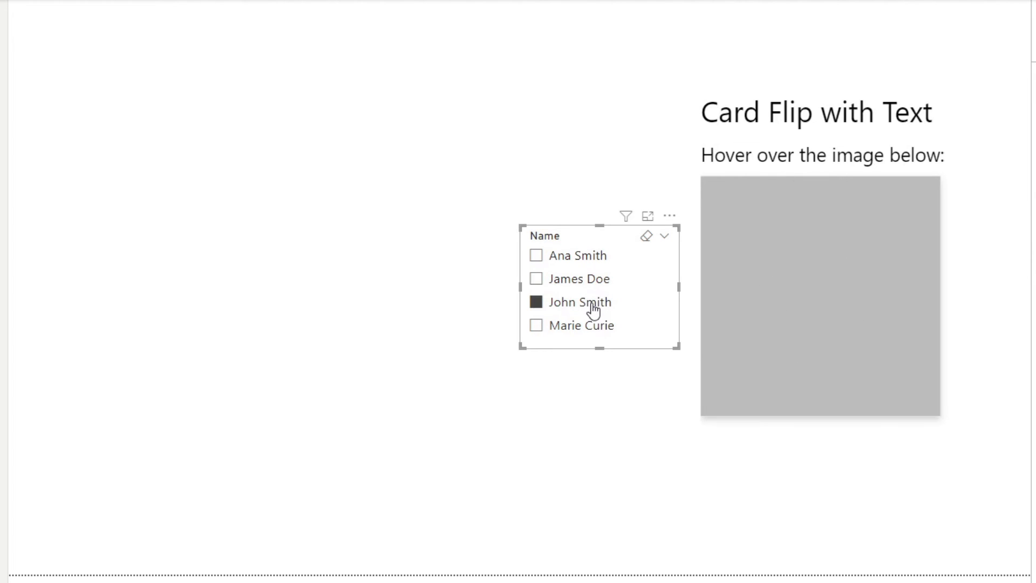
pyautogui.click(580, 325)
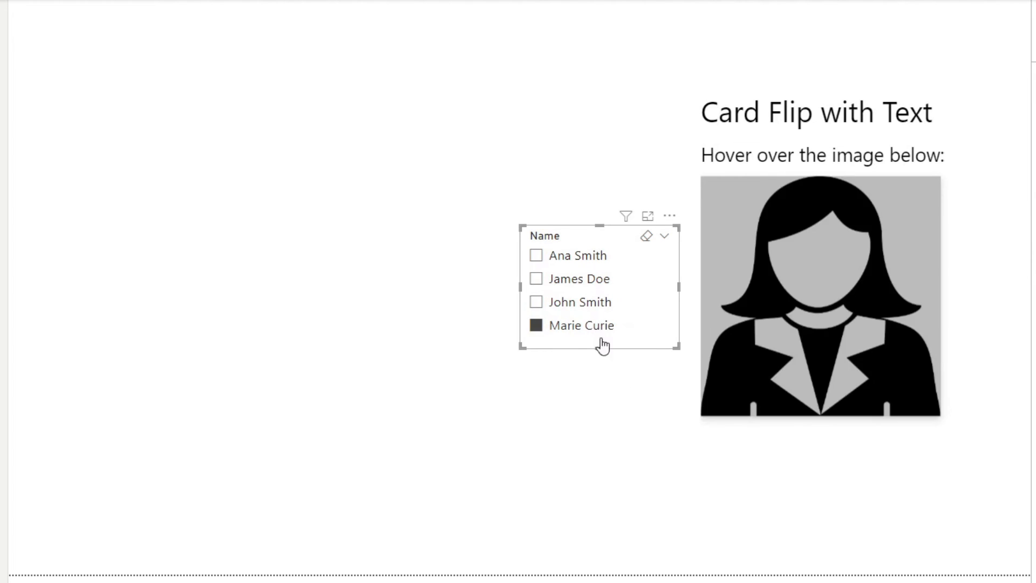
pyautogui.moveTo(579, 302)
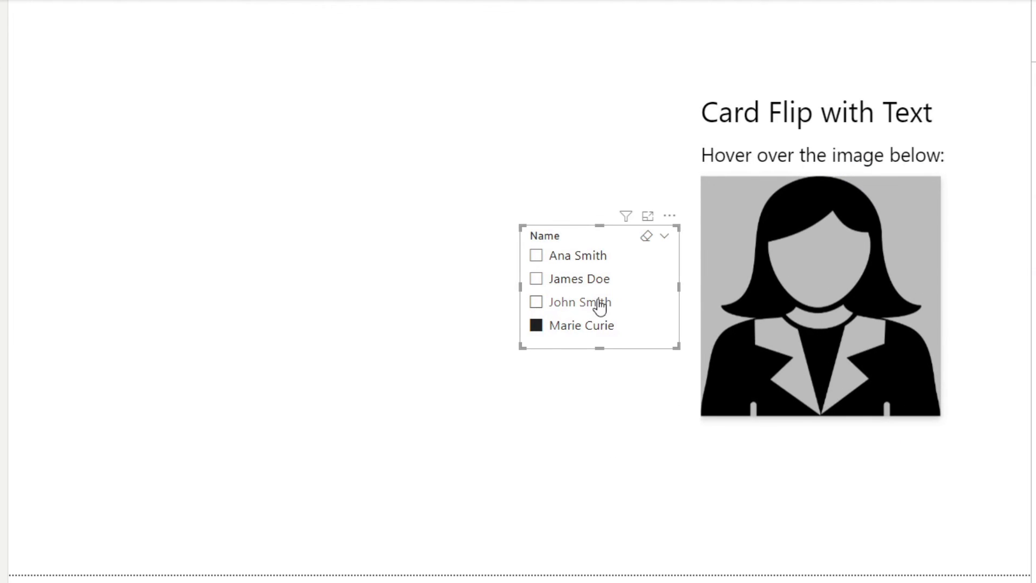
pyautogui.click(537, 255)
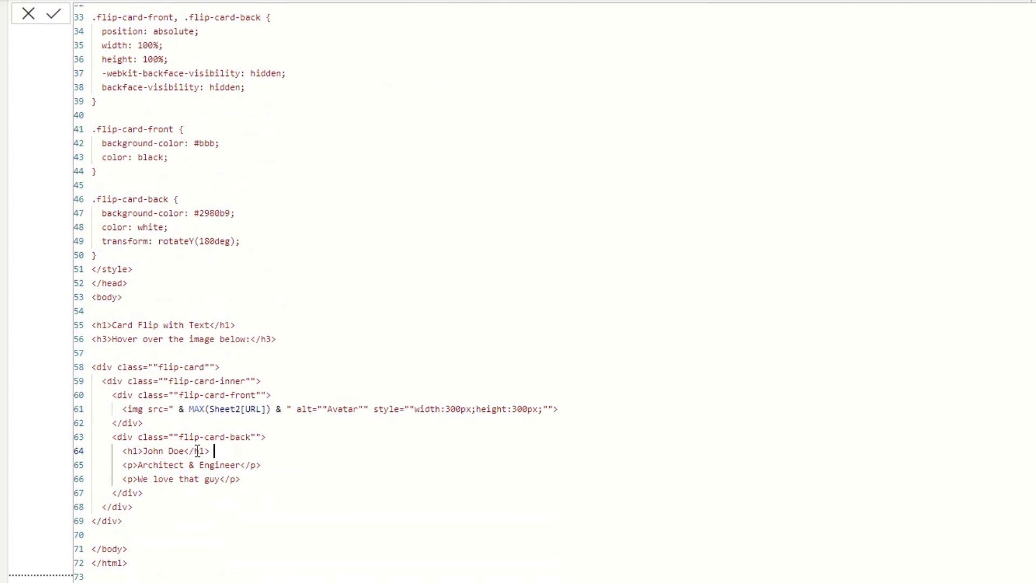
# Replace the hardcoded John Doe with a MAX(Sheet2[Name]) concatenation.
pyautogui.doubleClick(162, 451)
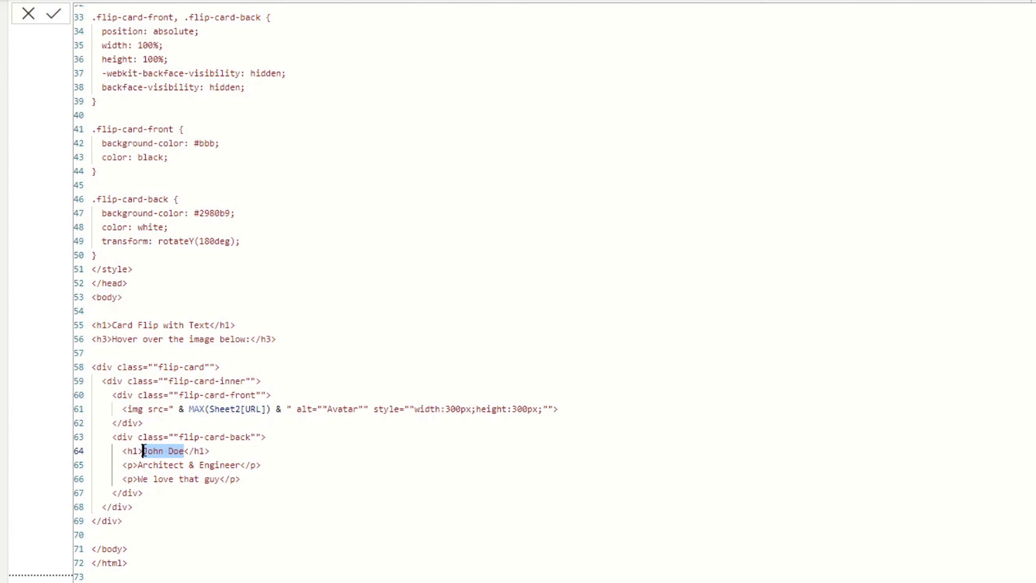
pyautogui.write('""')
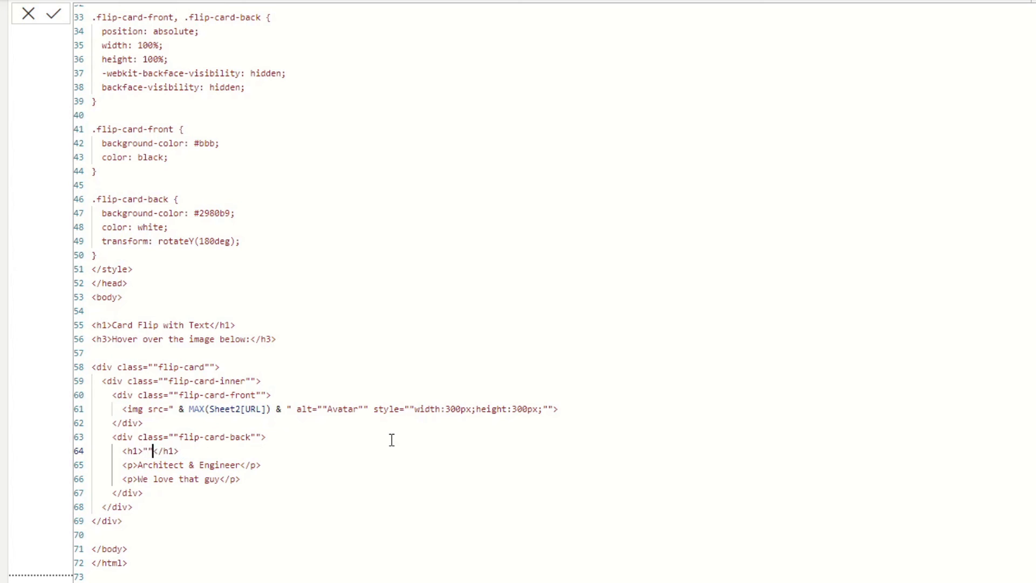
pyautogui.write('&& "')
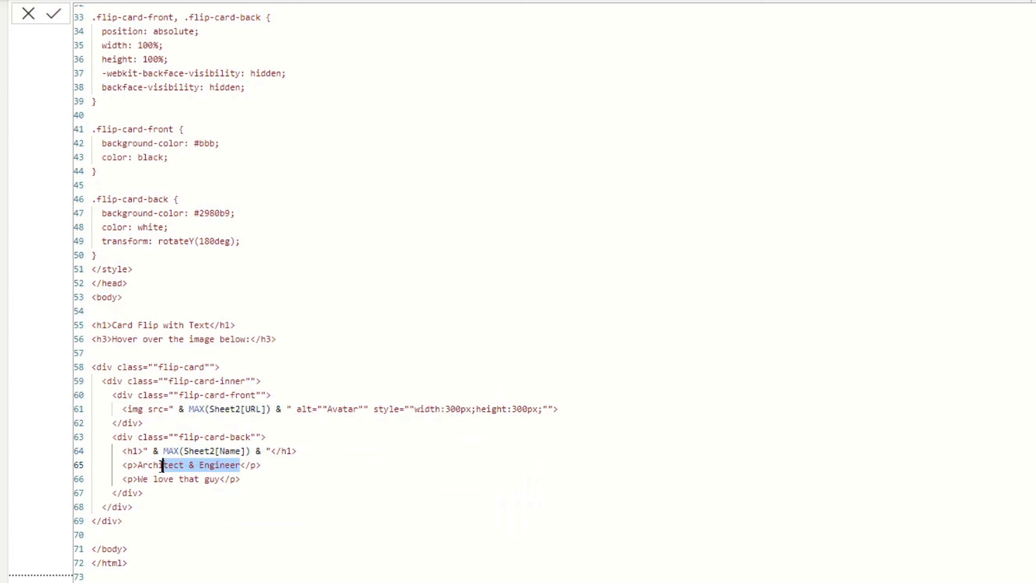
# Replace the job title and description with MAX(Sheet2[Title]) and MAX(Sheet2[Description]).
pyautogui.press('Delete')
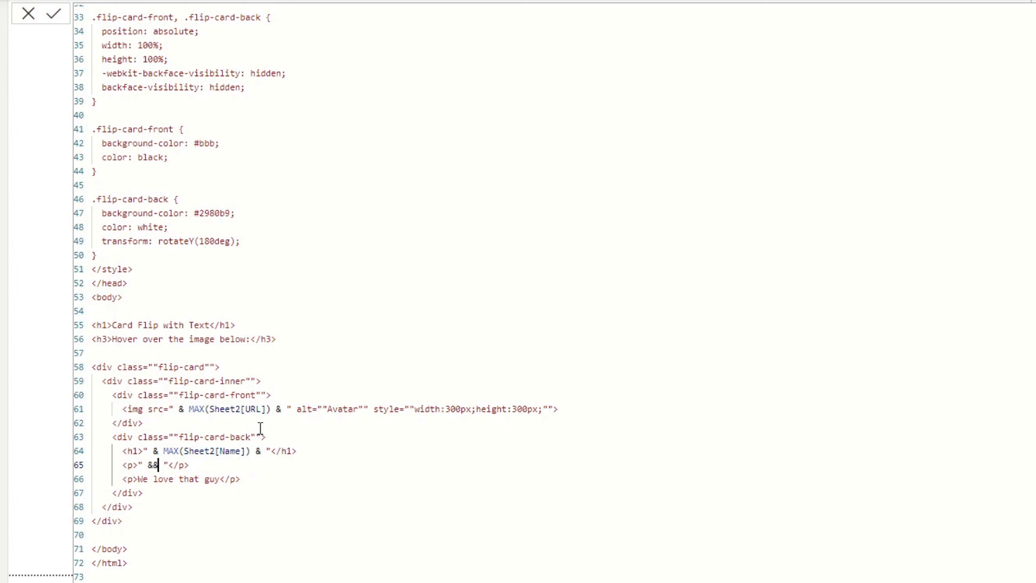
pyautogui.write('MAX(Sheet2[Title')
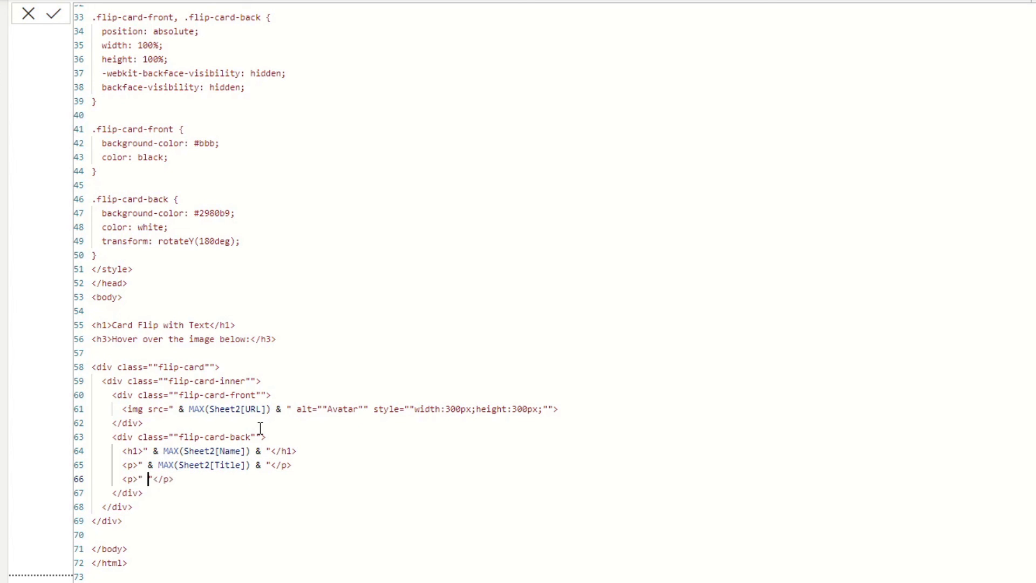
pyautogui.write('&&')
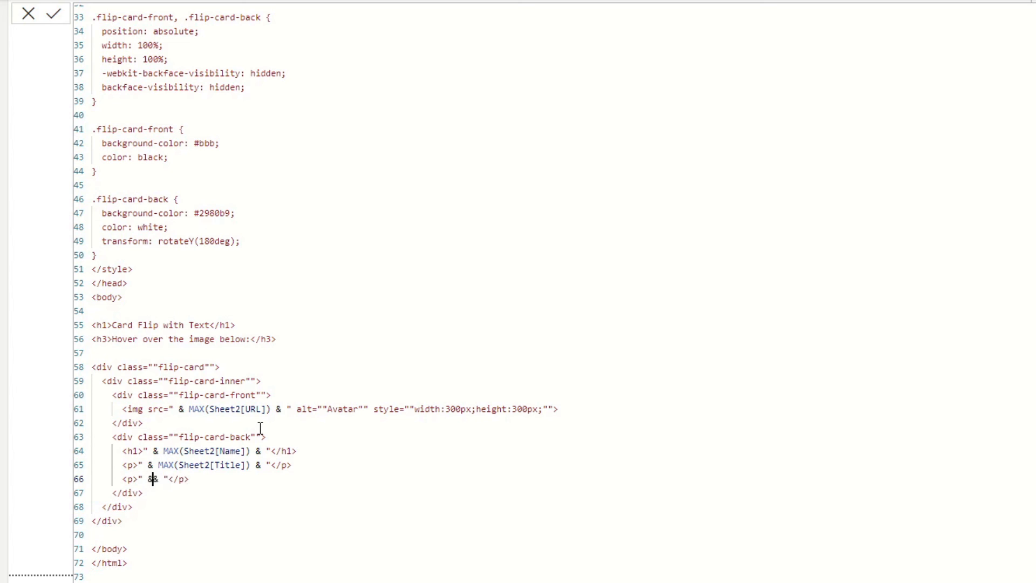
pyautogui.write('MAX*')
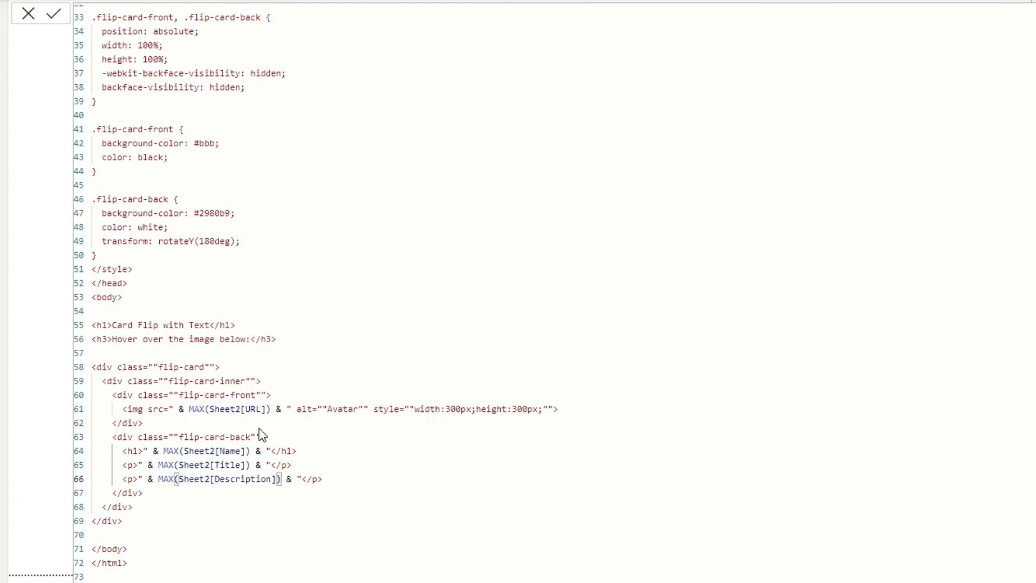
pyautogui.scroll(3)
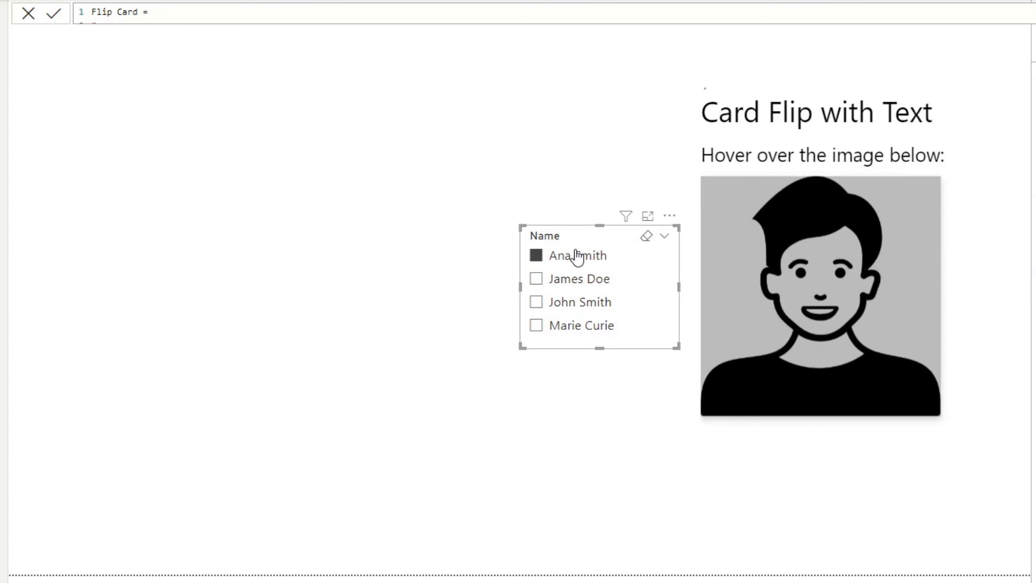
# Apply the measure so the flip card refreshes with Ana Smith's avatar.
pyautogui.click(577, 256)
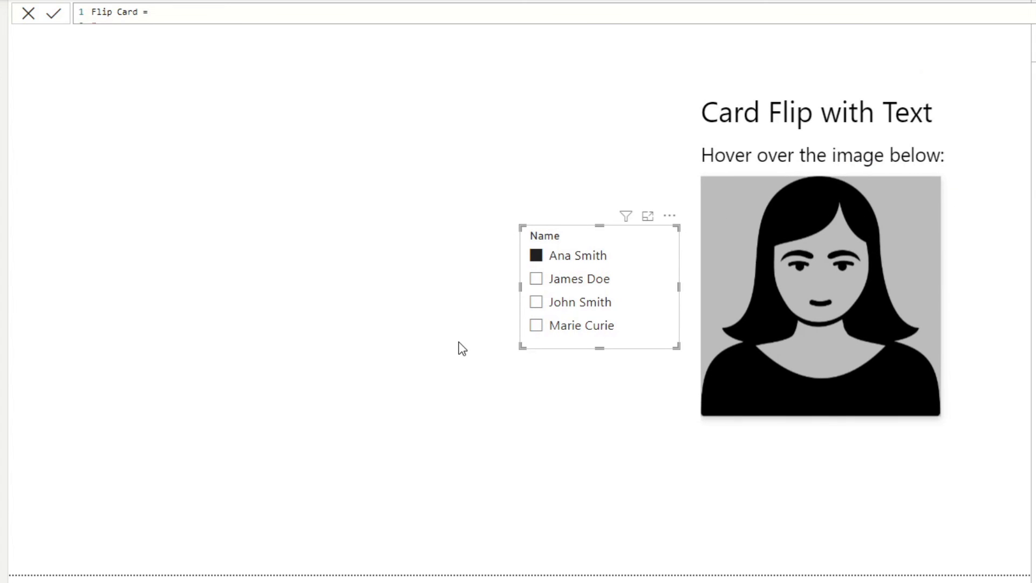